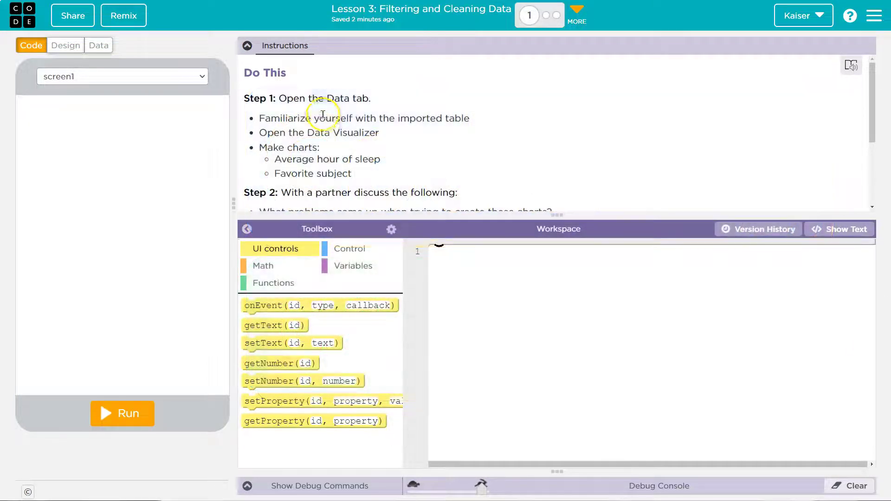
mouse_move(420, 124)
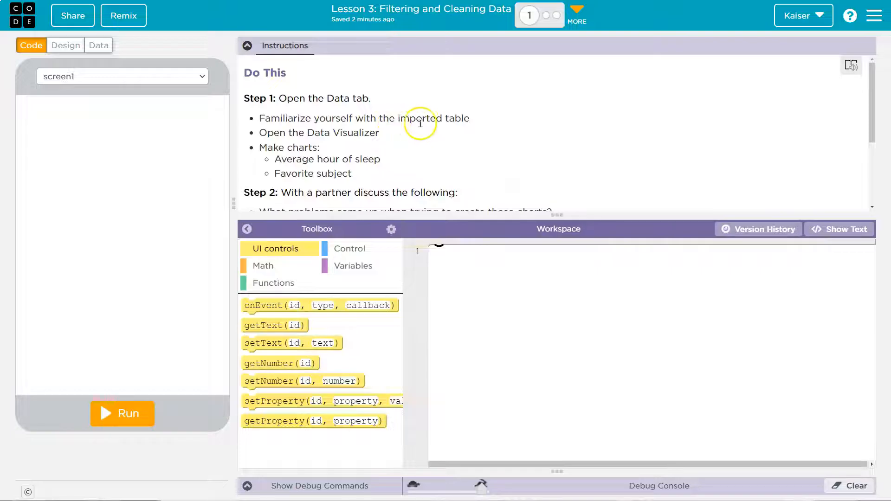
mouse_move(324, 147)
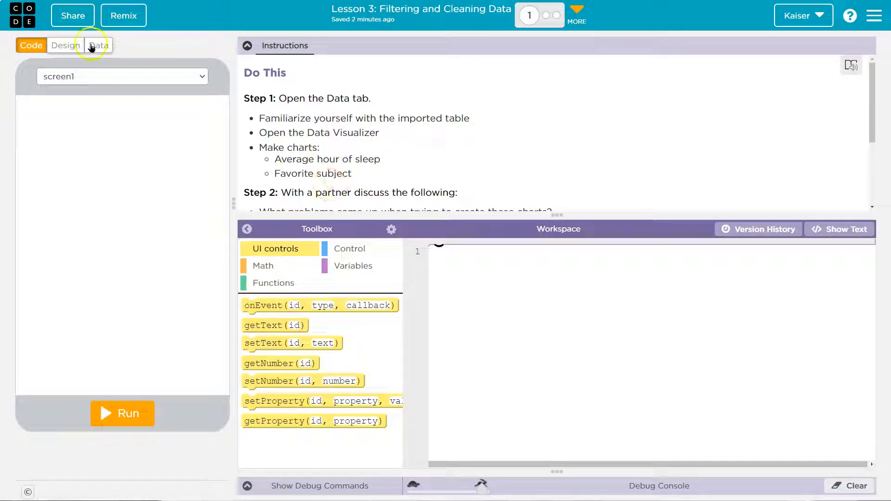
Step: Open the Student Info table from the project's Data Tables list
left_click(98, 45)
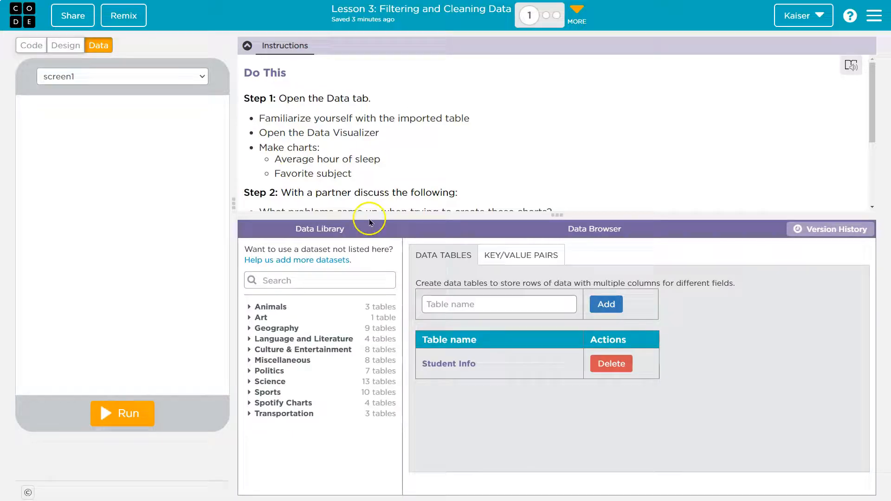
mouse_move(72, 76)
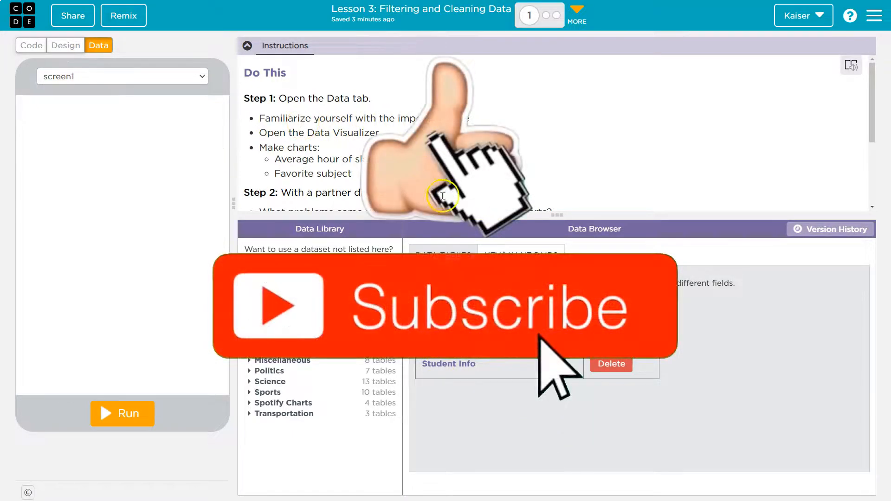
mouse_move(466, 189)
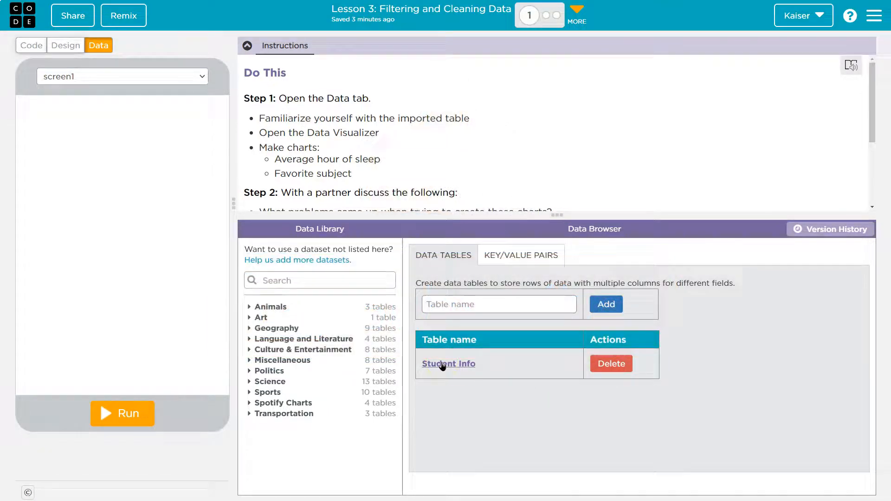
left_click(448, 364)
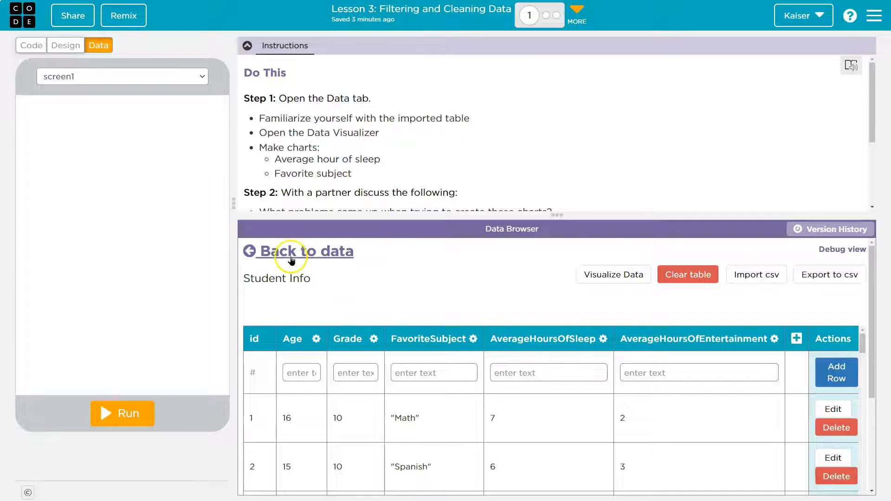
mouse_move(544, 359)
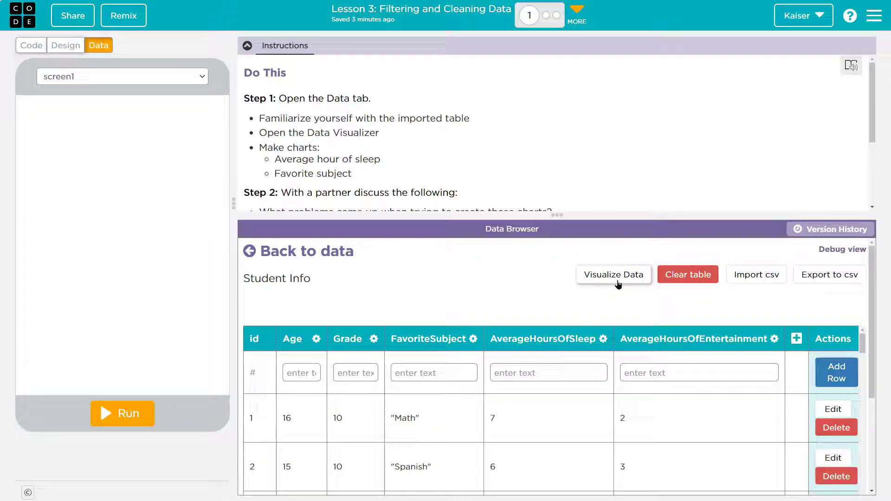
Step: Chart AverageHoursOfSleep from Student Info as a bar chart, then close the visualizer
left_click(613, 275)
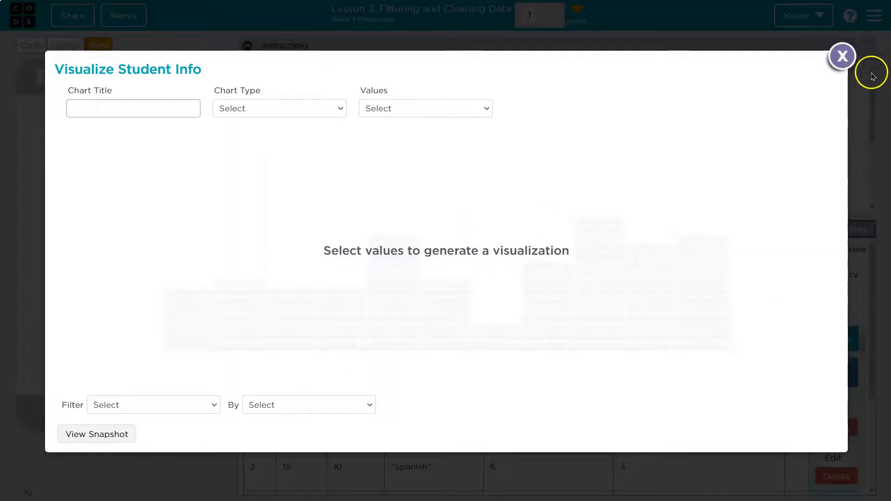
left_click(843, 56)
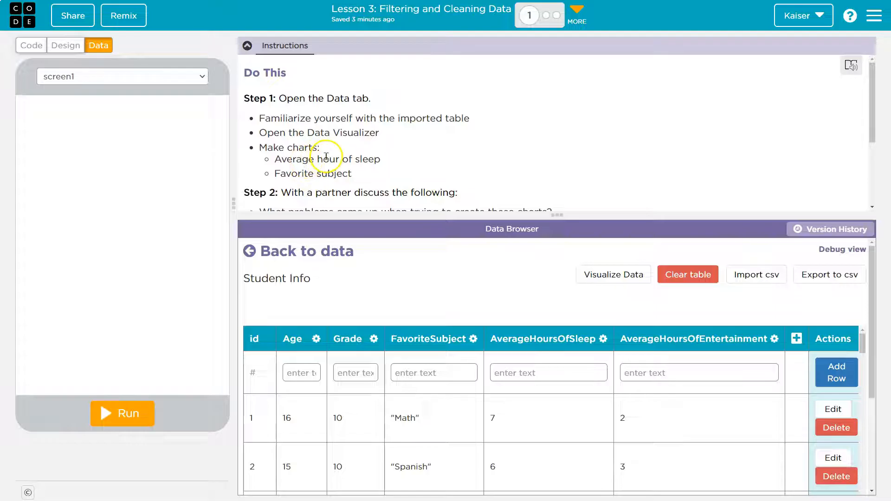
mouse_move(537, 405)
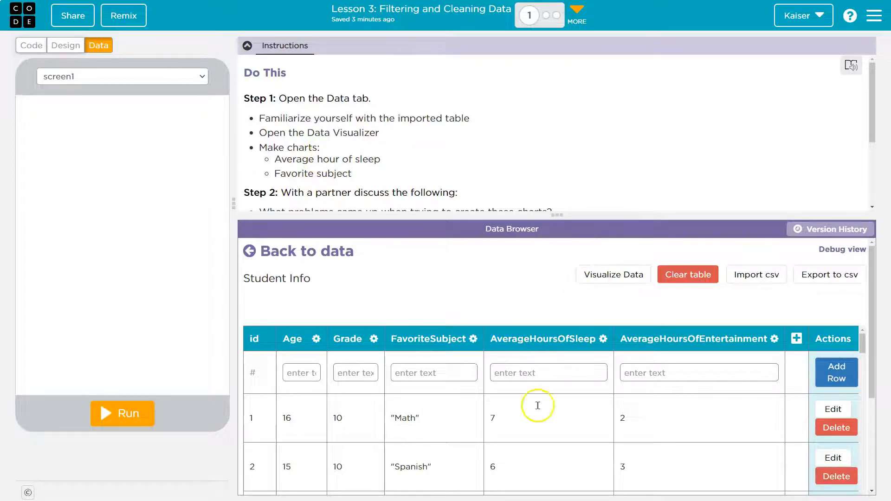
left_click(612, 275)
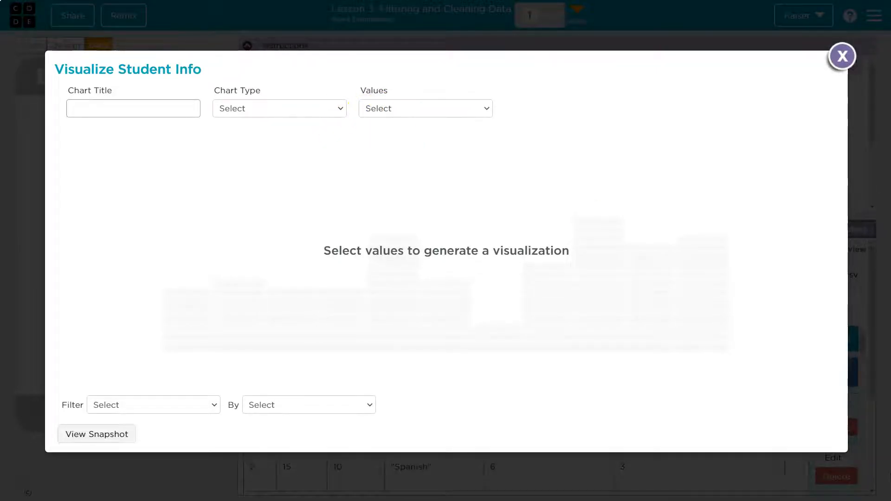
mouse_move(415, 158)
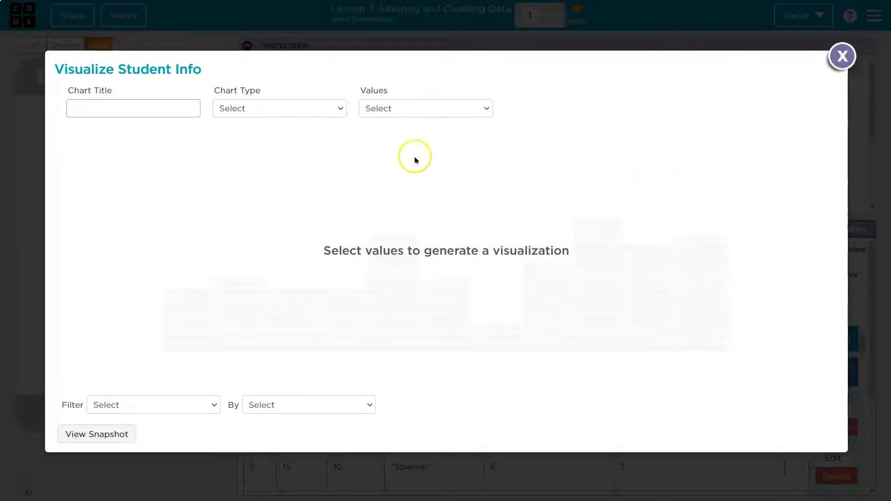
left_click(279, 108)
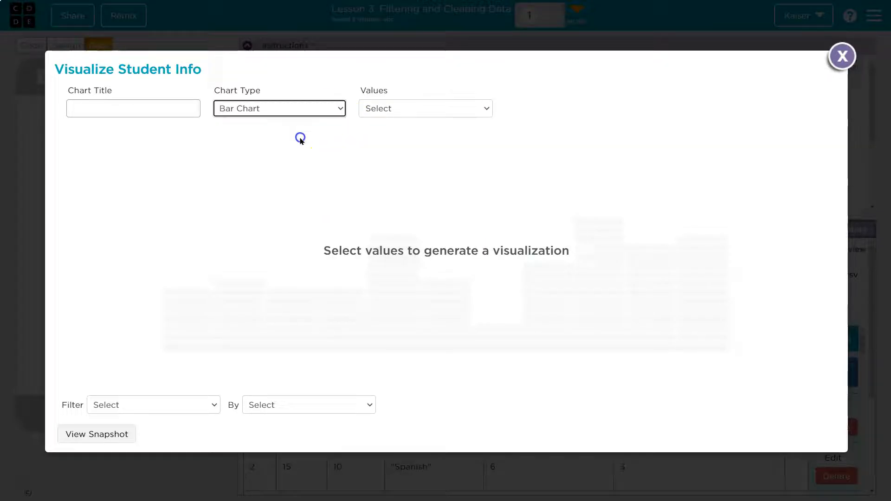
left_click(425, 109)
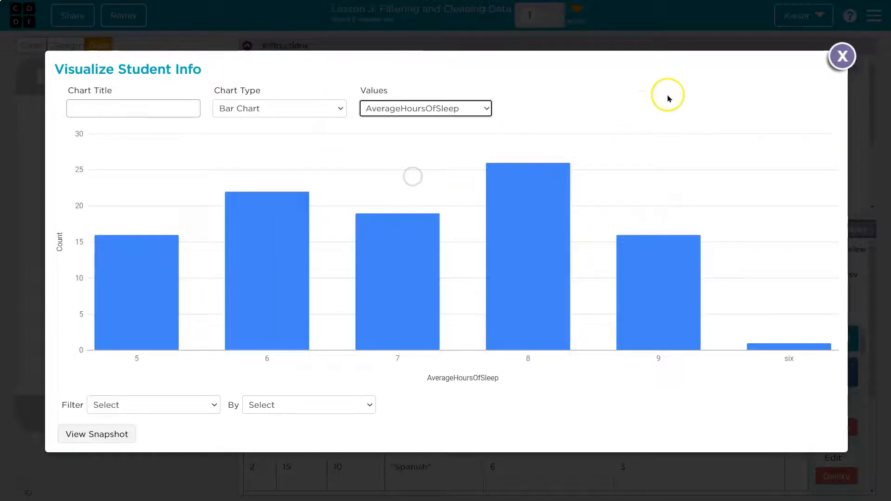
left_click(843, 56)
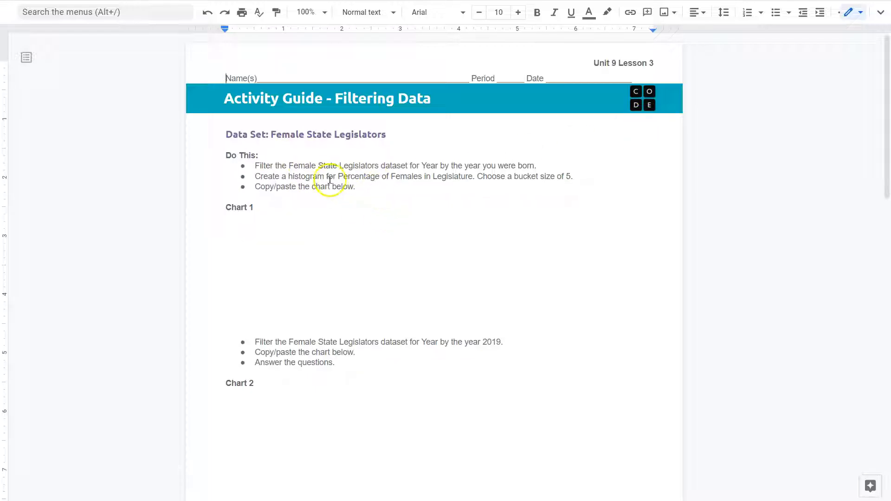
mouse_move(402, 215)
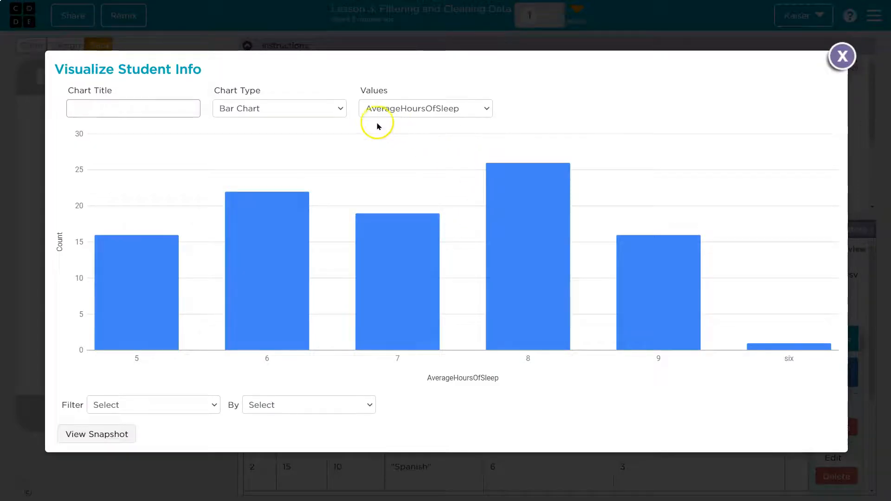
mouse_move(302, 113)
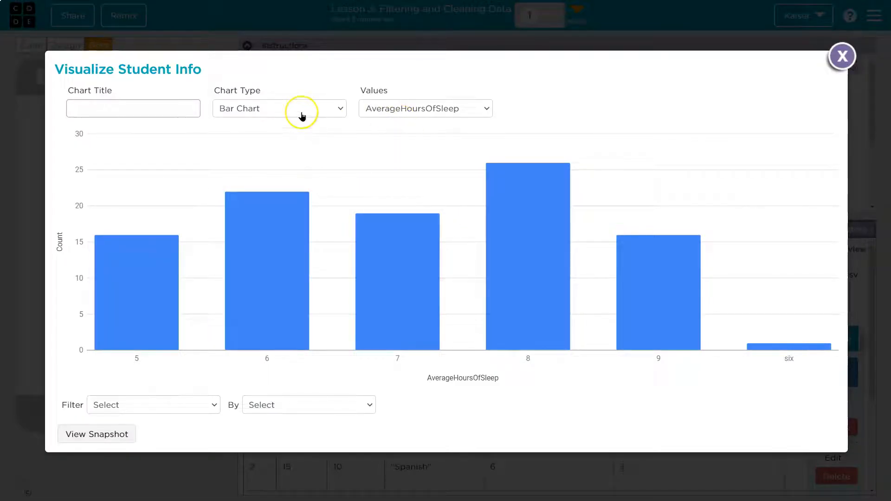
mouse_move(774, 353)
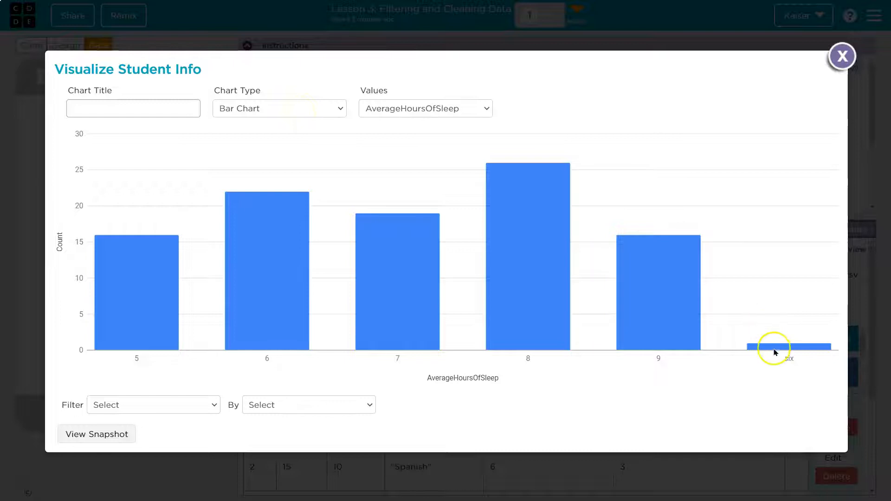
mouse_move(658, 290)
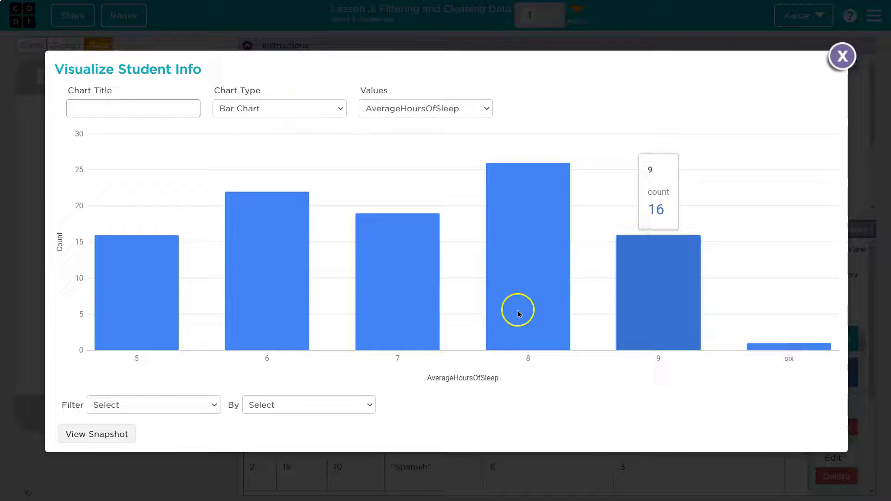
mouse_move(309, 111)
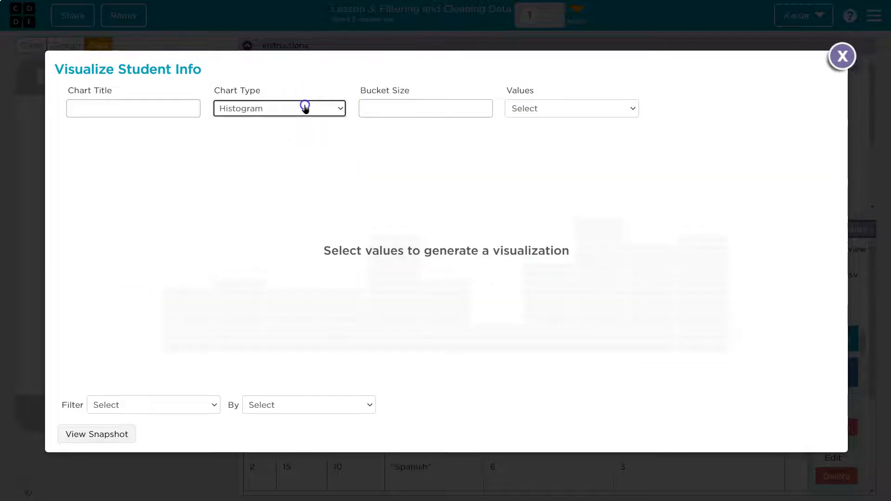
Step: Try Histogram with bucket size 5, Scatter Plot and Cross Tab, then return to Bar Chart
type("5")
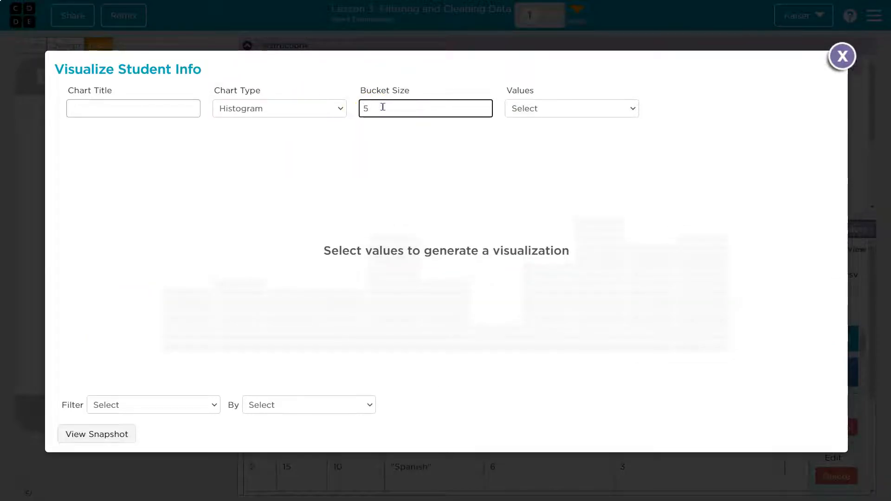
left_click(570, 108)
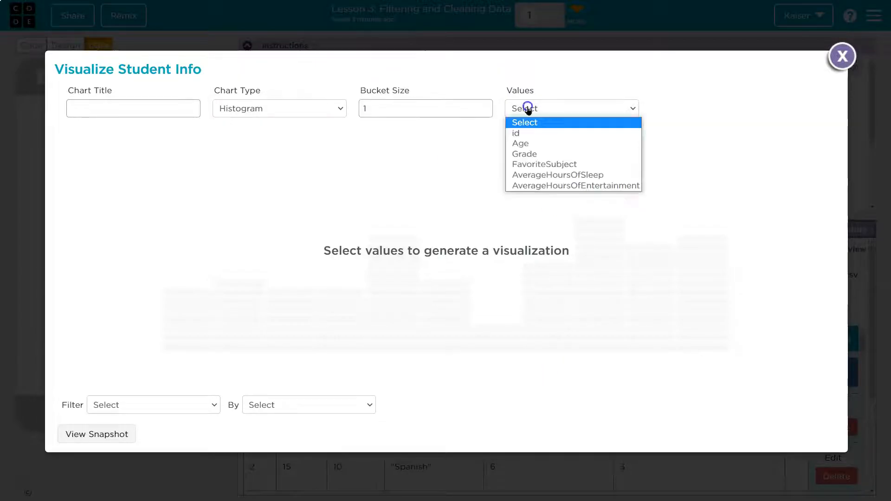
left_click(279, 108)
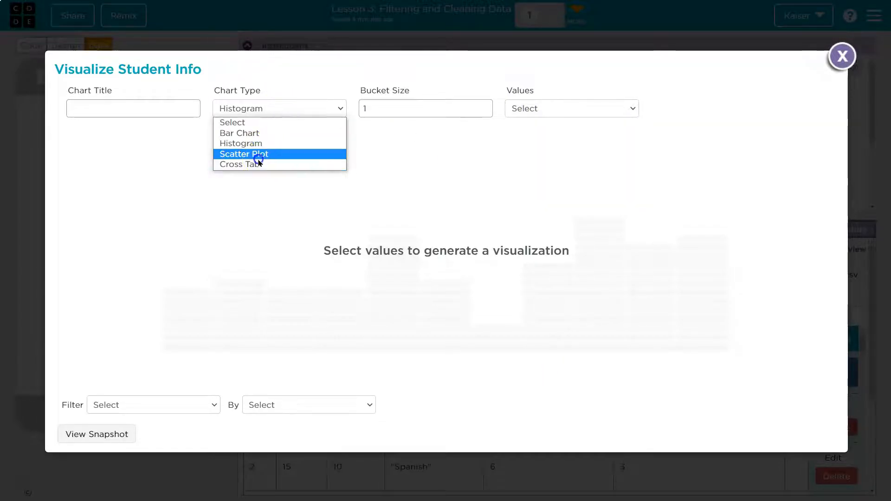
left_click(243, 155)
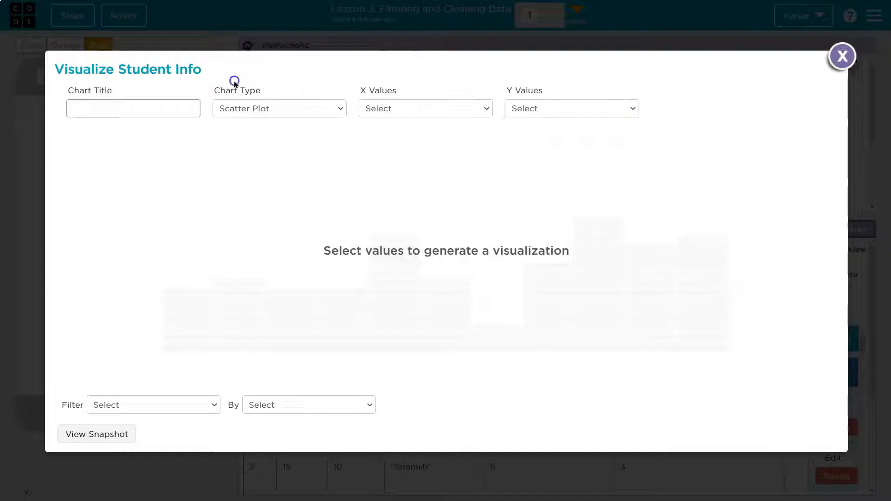
left_click(572, 109)
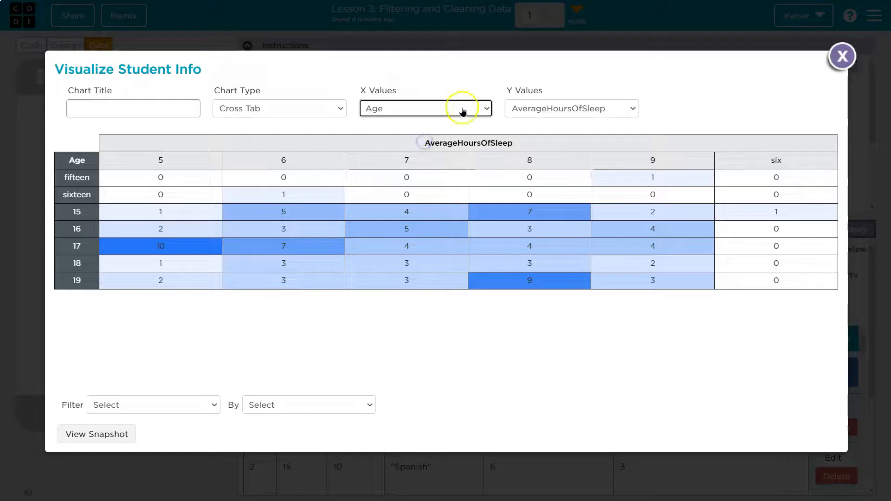
left_click(279, 109)
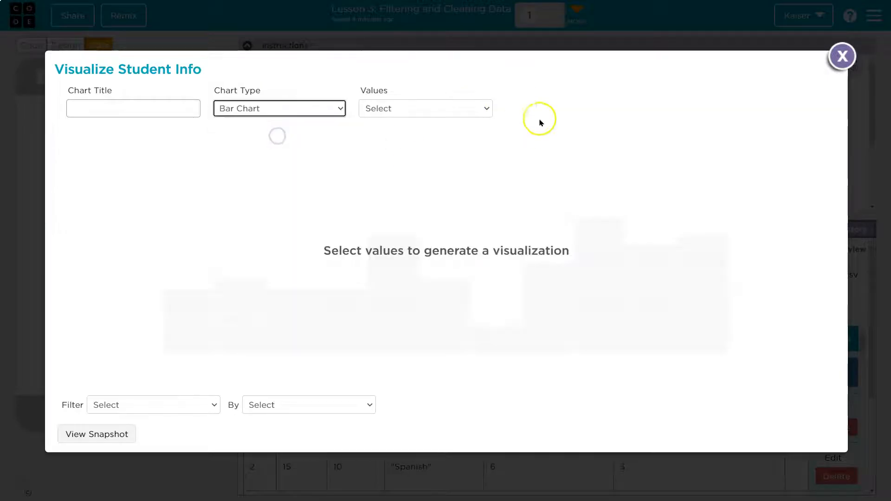
Step: Show a FavoriteSubject bar chart, with Math the highest count at 17
left_click(425, 108)
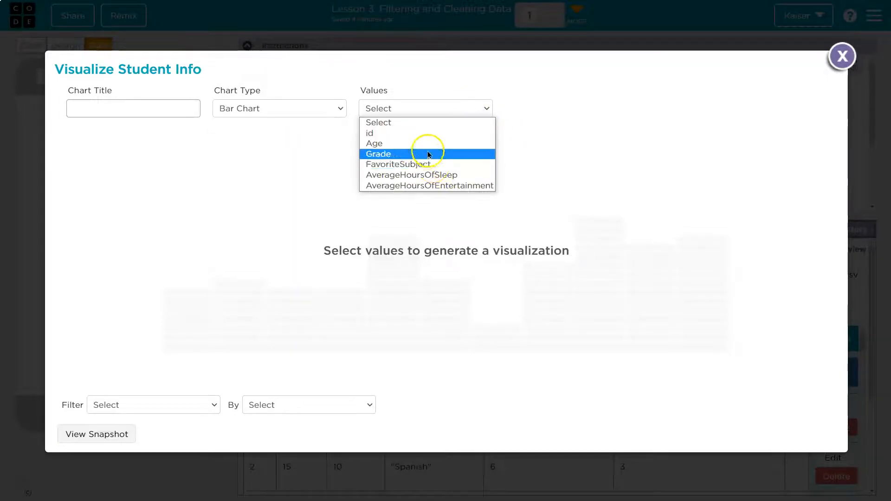
left_click(410, 175)
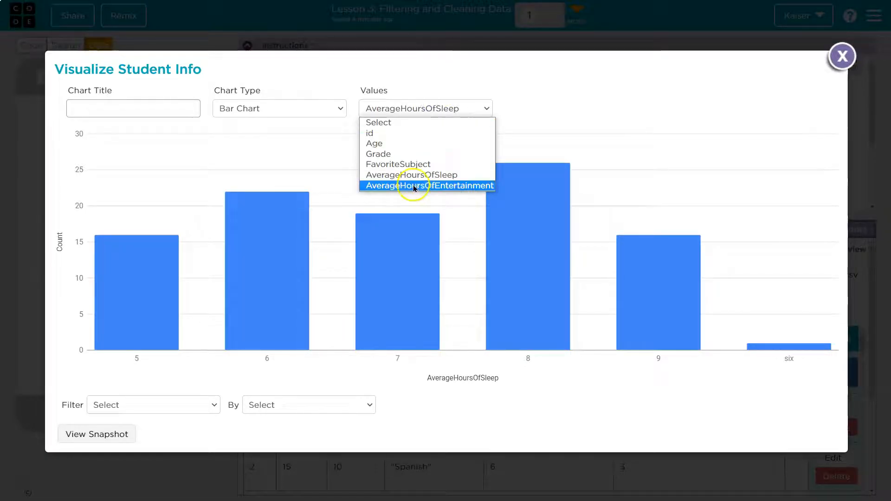
left_click(398, 164)
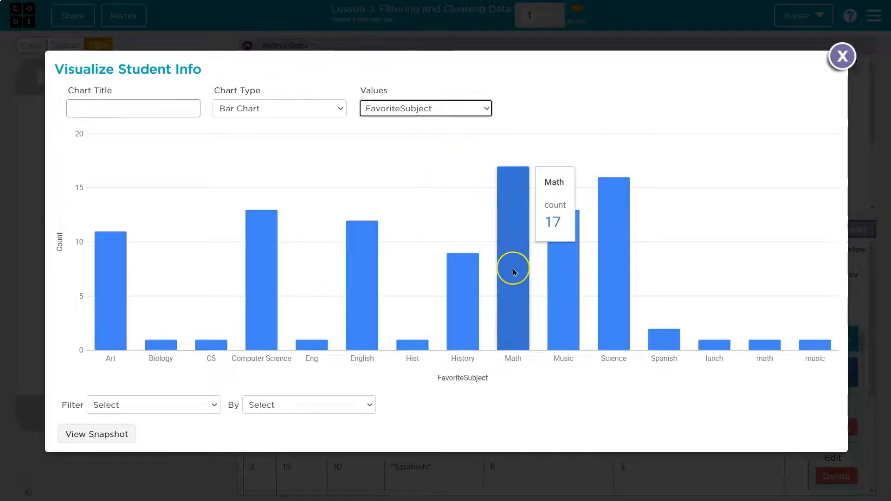
mouse_move(257, 282)
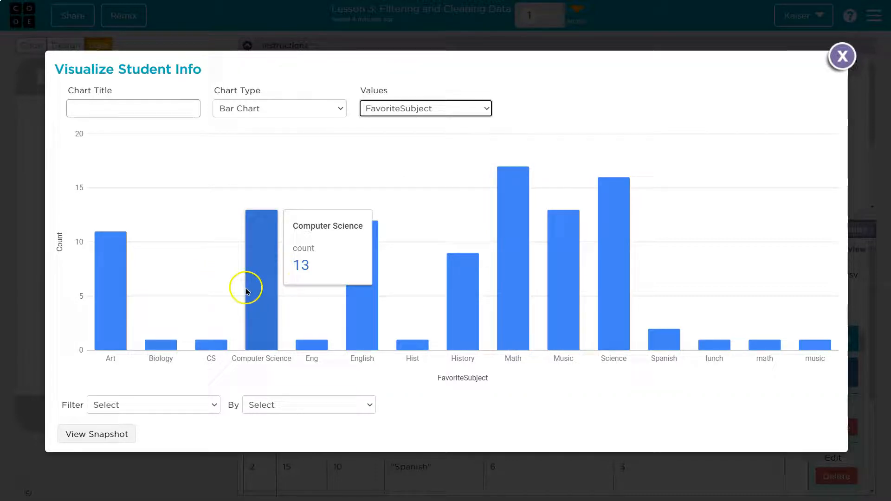
mouse_move(841, 57)
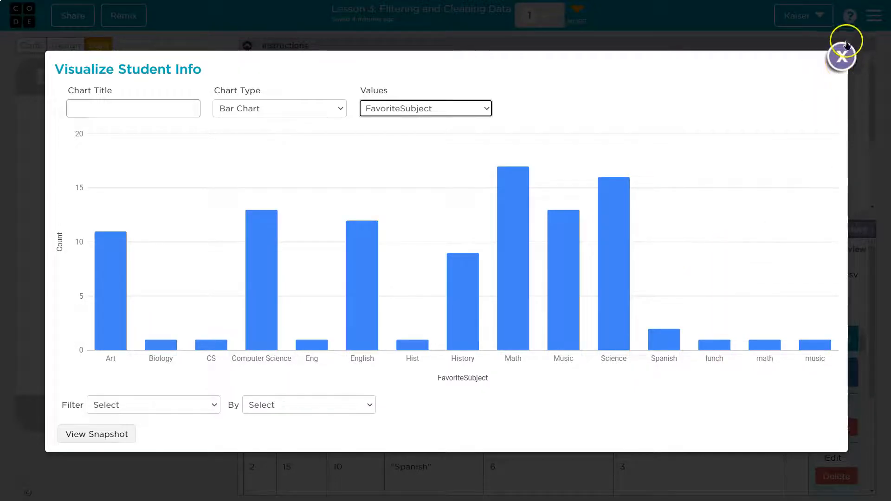
Step: Close the visualizer and scroll the Student Info rows, spotting entries like 'sixteen' and 'two'
left_click(843, 56)
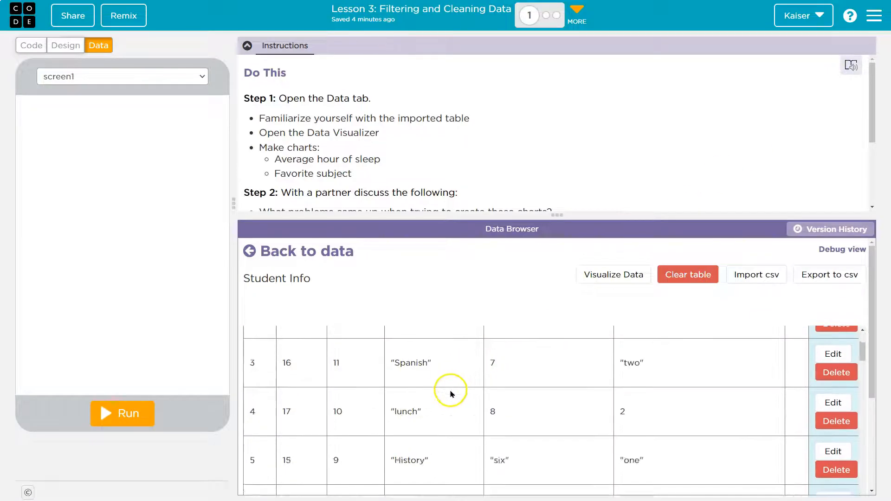
scroll("up", 3)
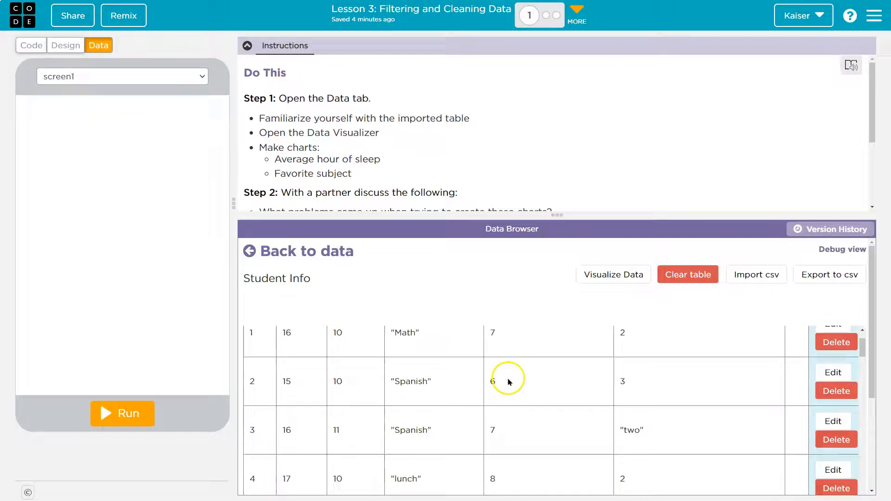
scroll("down", 3)
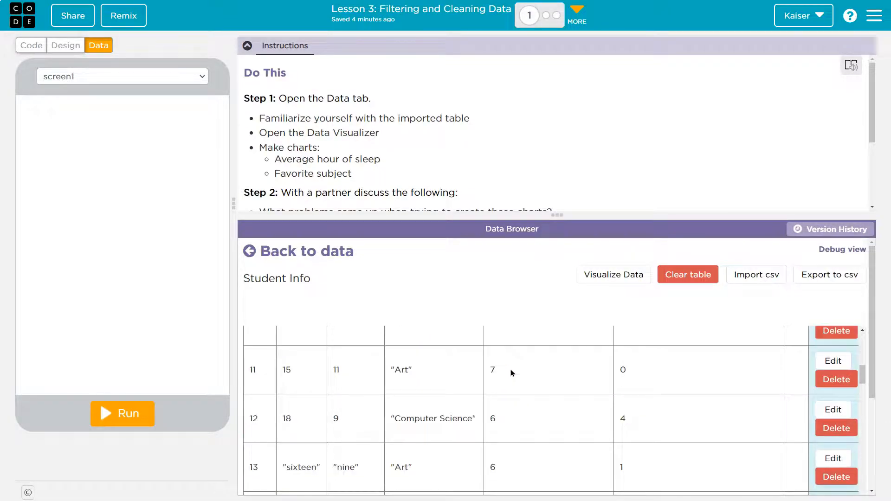
scroll("down", 3)
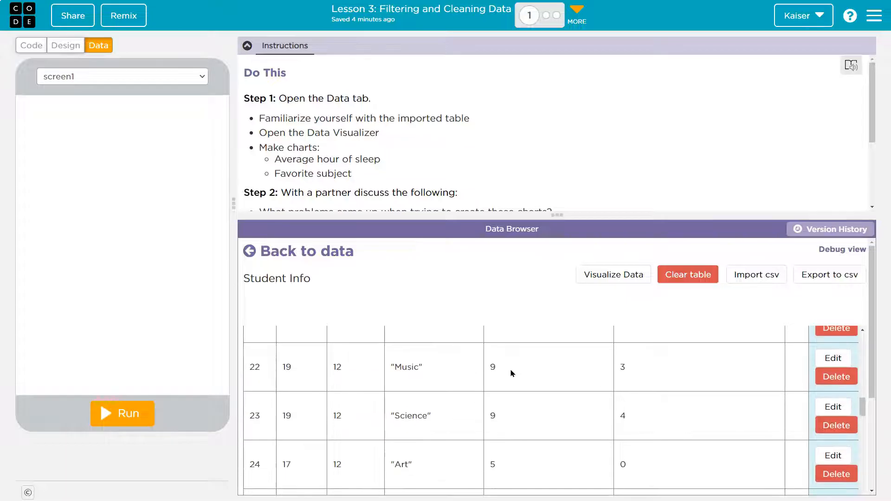
scroll("down", 3)
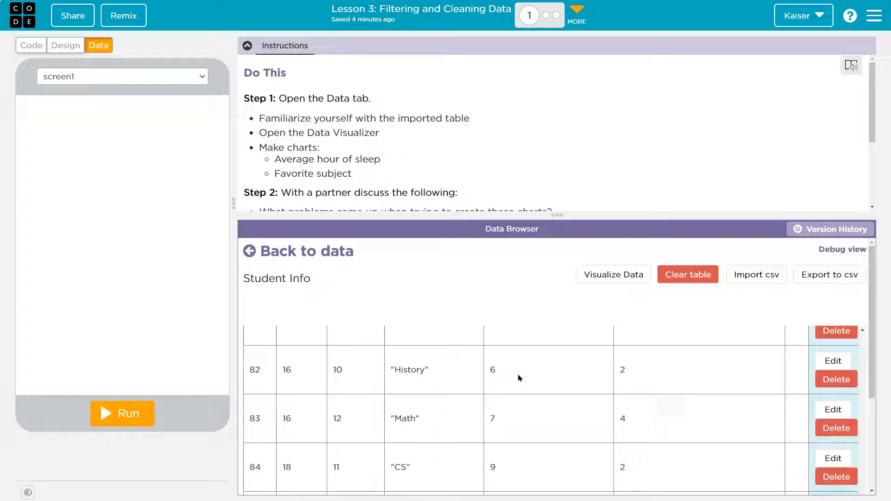
scroll("up", 3)
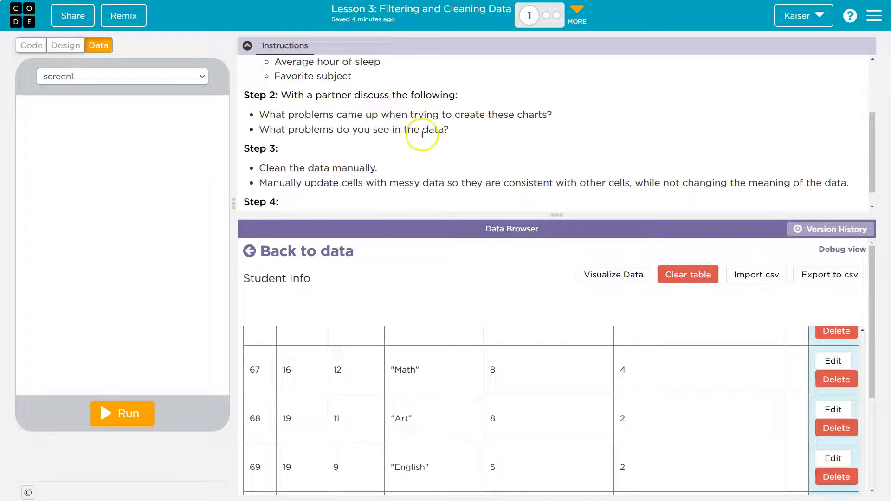
mouse_move(391, 124)
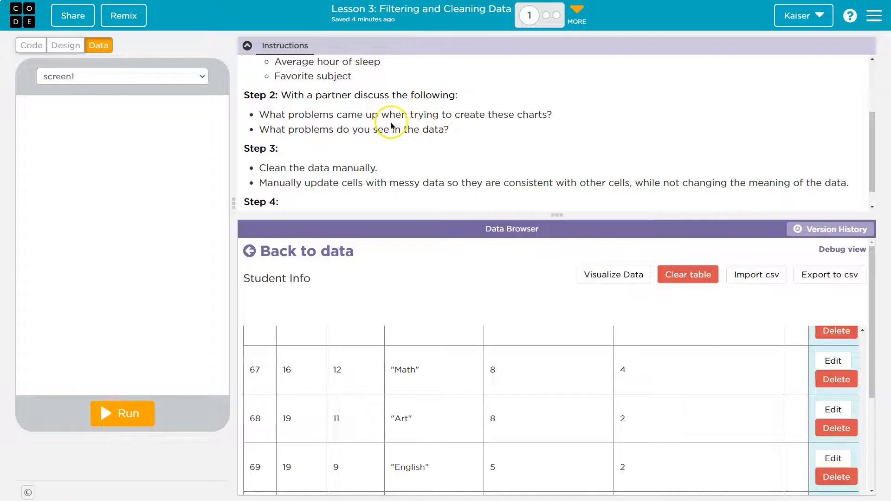
mouse_move(608, 287)
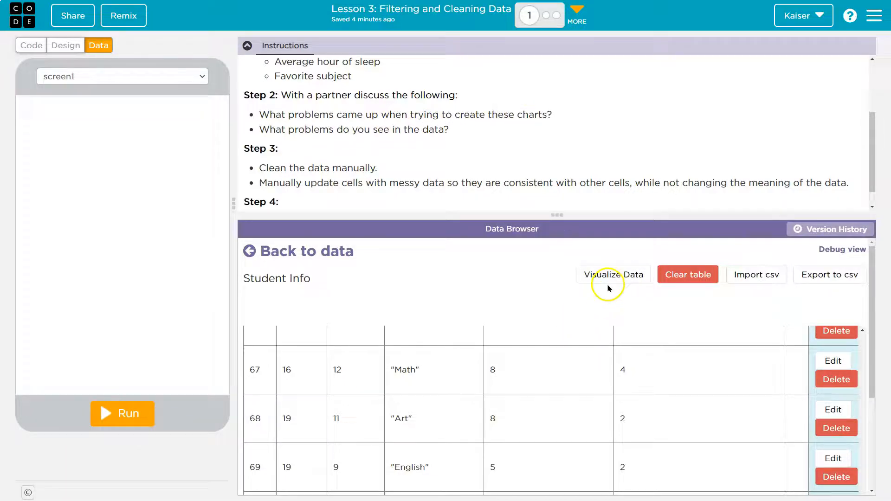
Step: Bar-chart AverageHoursOfSleep, briefly trying Histogram, revealing a stray 'six' beside 5–9
left_click(614, 274)
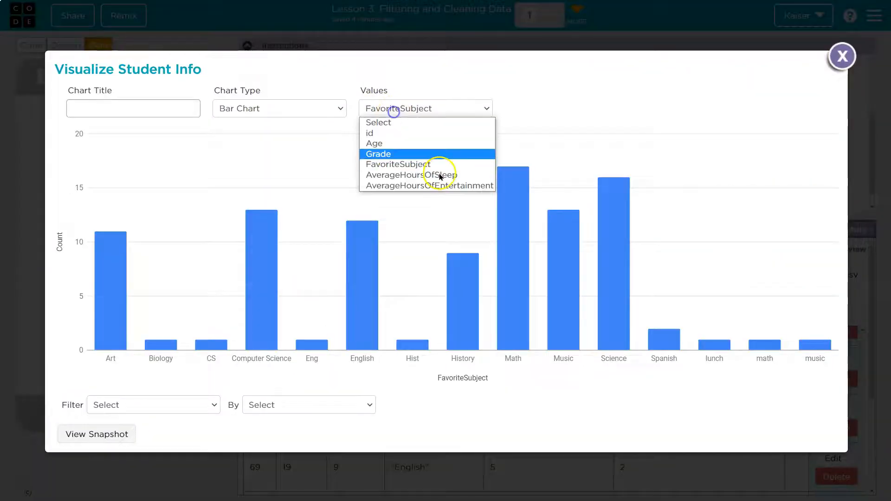
left_click(403, 175)
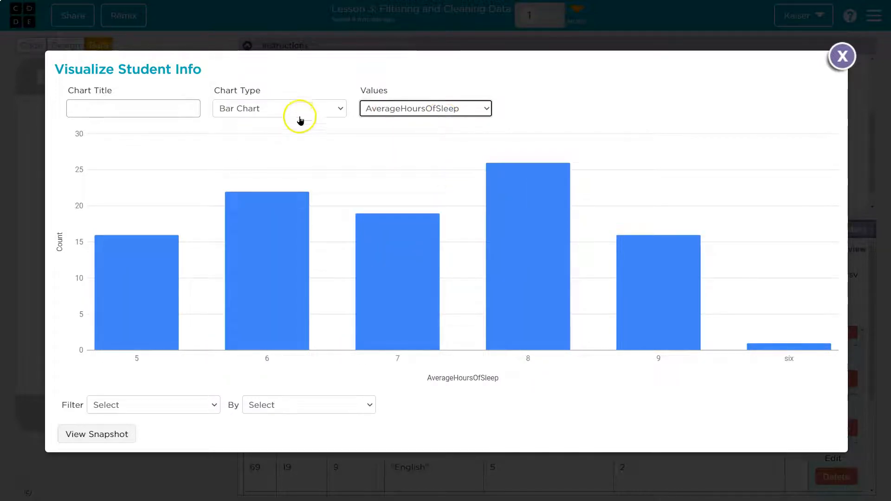
left_click(279, 108)
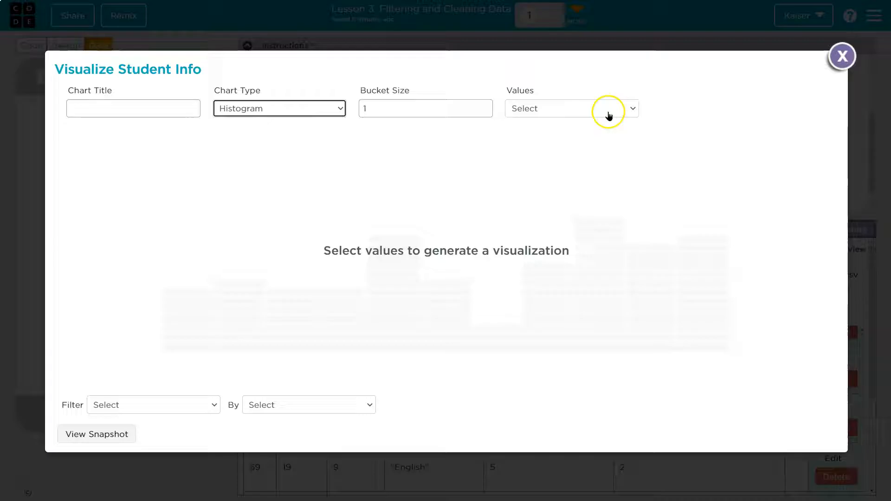
left_click(573, 108)
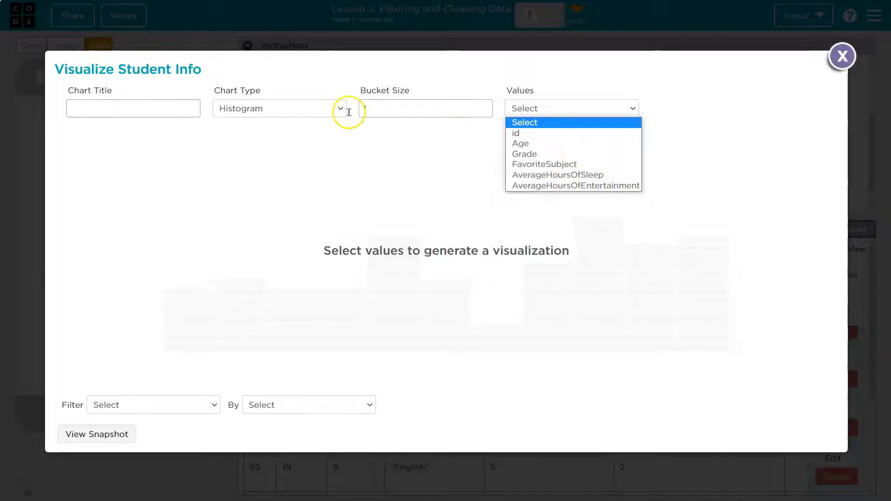
left_click(278, 108)
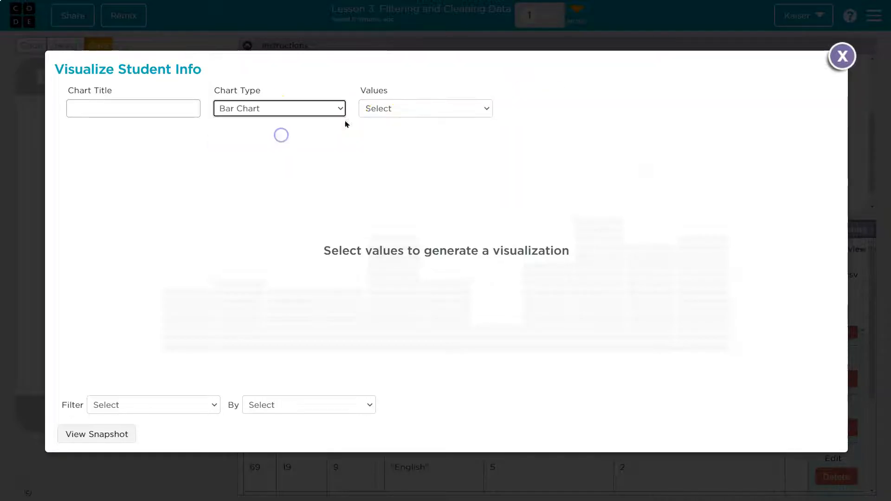
left_click(425, 108)
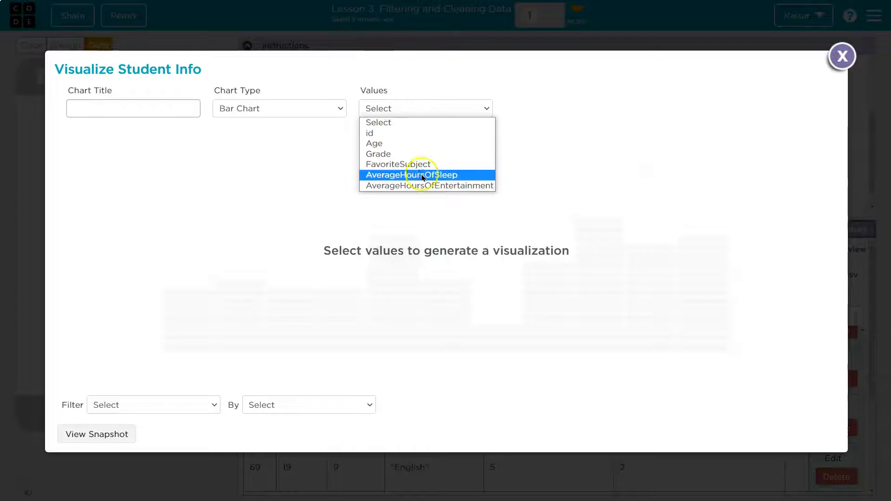
left_click(410, 175)
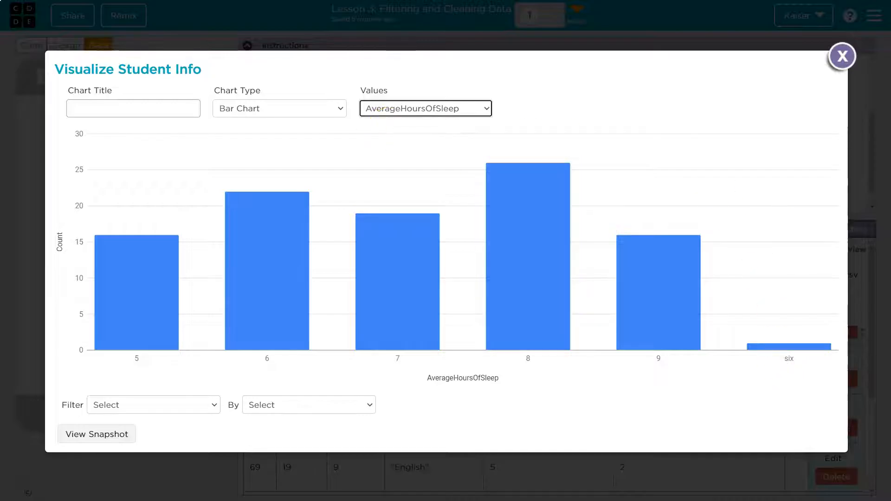
mouse_move(665, 169)
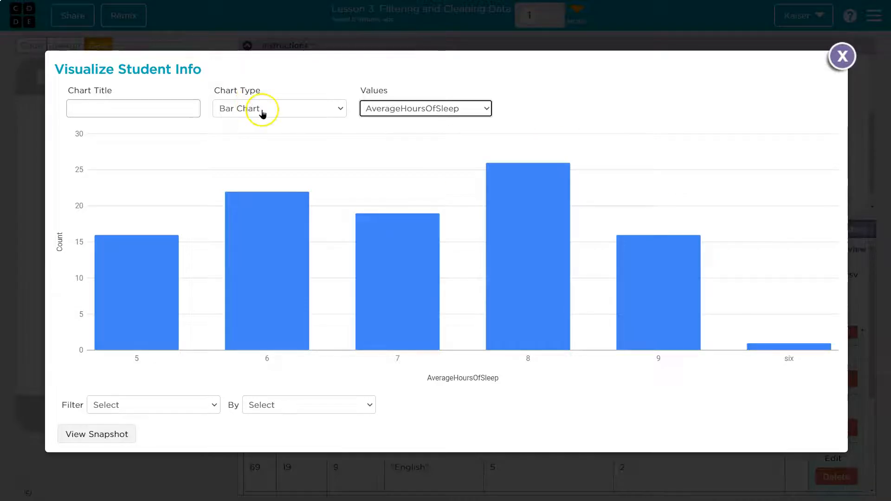
Step: Chart FavoriteSubject again, showing messy labels like Eng, Hist, lunch and lowercase math
left_click(279, 108)
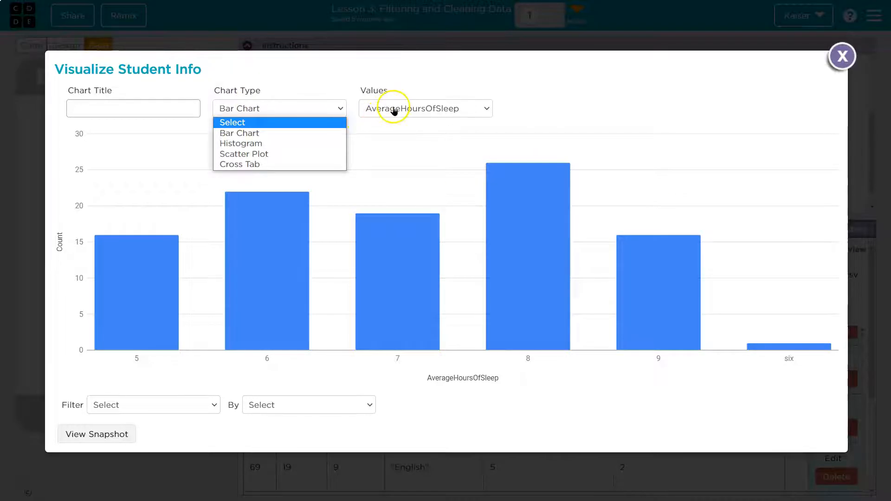
left_click(425, 108)
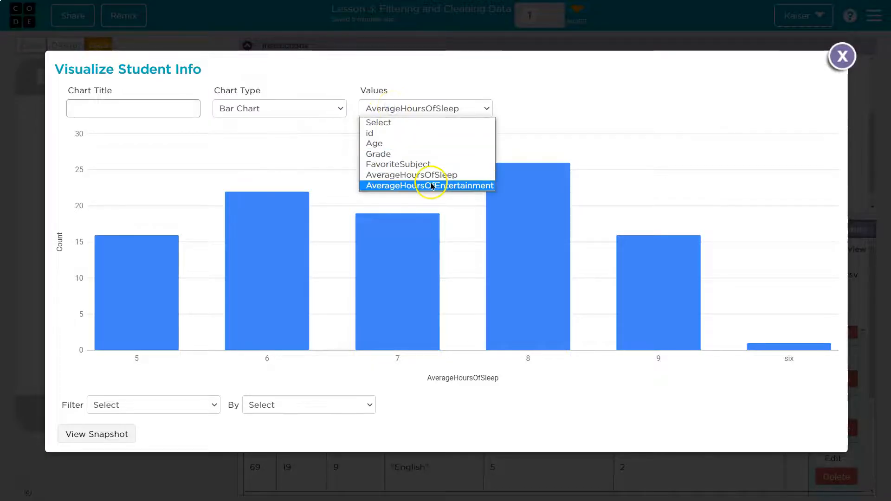
left_click(398, 164)
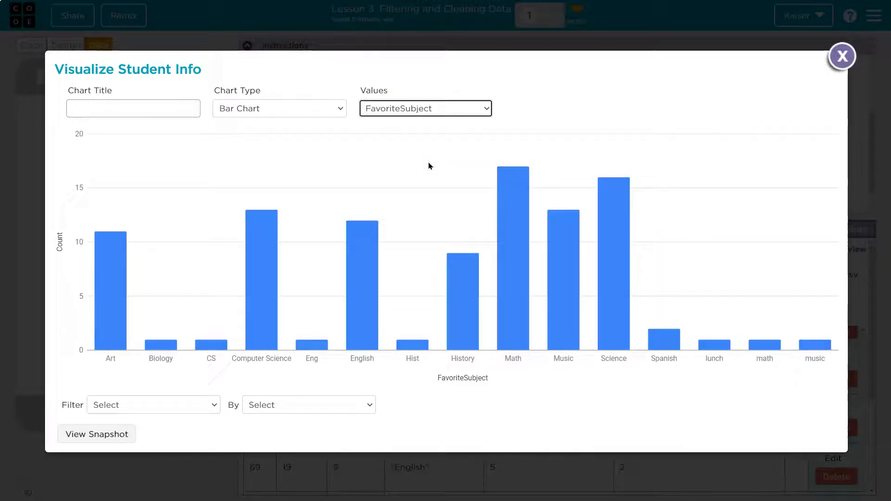
mouse_move(714, 347)
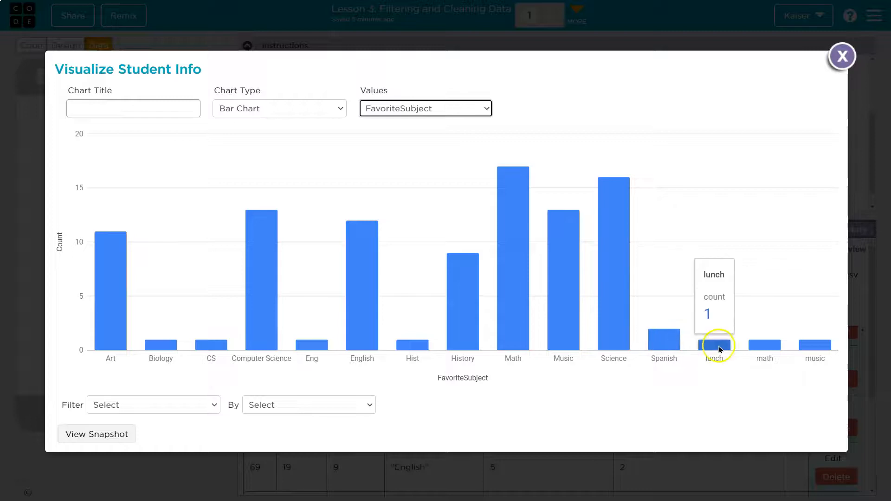
mouse_move(380, 330)
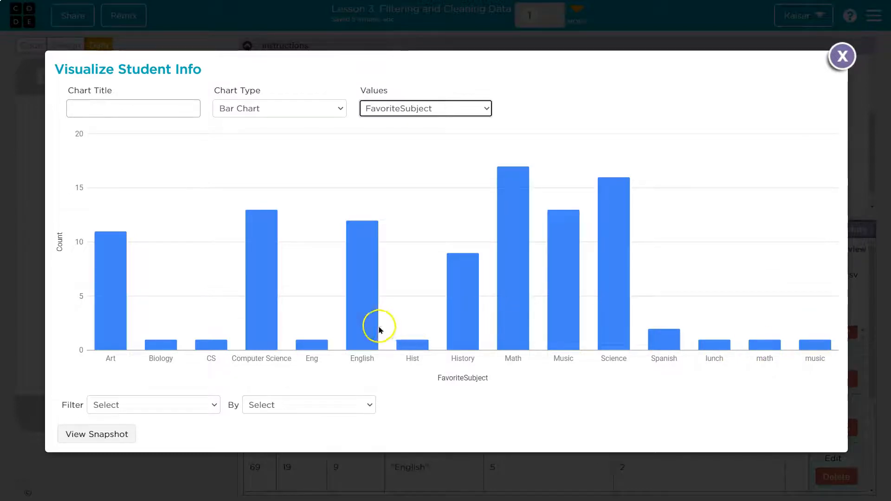
mouse_move(211, 344)
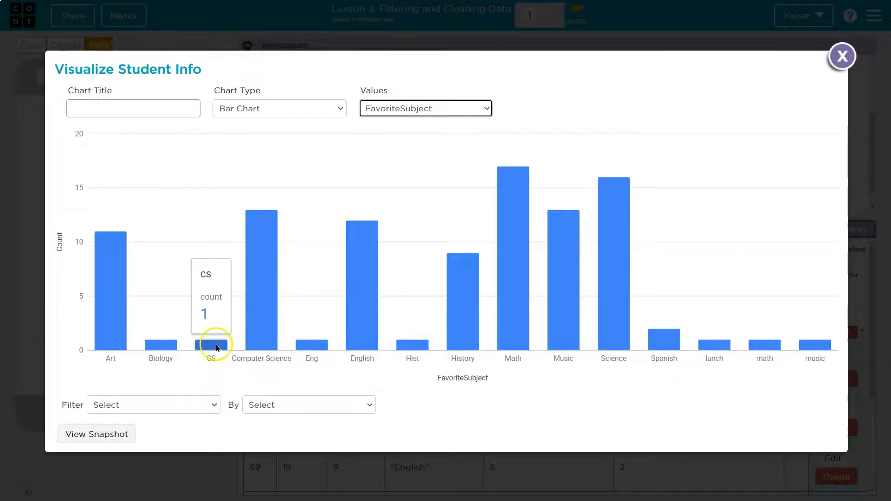
mouse_move(275, 316)
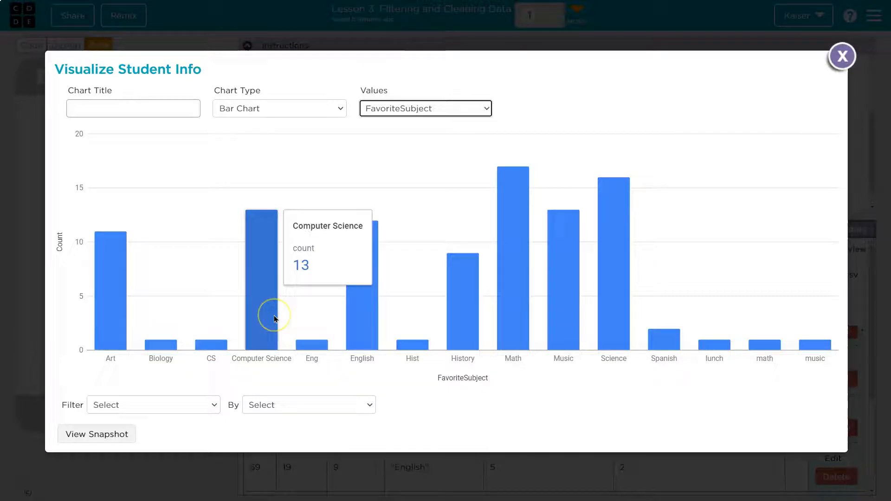
mouse_move(198, 356)
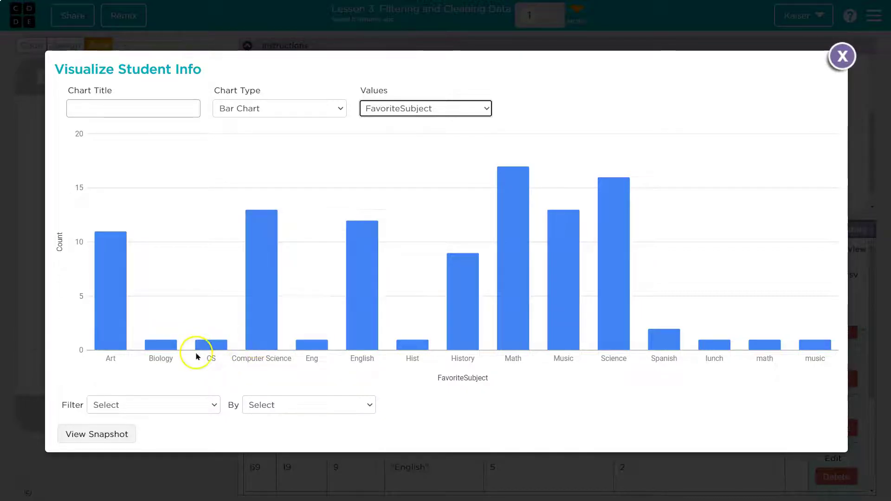
mouse_move(595, 333)
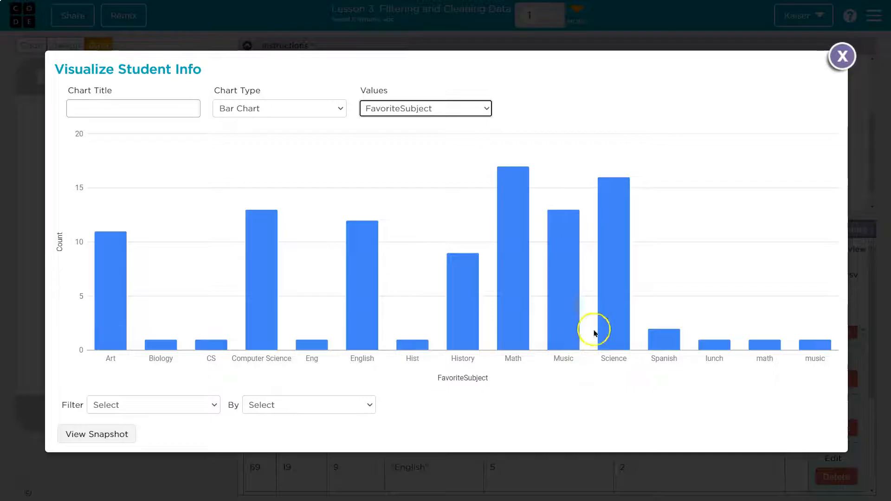
mouse_move(161, 352)
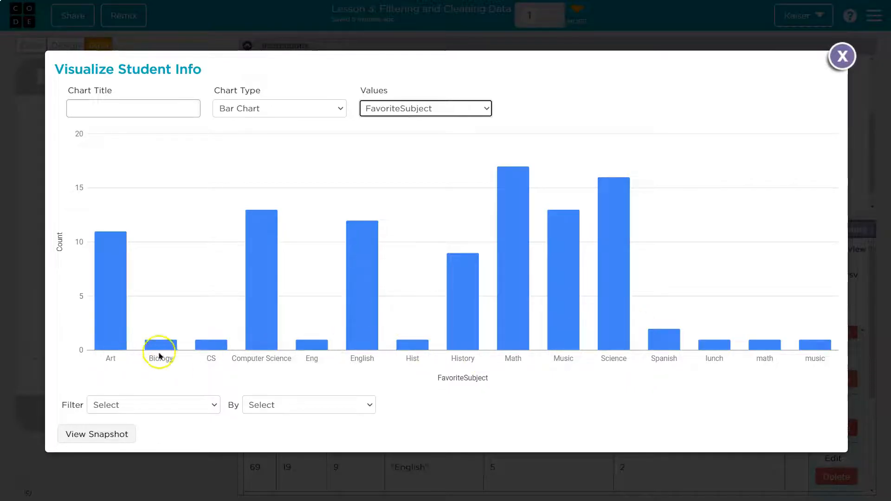
mouse_move(301, 372)
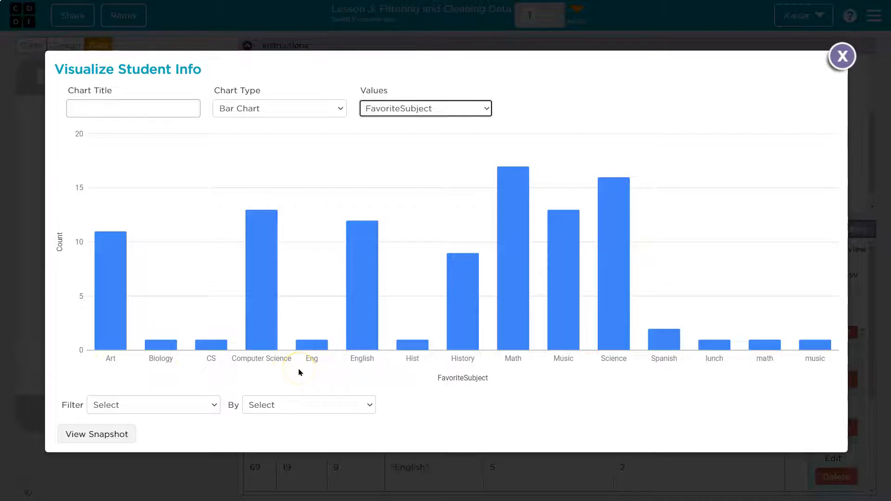
mouse_move(606, 293)
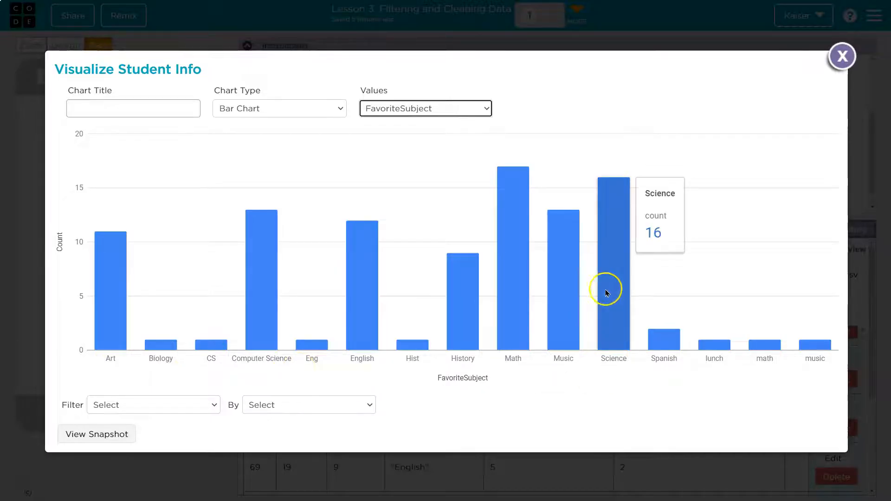
mouse_move(593, 292)
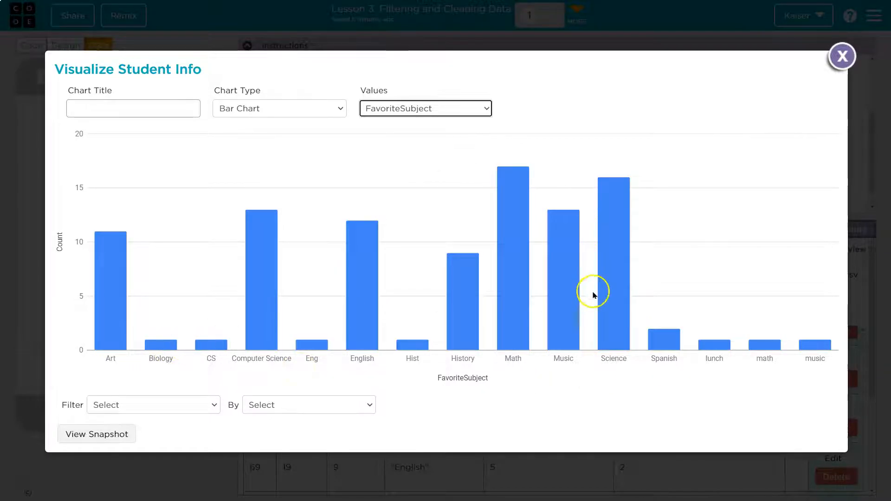
mouse_move(629, 208)
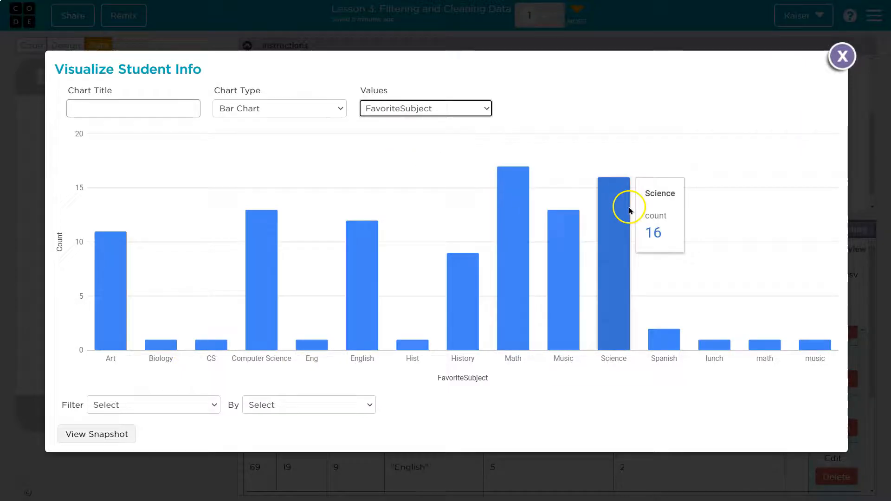
left_click(843, 57)
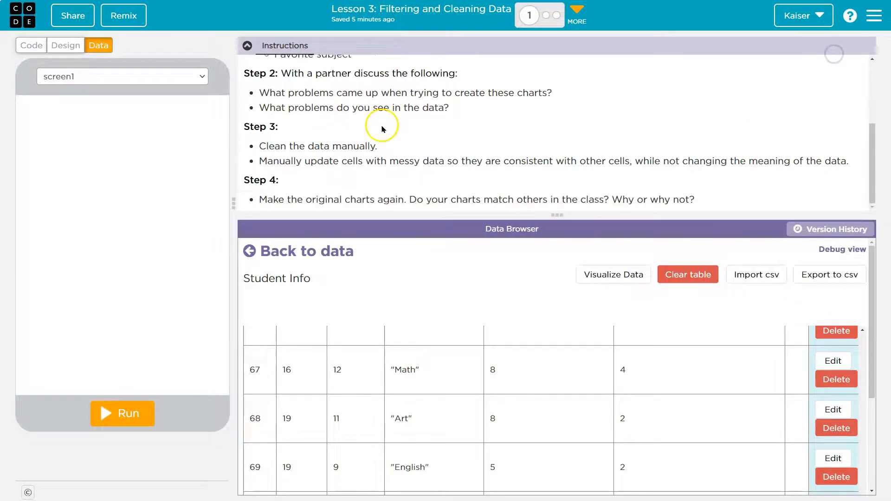
mouse_move(317, 150)
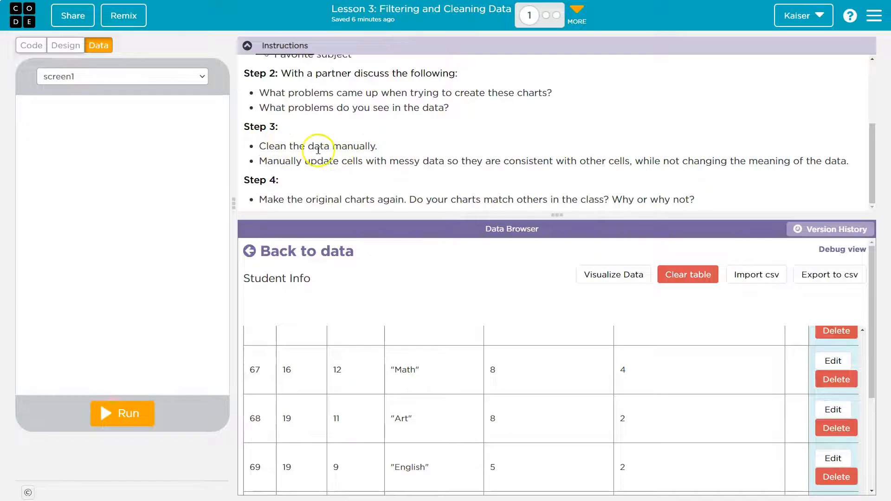
mouse_move(335, 157)
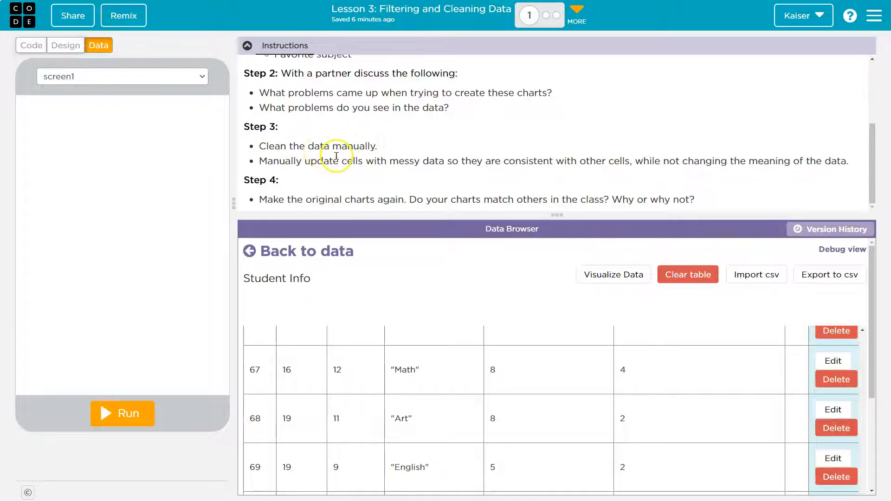
mouse_move(488, 158)
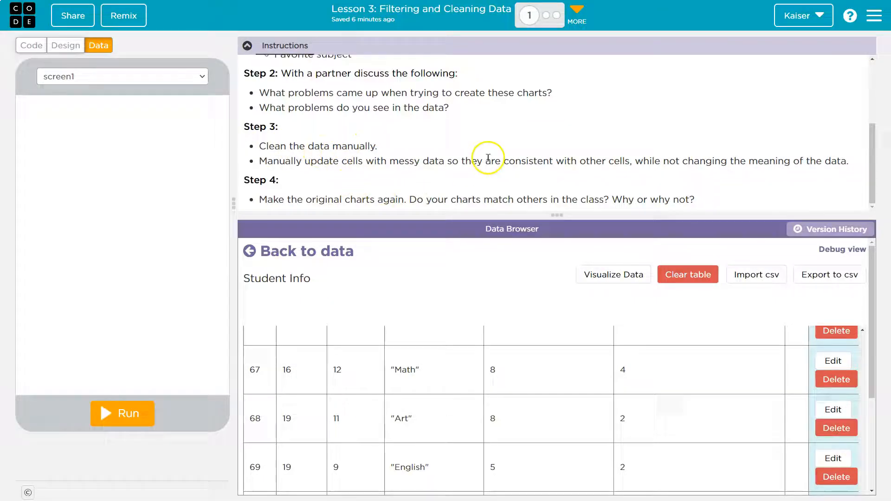
scroll("down", 3)
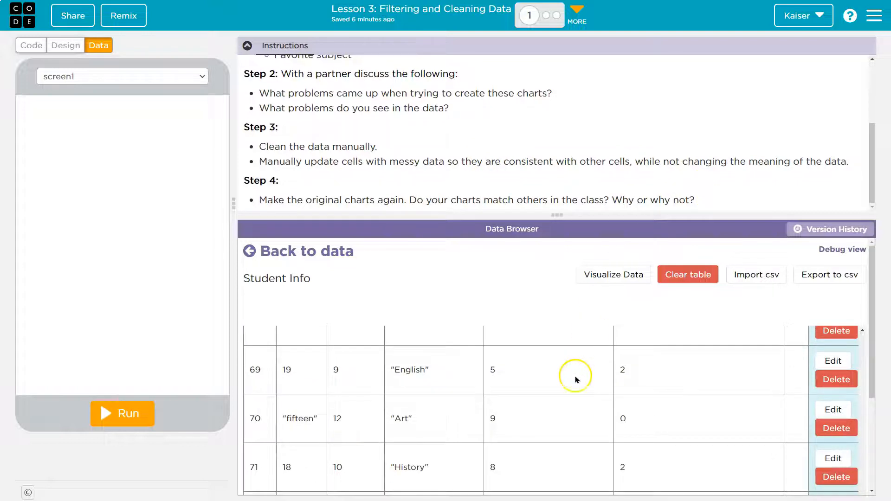
scroll("down", 3)
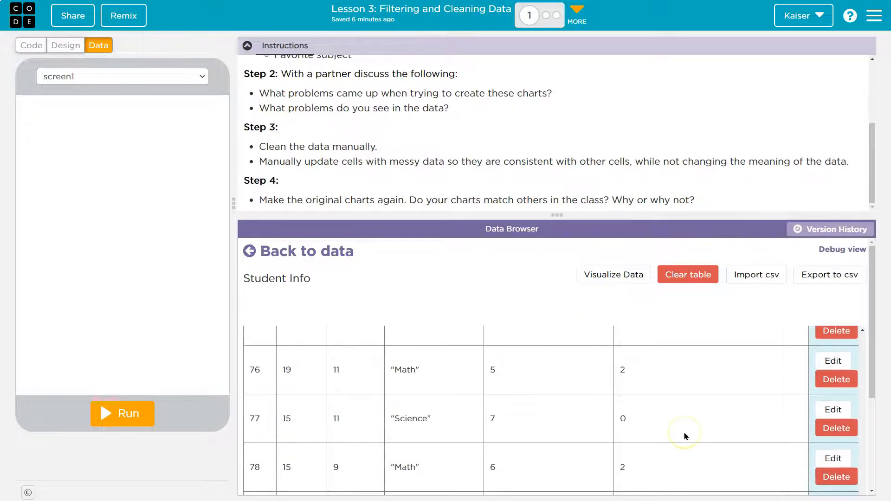
scroll("up", 3)
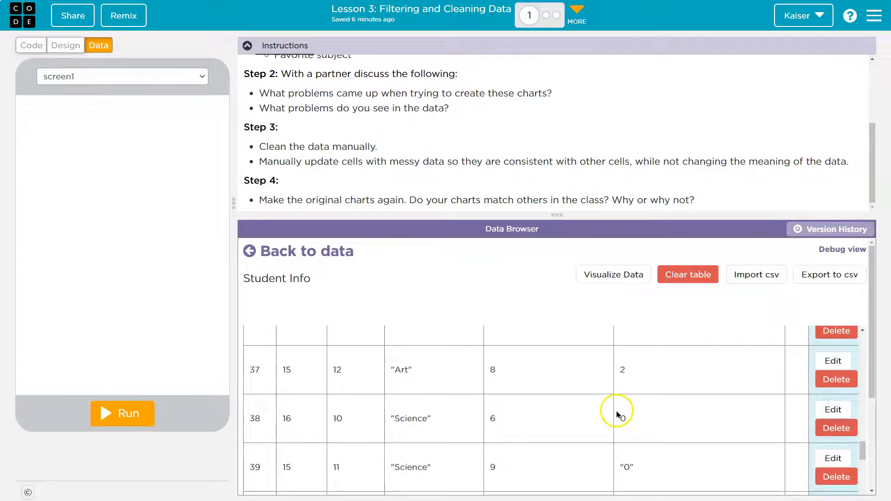
scroll("up", 3)
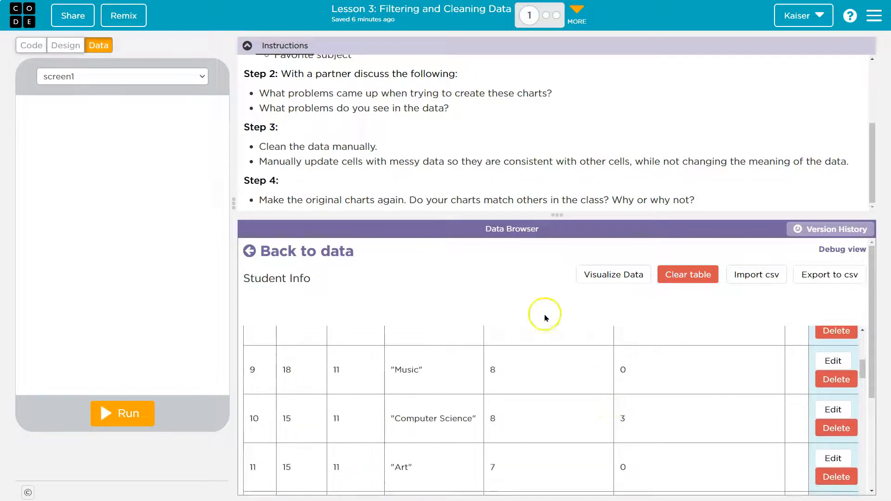
scroll("up", 3)
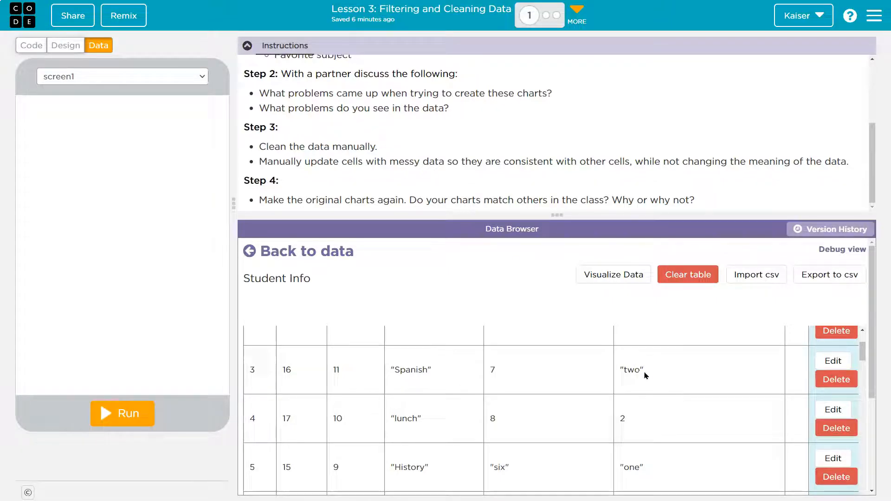
Step: Replace the word-form numbers in rows 3 and 5 with digits 2, 1 and 6, and save
left_click(833, 360)
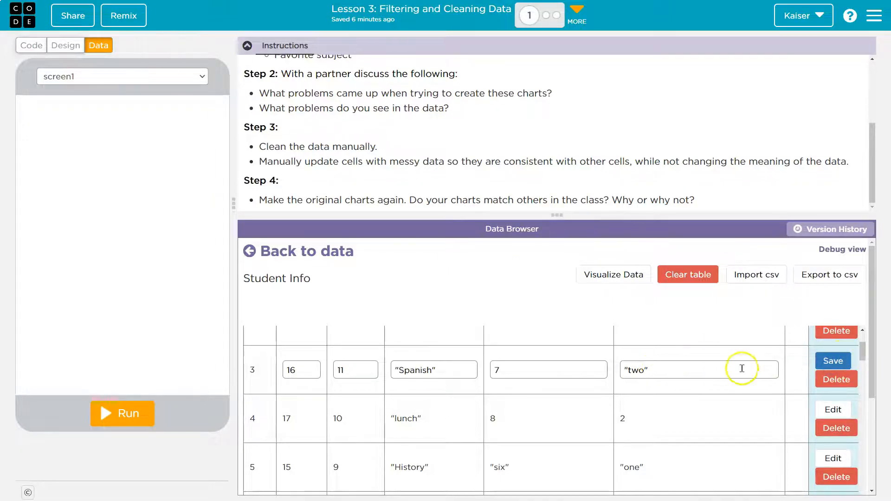
type("2")
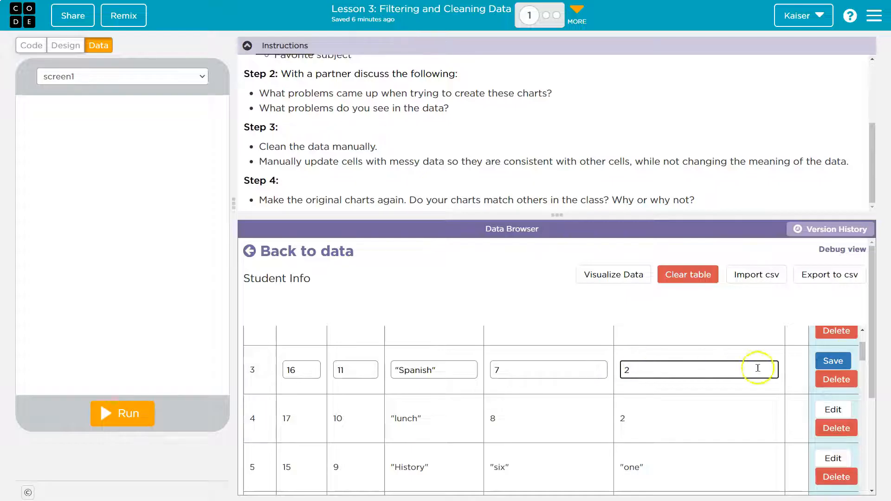
scroll("down", 3)
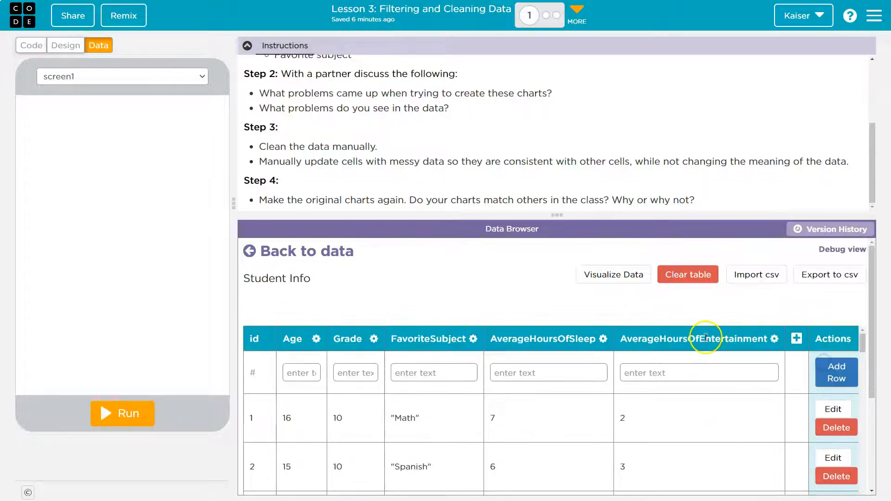
scroll("down", 3)
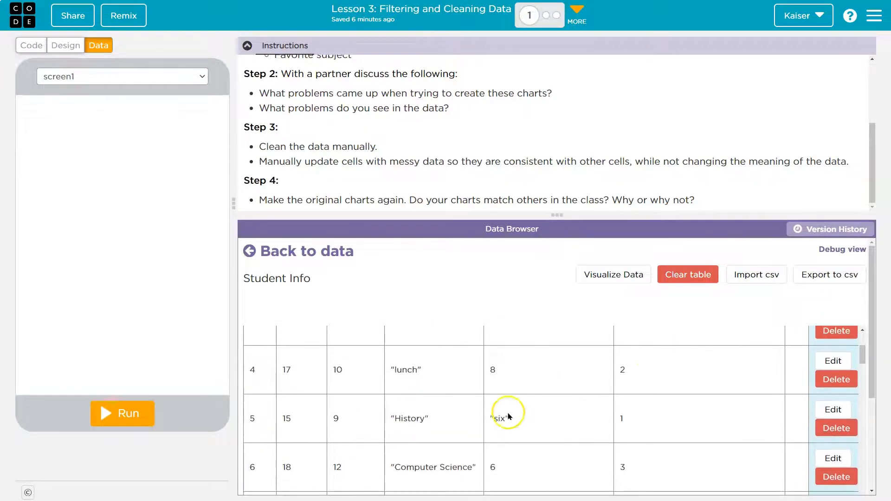
left_click(833, 409)
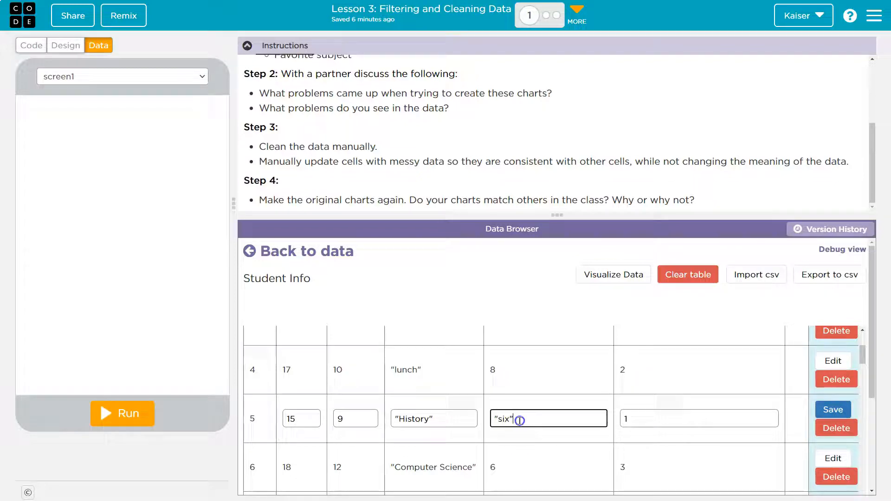
type("6")
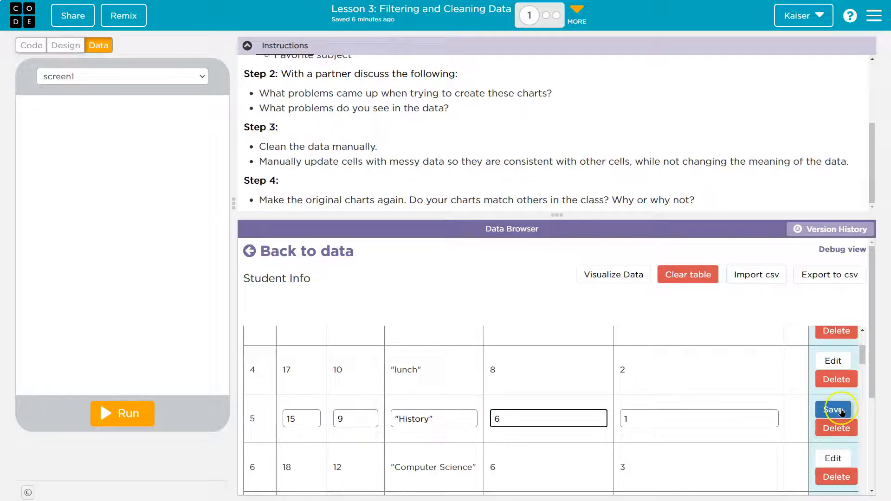
left_click(613, 275)
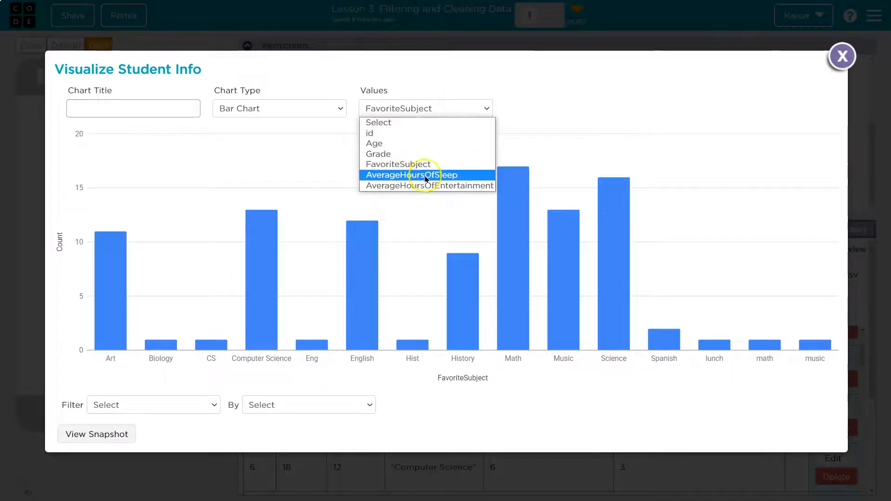
Step: Show AverageHoursOfSleep as a histogram with bucket size 2, then close the visualizer
left_click(410, 175)
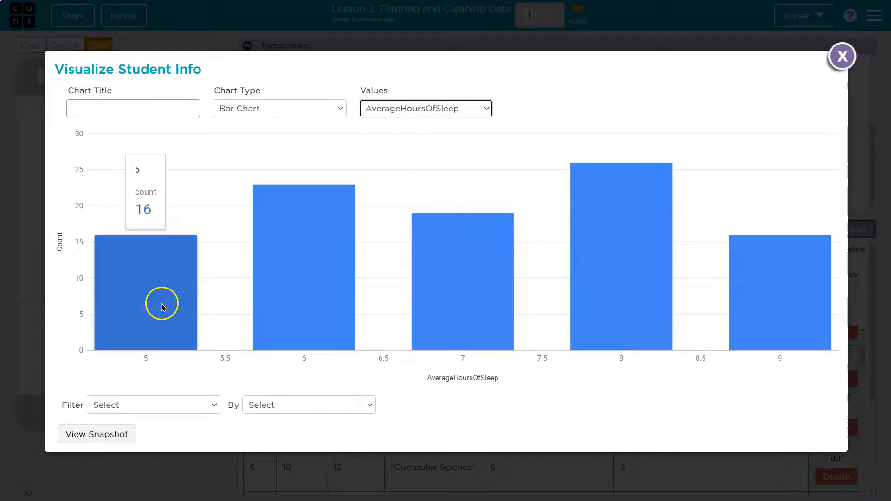
mouse_move(314, 111)
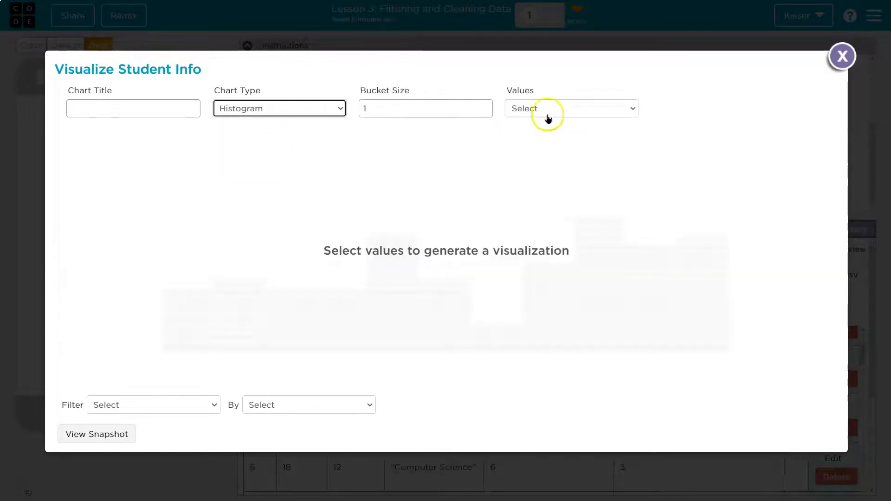
left_click(571, 108)
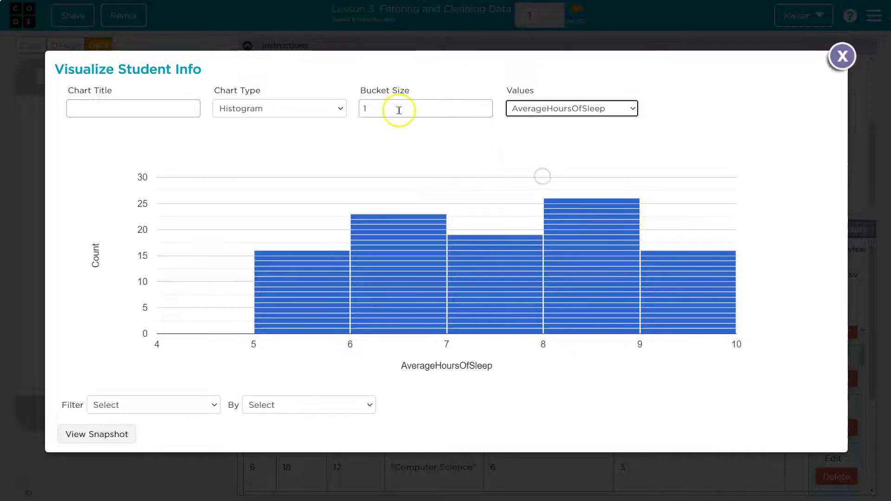
left_click(425, 108)
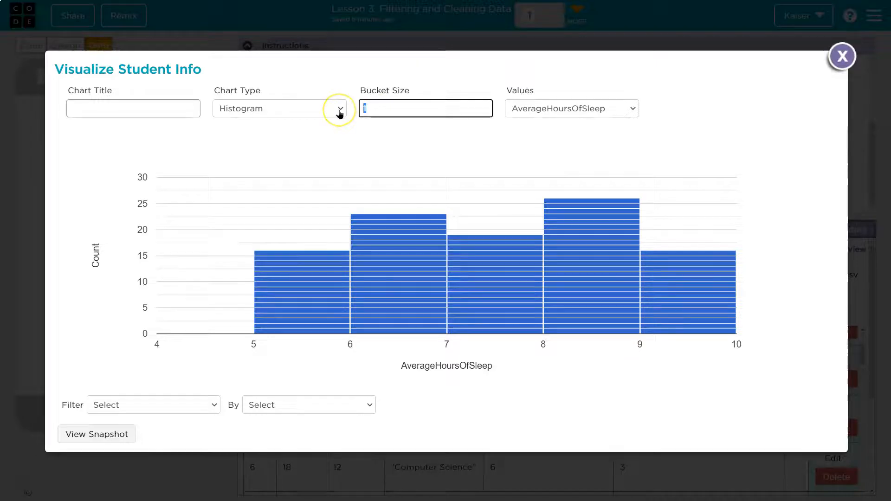
type("2")
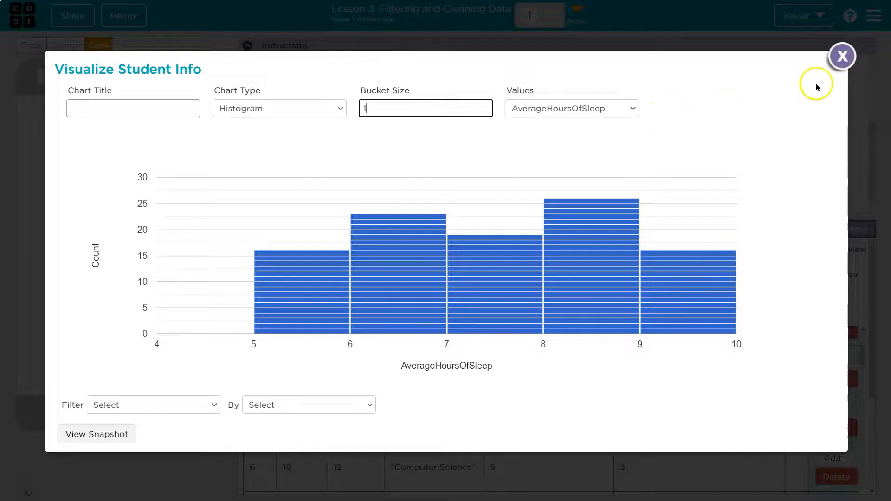
left_click(842, 56)
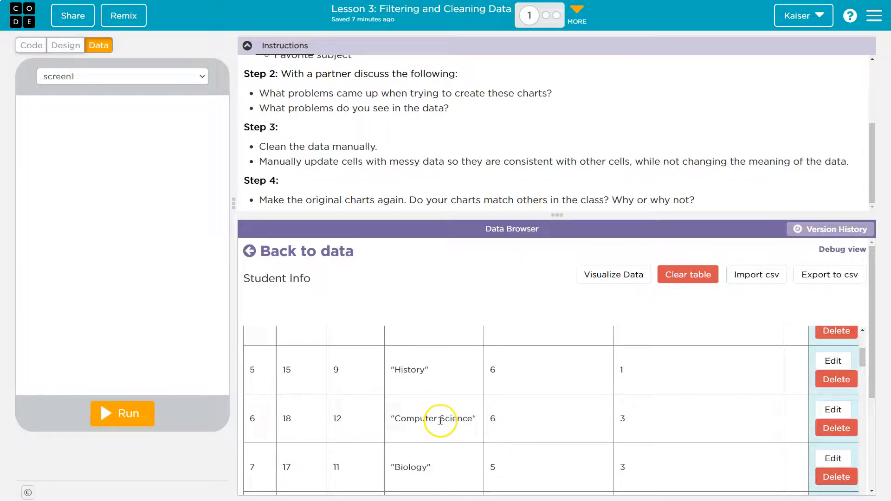
Step: Scroll down to student 49 and change FavoriteSubject 'math' to 'Math'
scroll("up", 3)
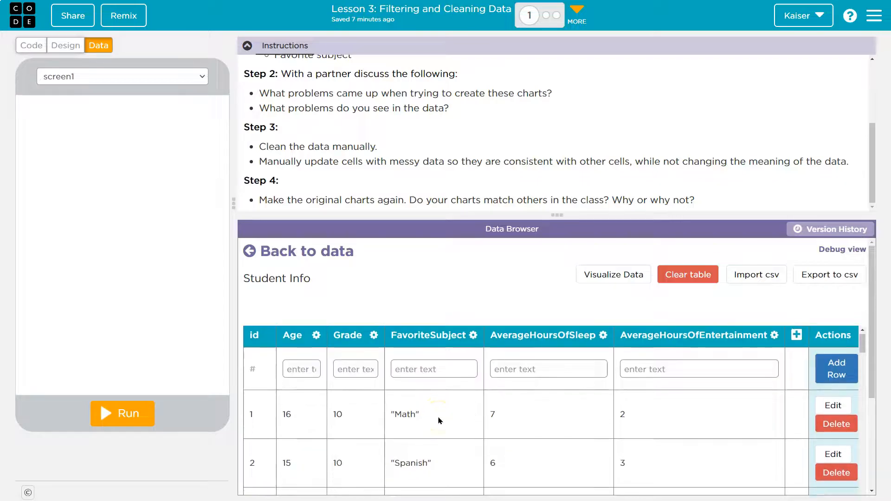
scroll("down", 3)
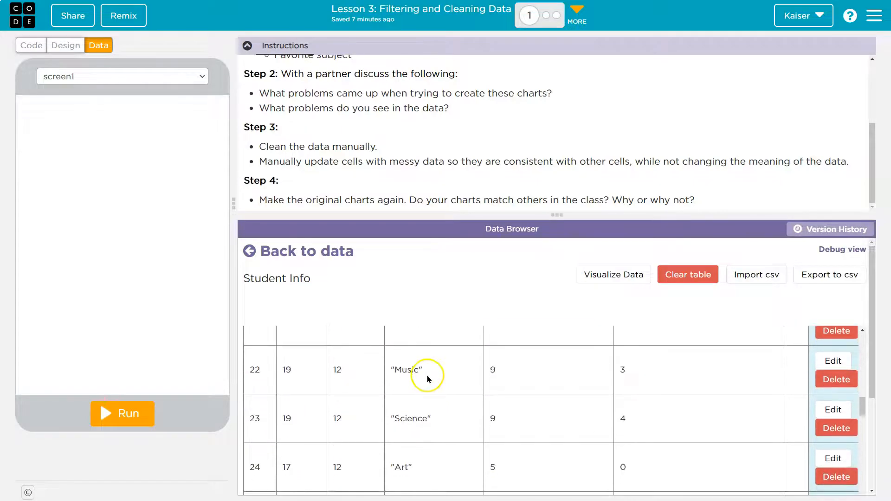
scroll("down", 3)
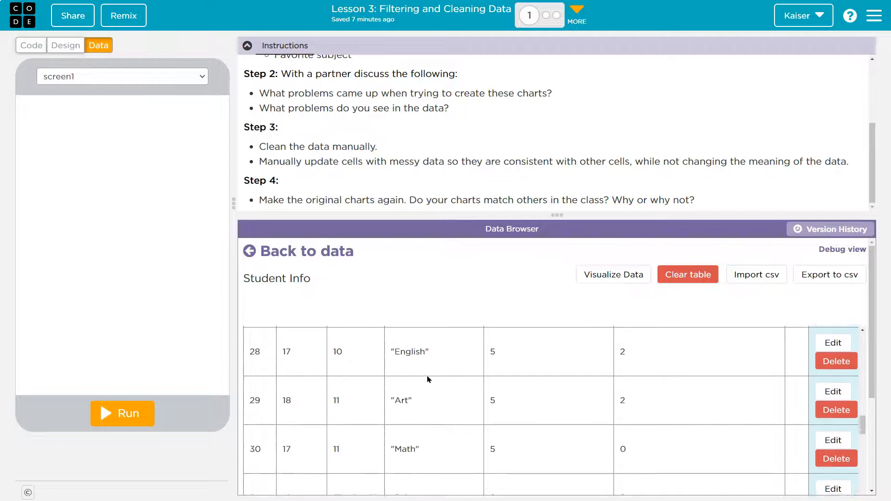
scroll("down", 3)
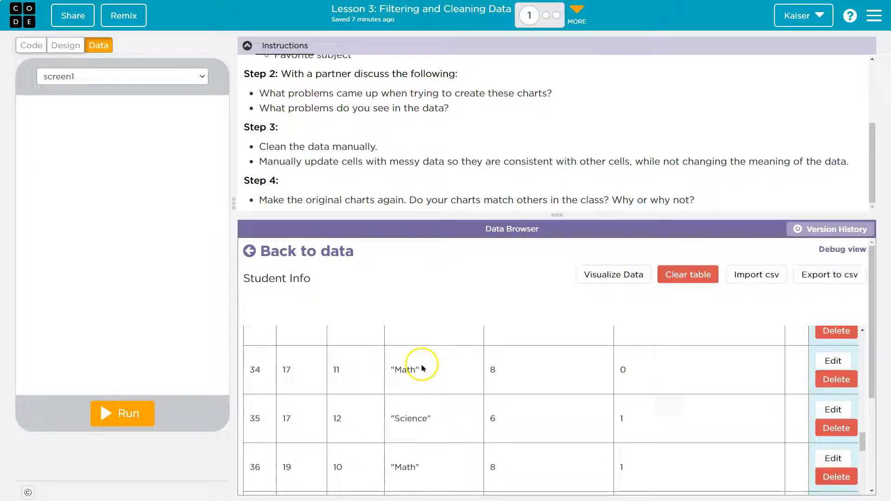
scroll("down", 3)
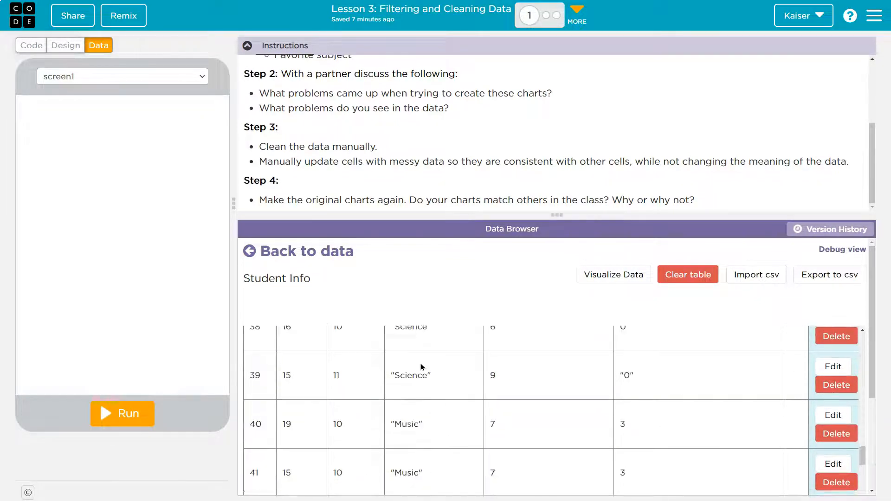
scroll("down", 3)
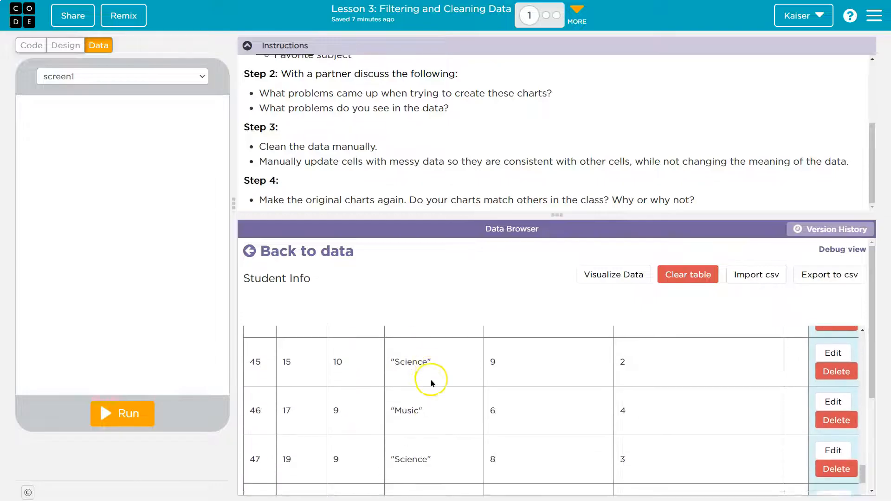
scroll("down", 3)
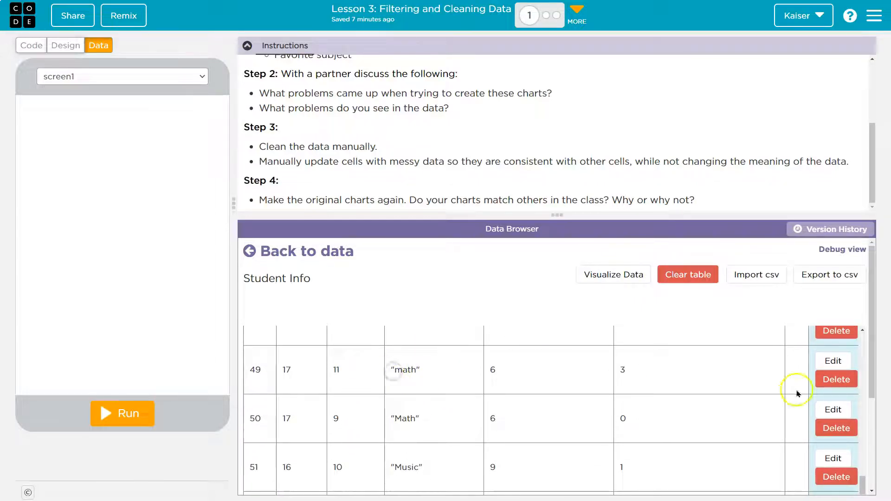
left_click(833, 360)
type("M")
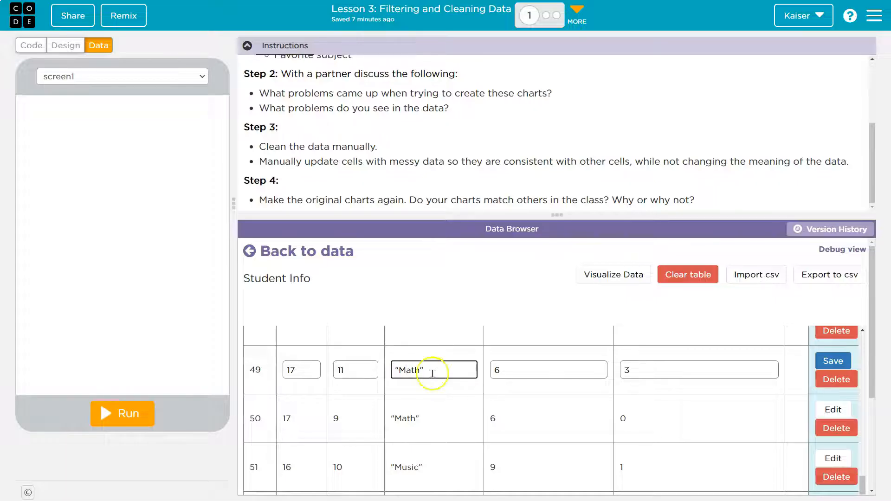
left_click(613, 274)
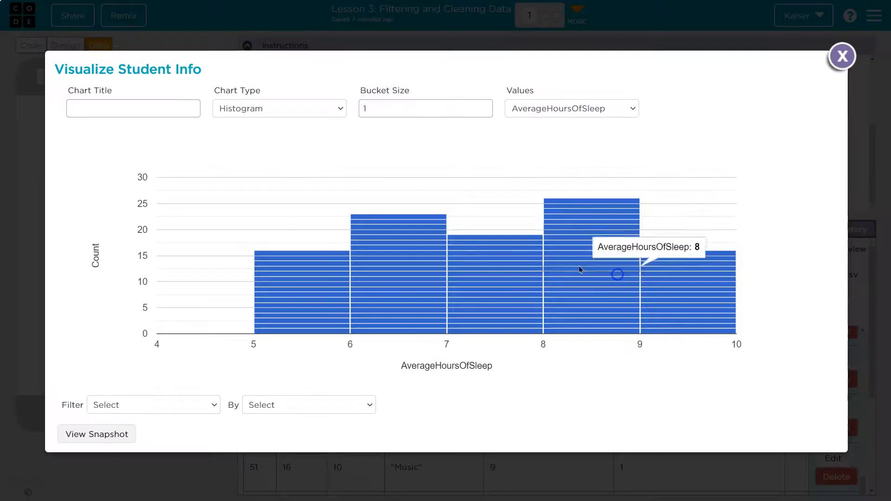
Step: Chart the FavoriteSubject column, review the bar chart, and close it
left_click(571, 108)
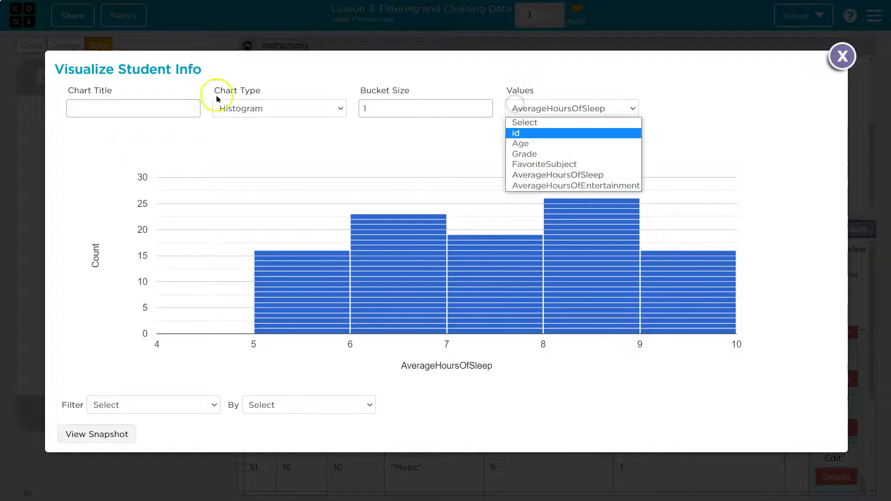
left_click(544, 165)
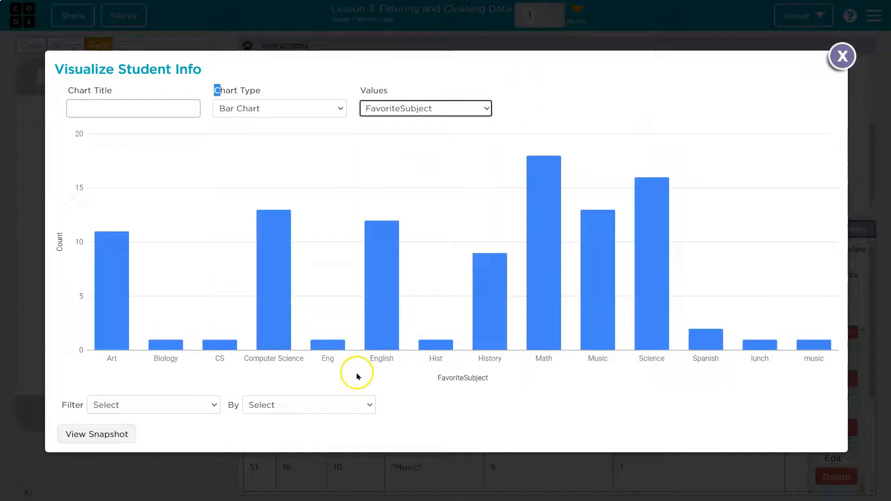
mouse_move(881, 65)
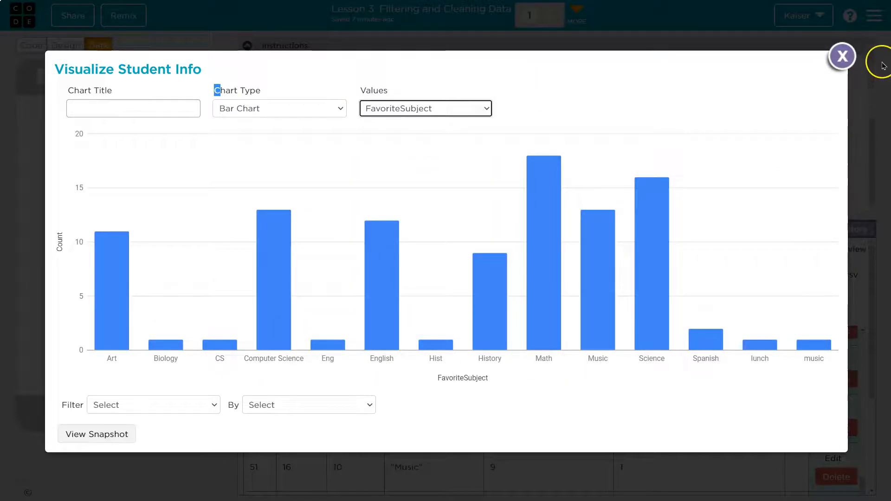
left_click(843, 56)
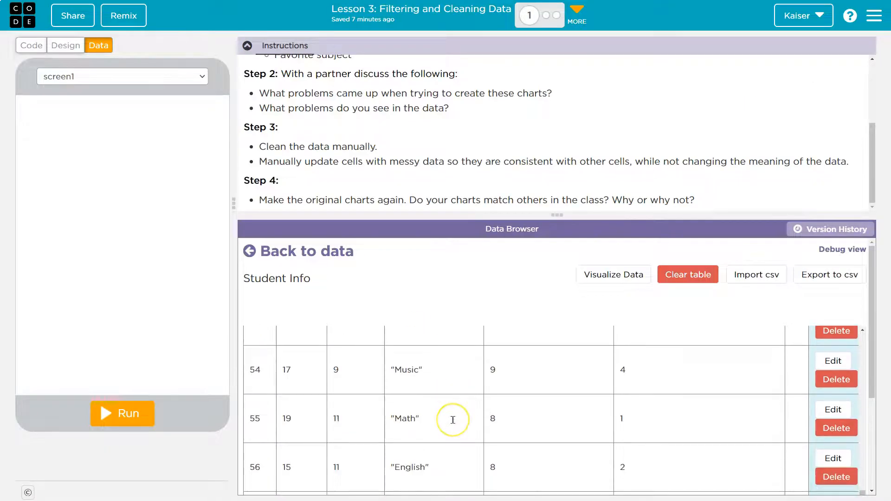
Step: Change row 84's subject from 'Comuter' to 'Computer Science', save, and recheck the chart
scroll("down", 3)
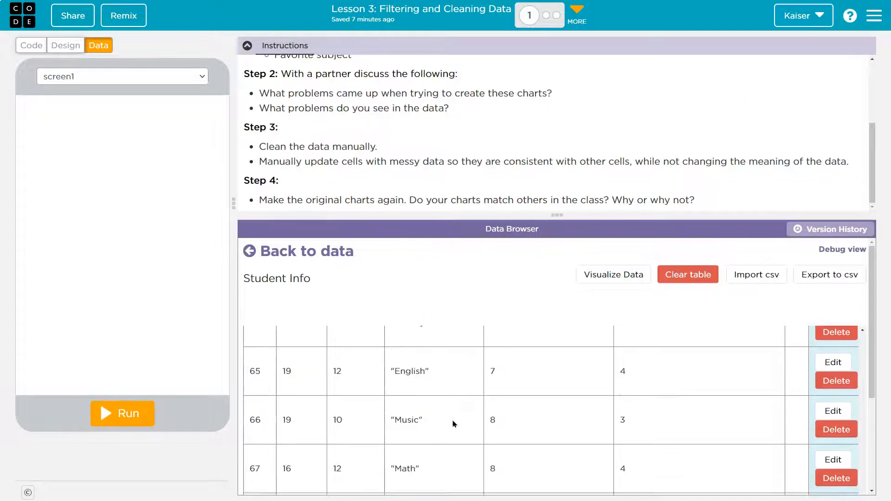
scroll("down", 3)
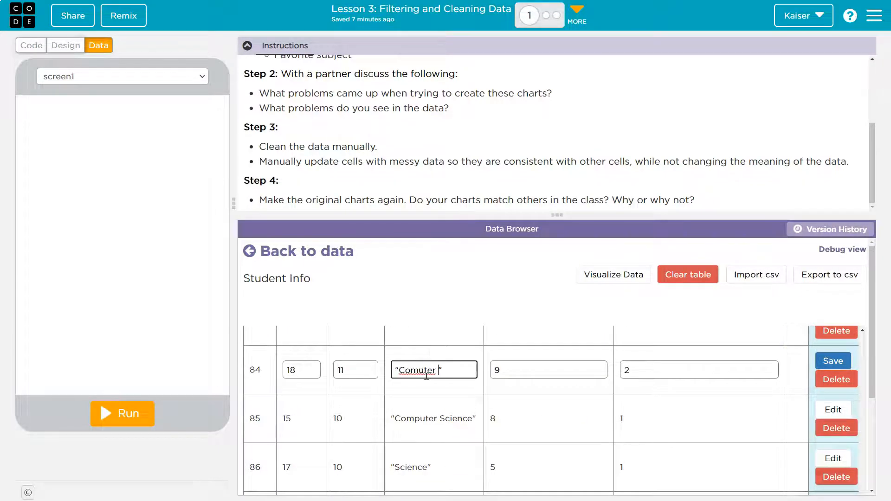
type("Scien")
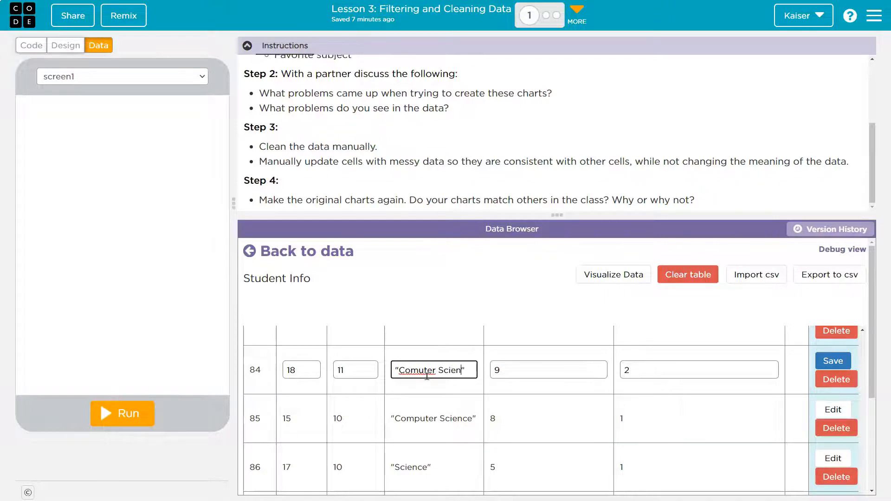
type("ce\"")
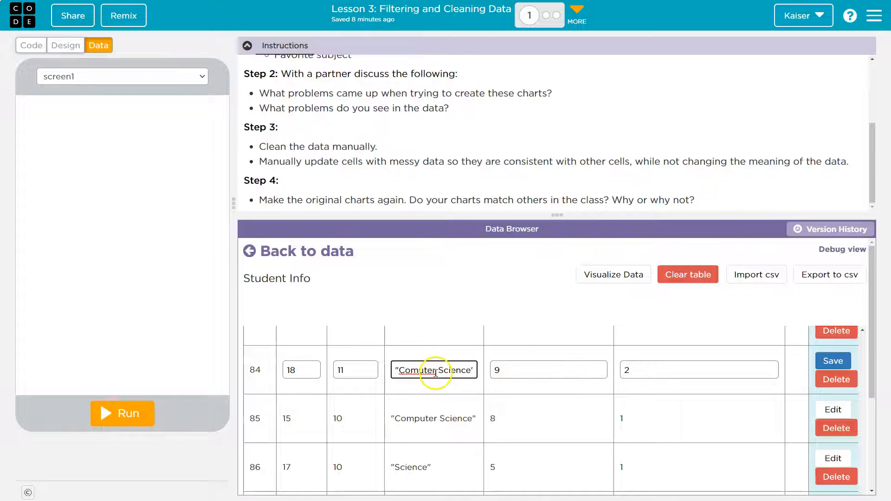
double_click(417, 370)
type("p")
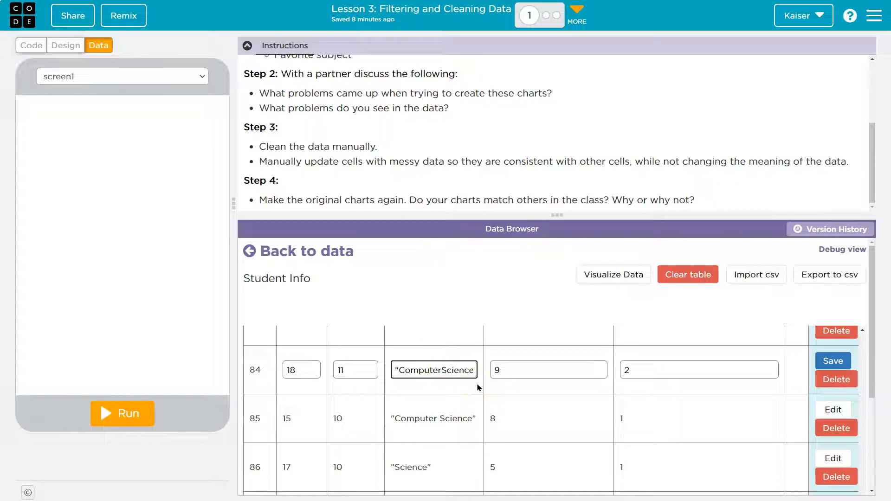
left_click(832, 360)
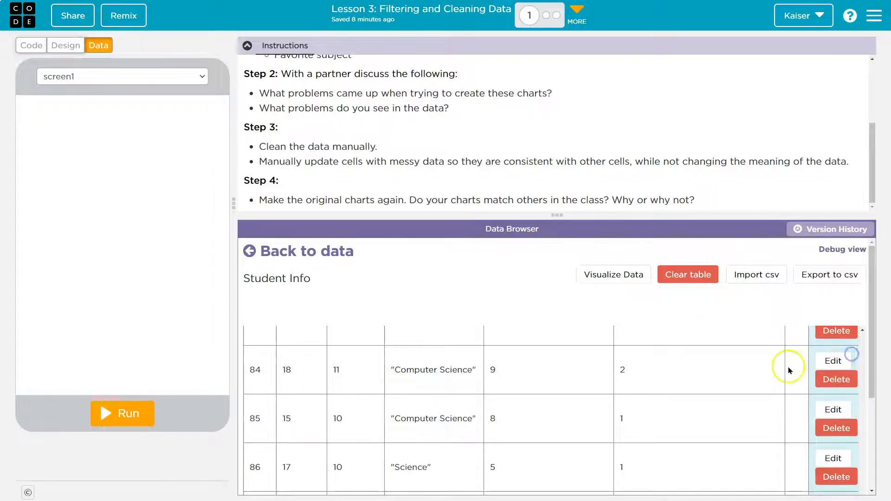
mouse_move(692, 301)
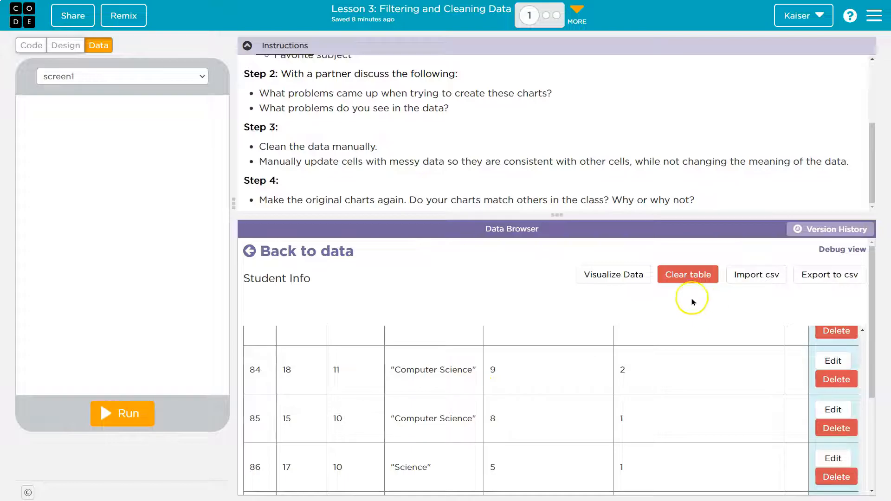
left_click(614, 274)
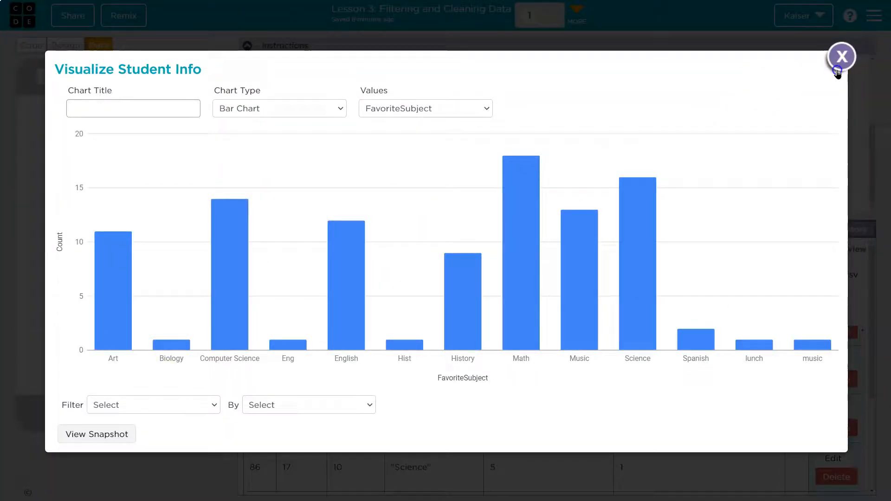
left_click(842, 57)
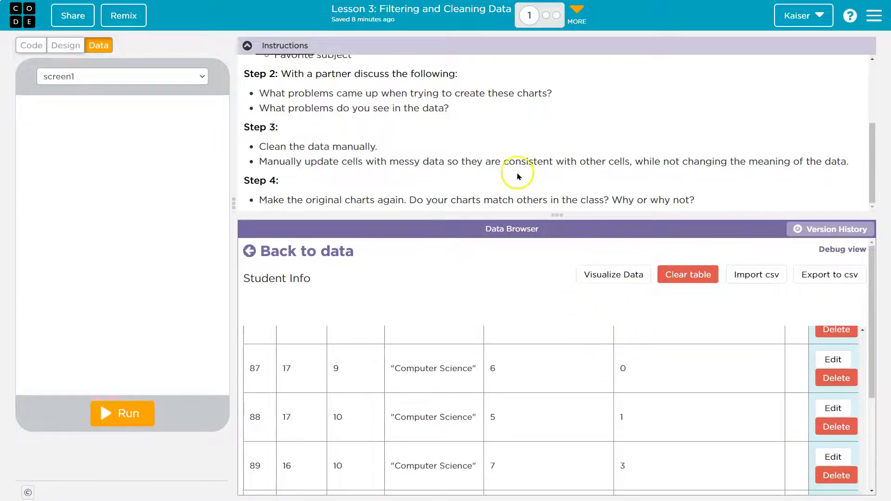
mouse_move(336, 203)
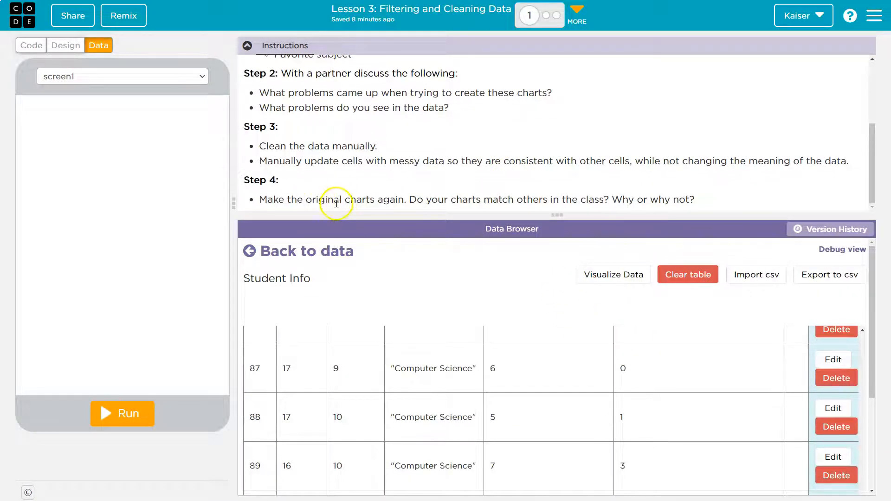
mouse_move(519, 197)
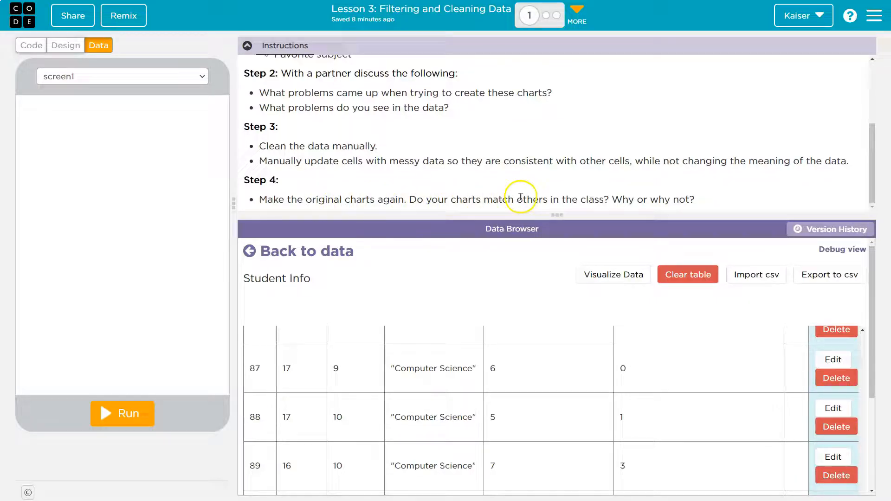
mouse_move(607, 298)
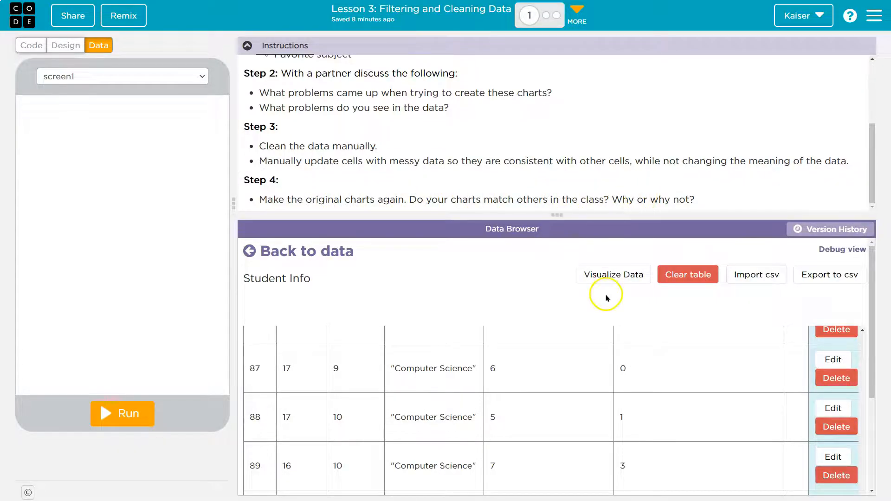
left_click(613, 274)
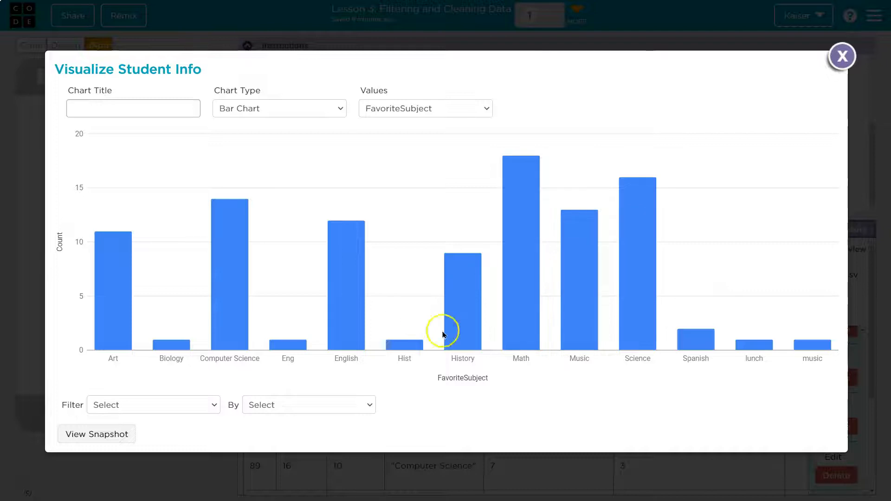
mouse_move(427, 357)
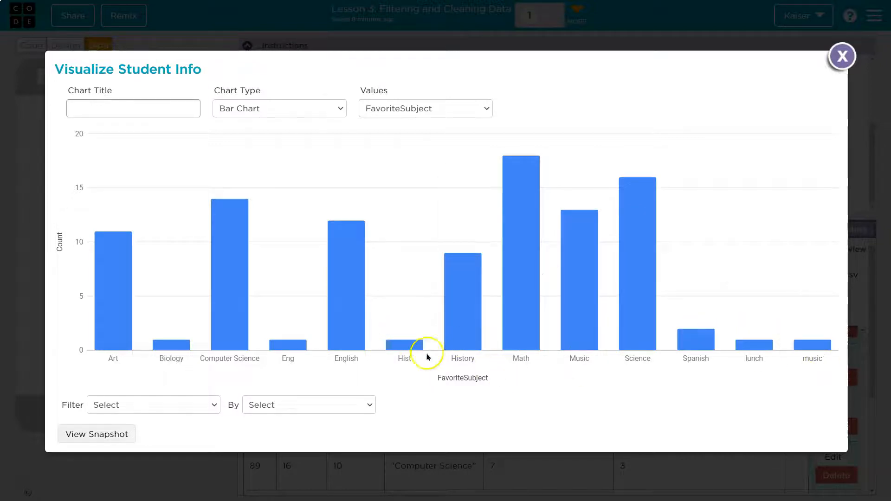
mouse_move(402, 347)
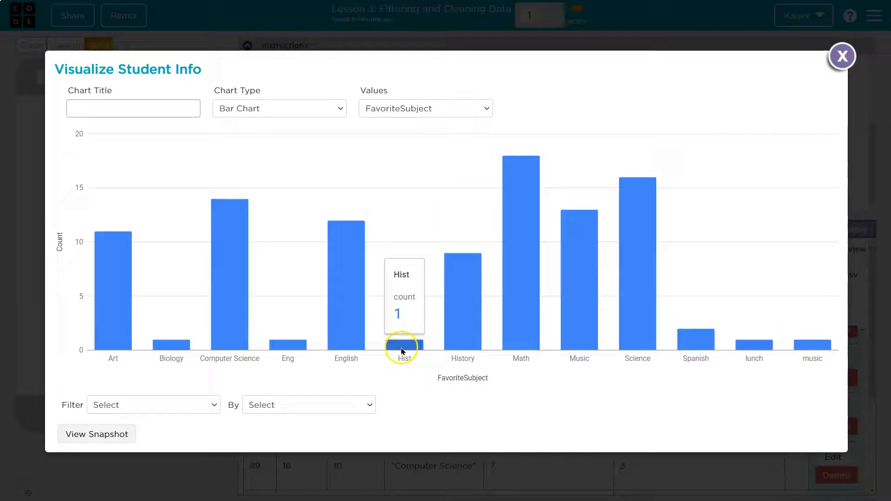
mouse_move(445, 373)
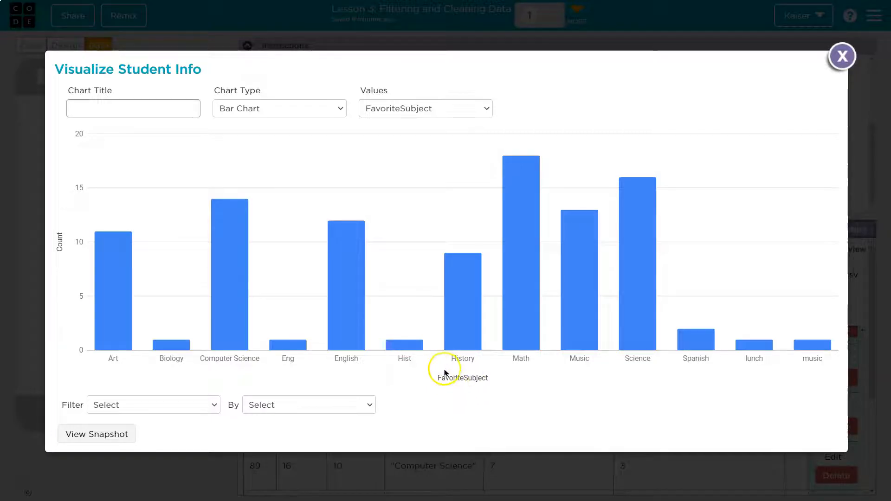
mouse_move(467, 357)
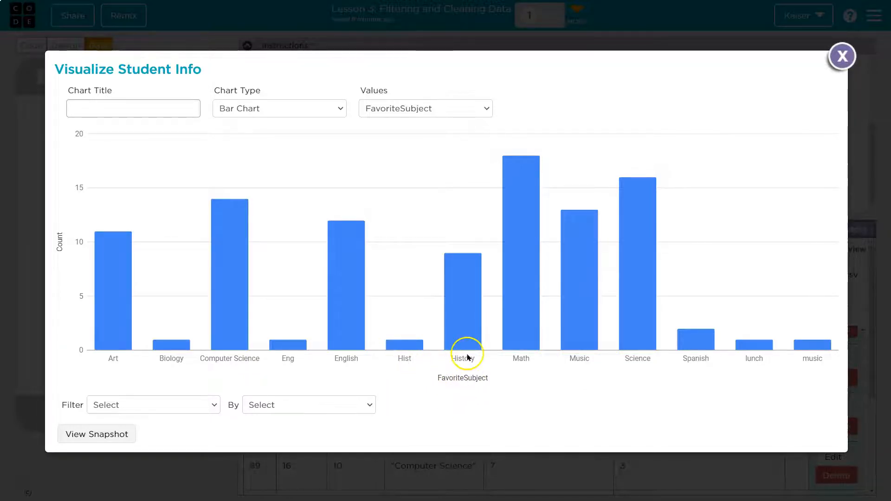
left_click(843, 56)
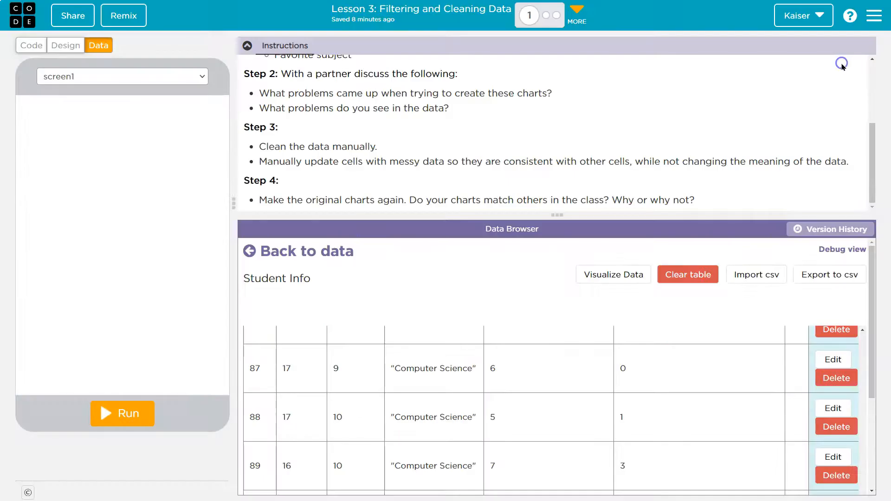
mouse_move(469, 352)
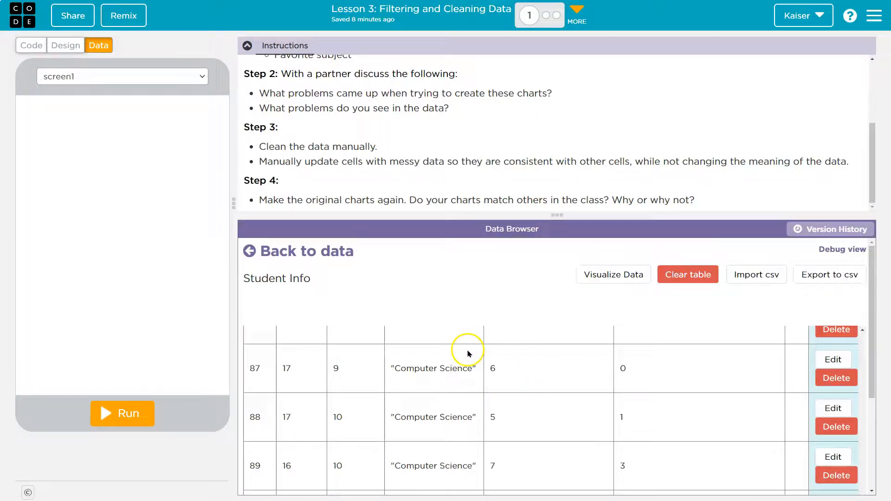
Step: Scroll back up through the Student Info rows to finish the level
scroll("up", 3)
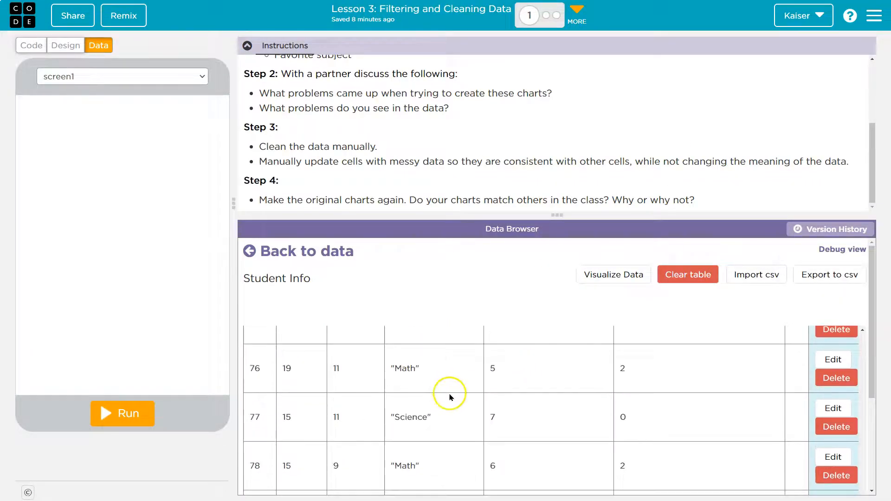
scroll("up", 3)
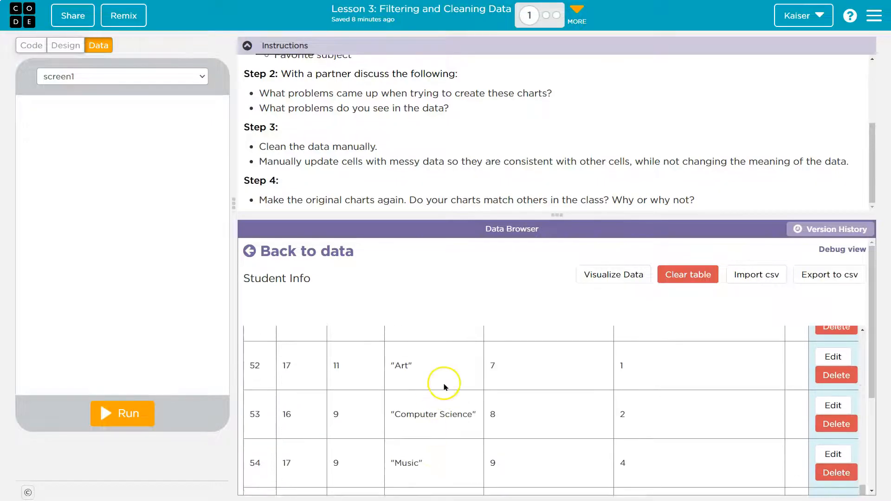
scroll("up", 3)
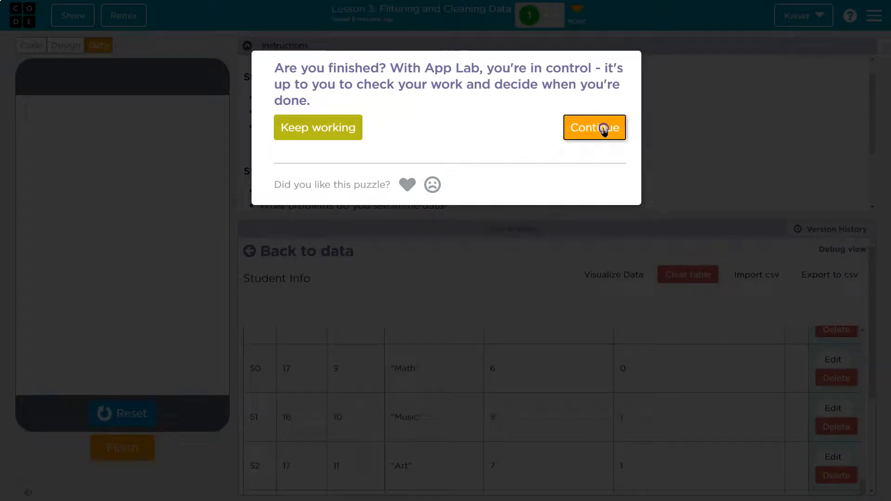
Step: Continue to the level on filtering female legislator and women candidate data
left_click(594, 127)
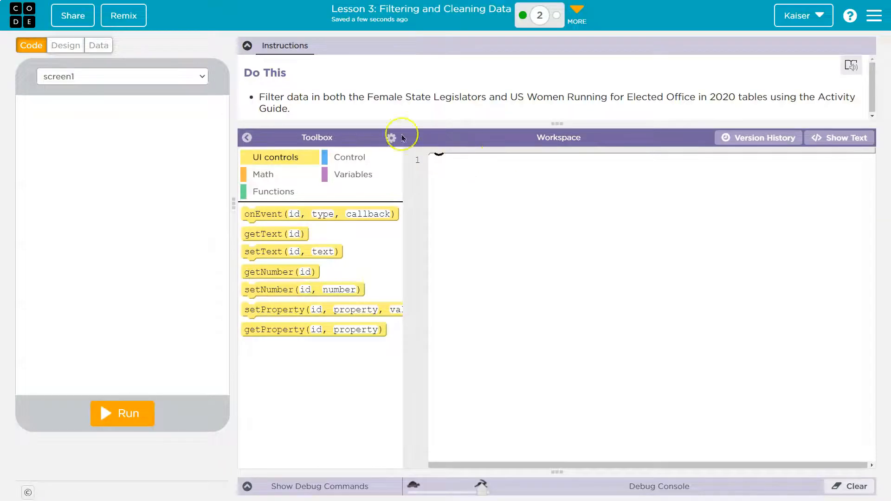
mouse_move(434, 92)
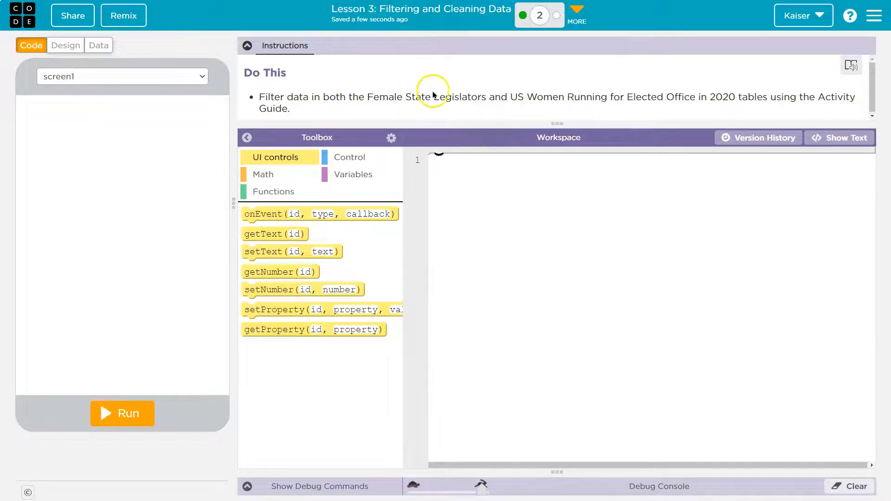
mouse_move(618, 113)
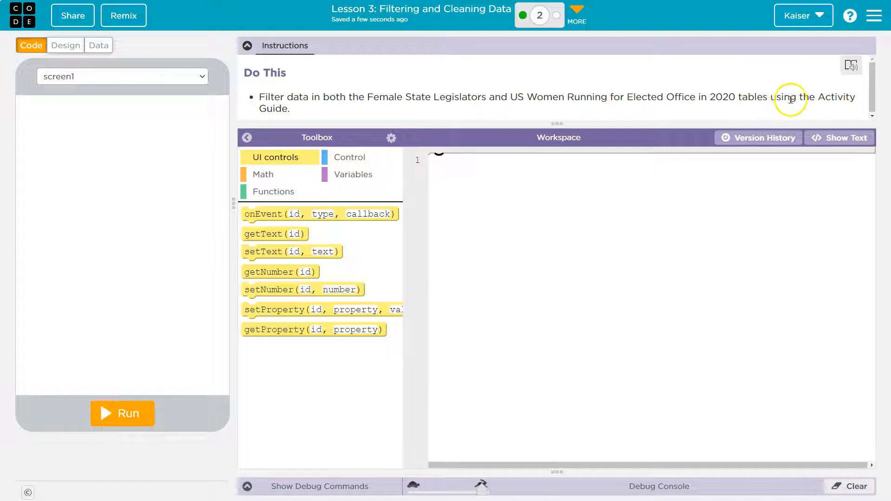
mouse_move(643, 96)
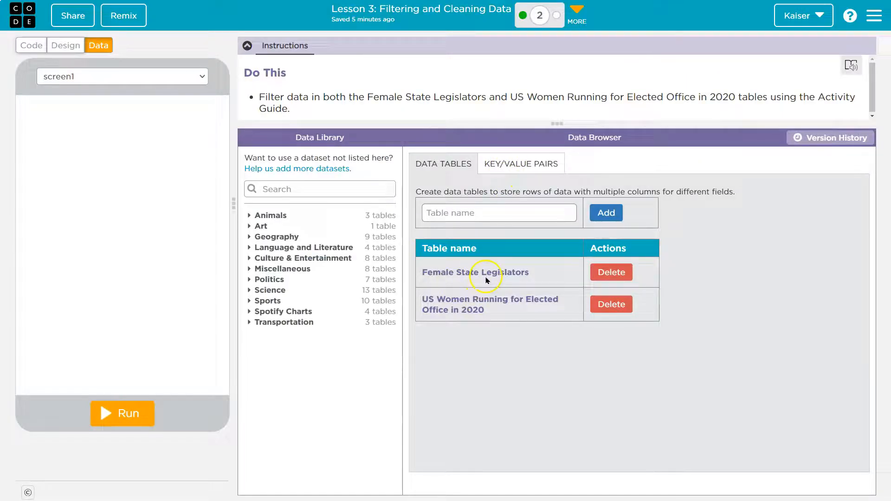
Step: Open the Female State Legislators table and launch its data visualizer
left_click(474, 273)
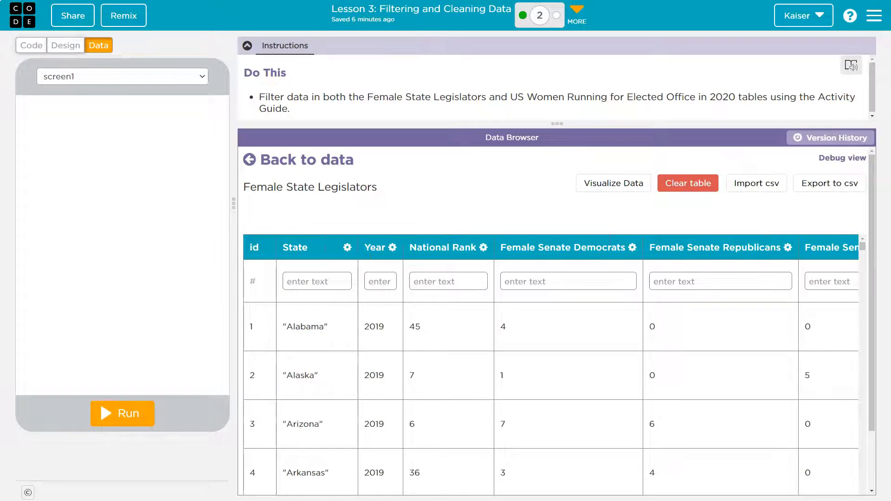
mouse_move(594, 221)
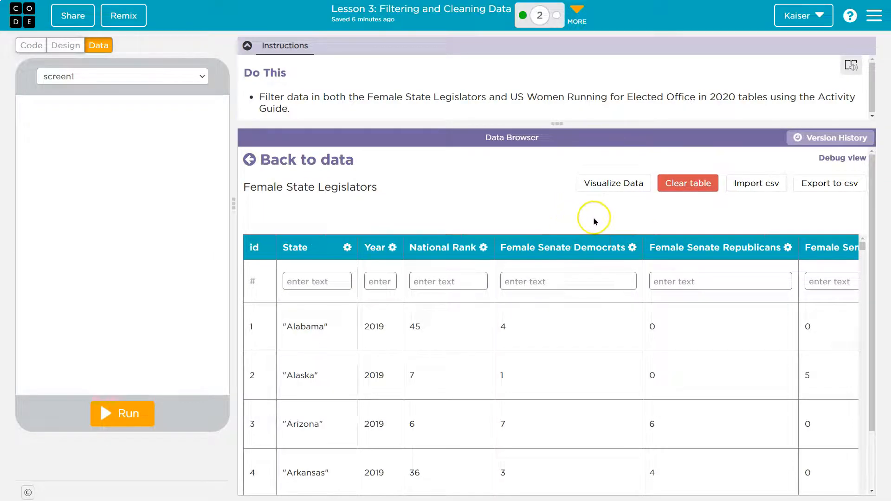
mouse_move(595, 221)
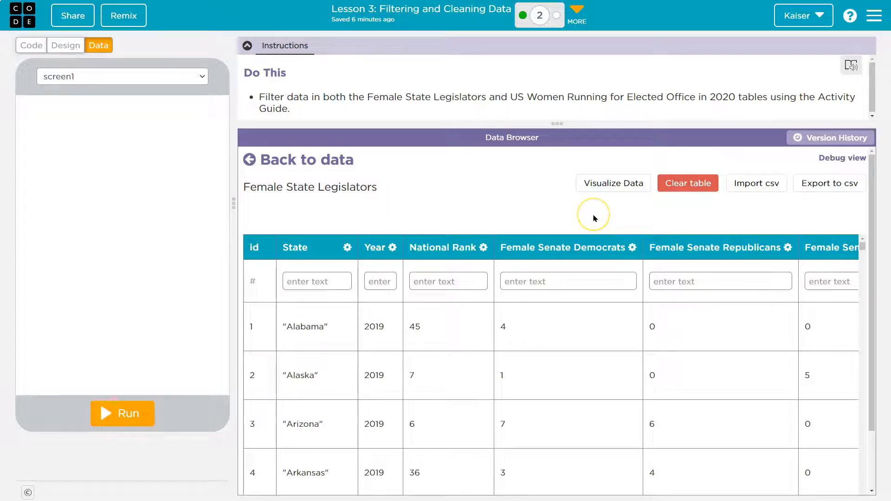
mouse_move(593, 218)
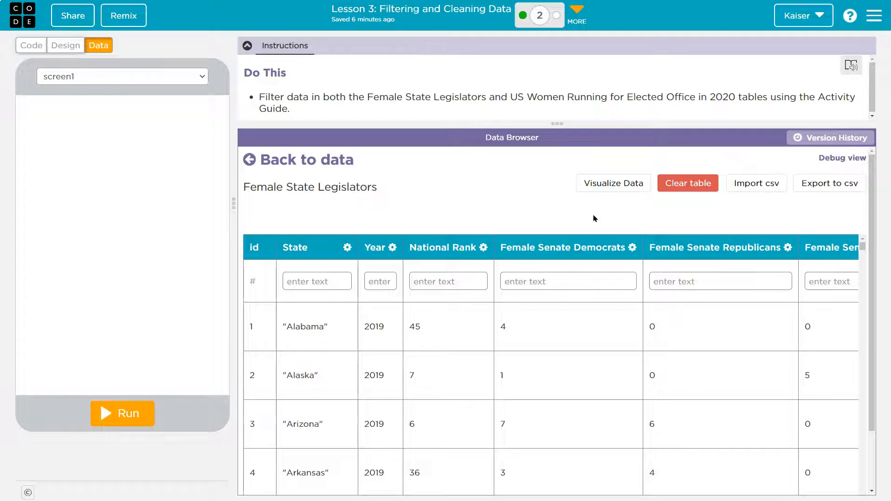
mouse_move(598, 211)
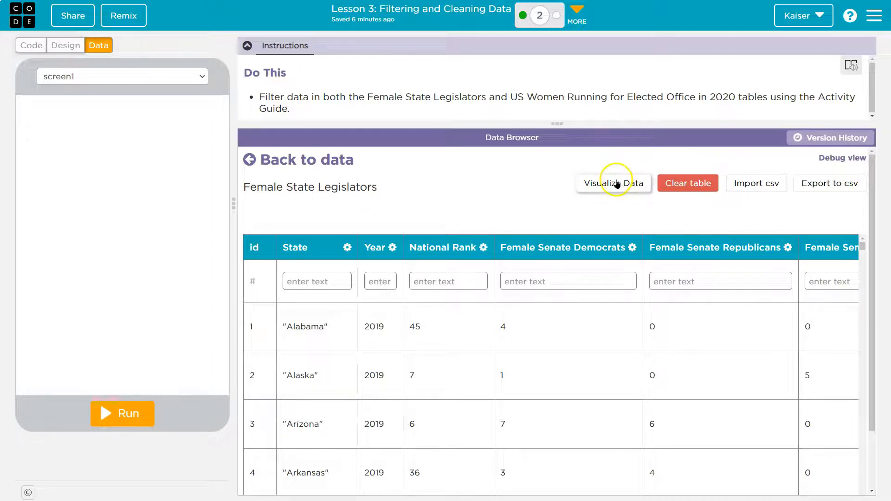
left_click(614, 184)
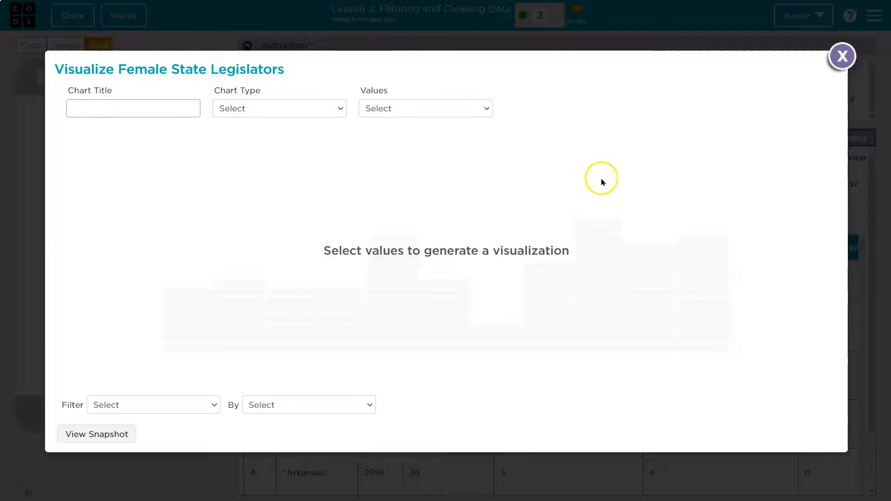
mouse_move(177, 409)
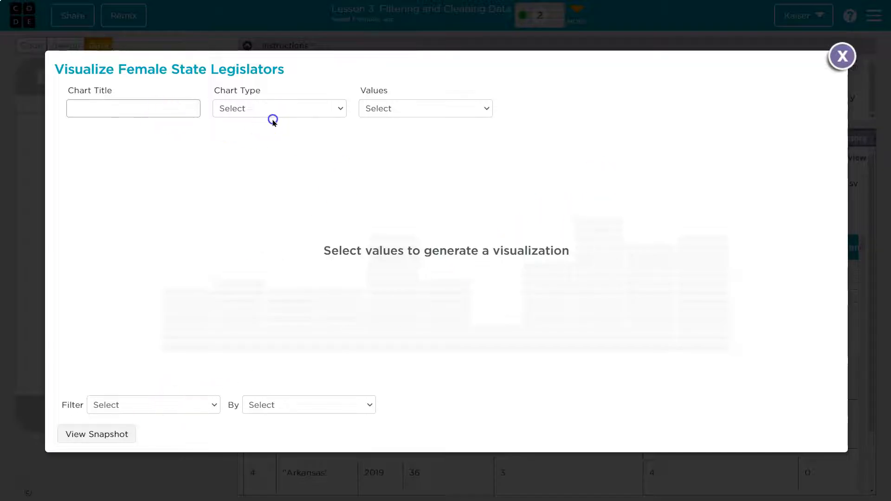
mouse_move(368, 175)
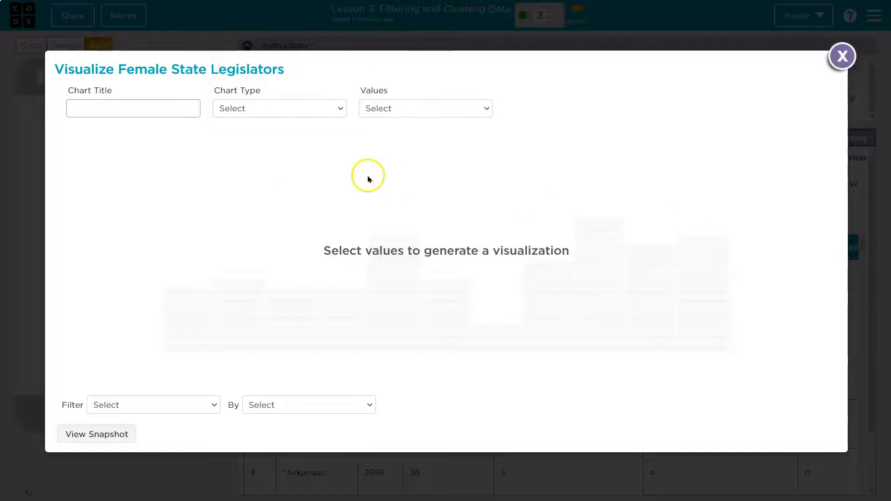
Step: Build a Female Senate Total bar chart filtered to Year equal to 1987
left_click(424, 108)
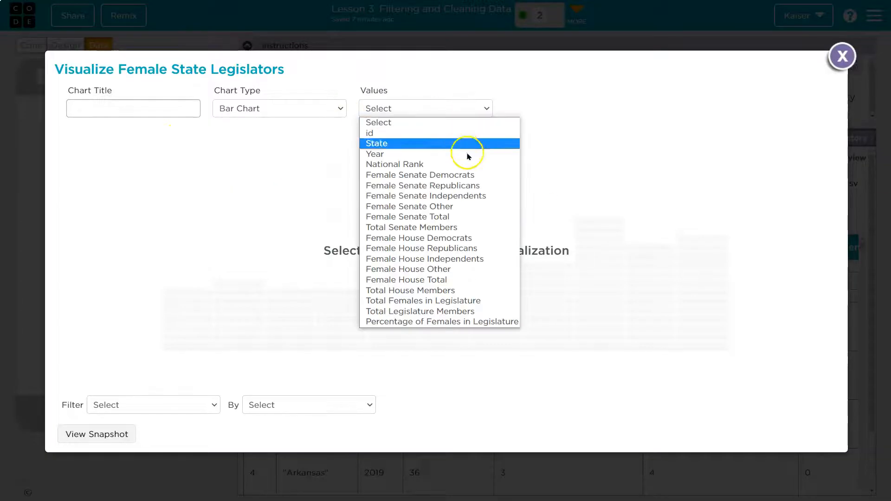
mouse_move(479, 195)
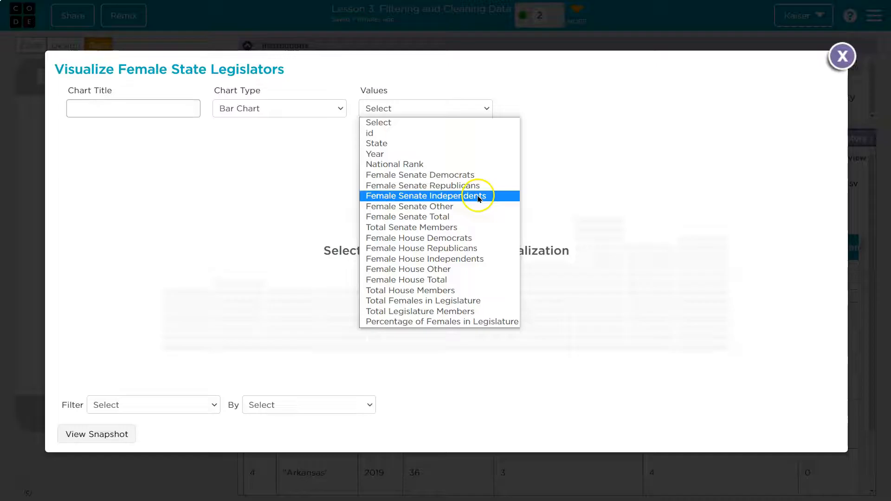
mouse_move(464, 264)
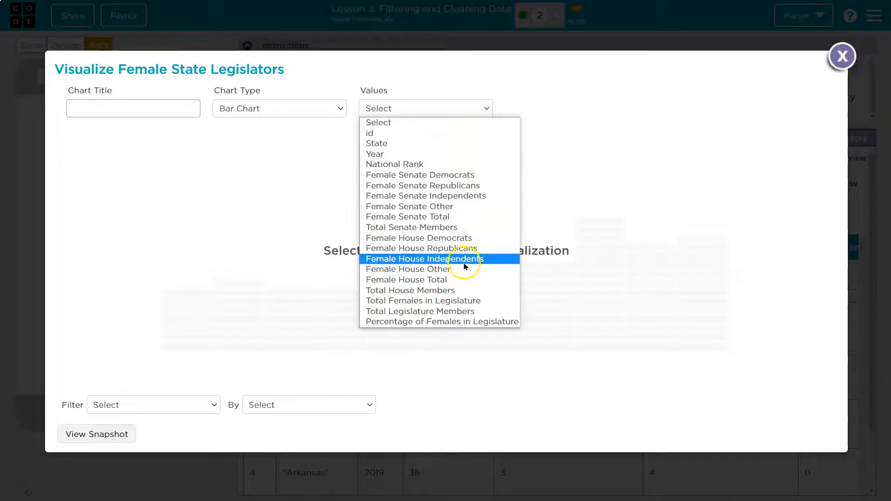
mouse_move(465, 321)
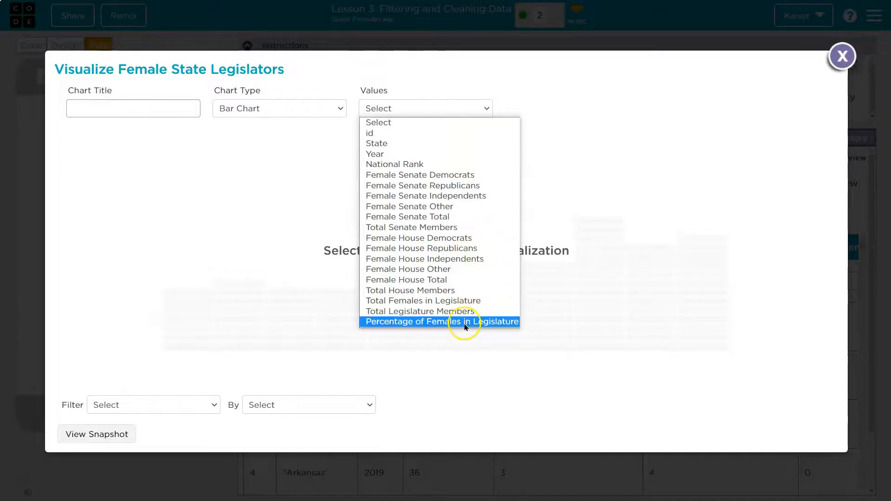
mouse_move(489, 216)
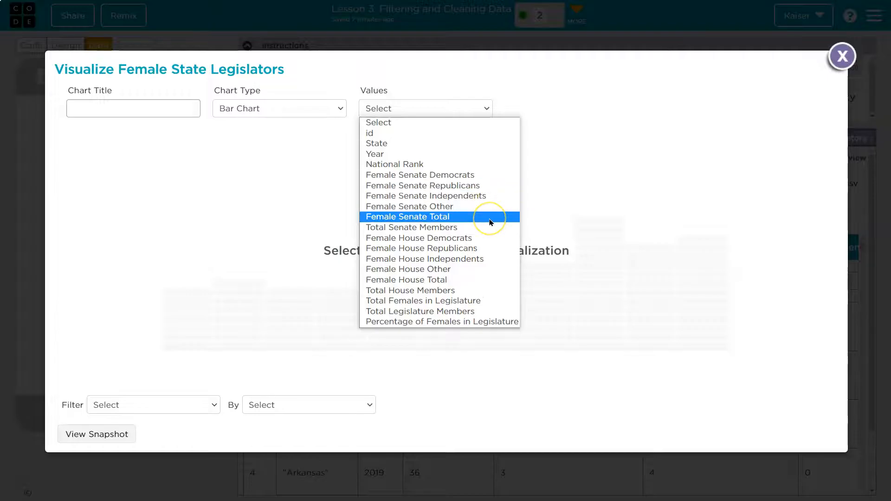
left_click(407, 217)
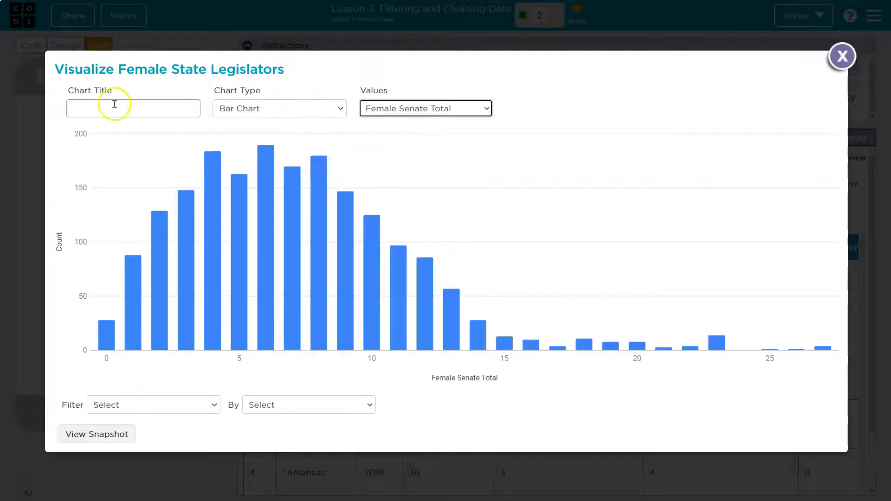
left_click(152, 405)
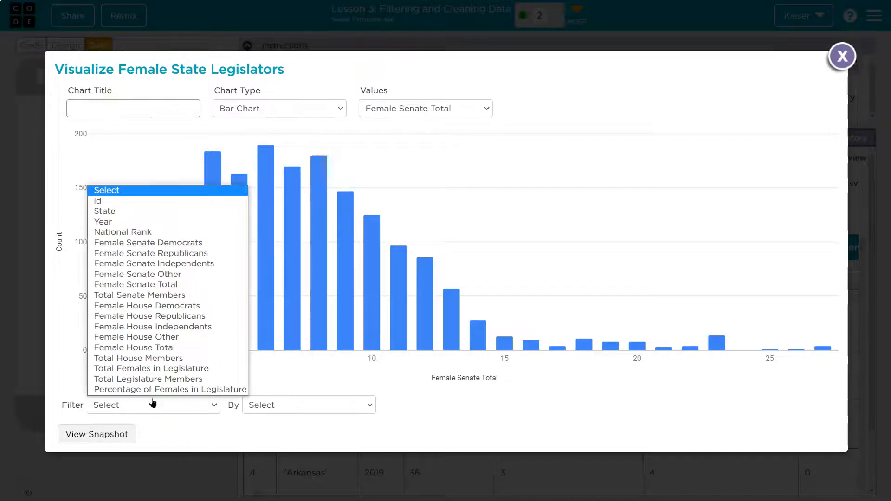
left_click(103, 222)
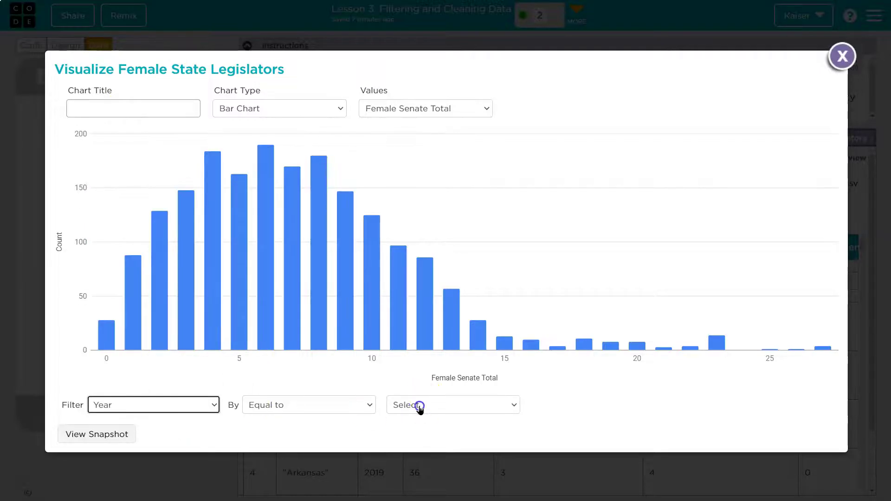
left_click(453, 405)
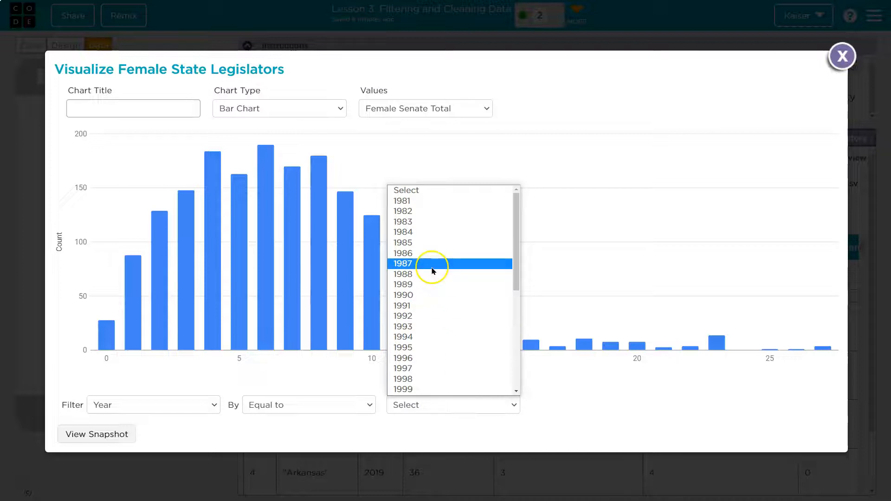
left_click(402, 263)
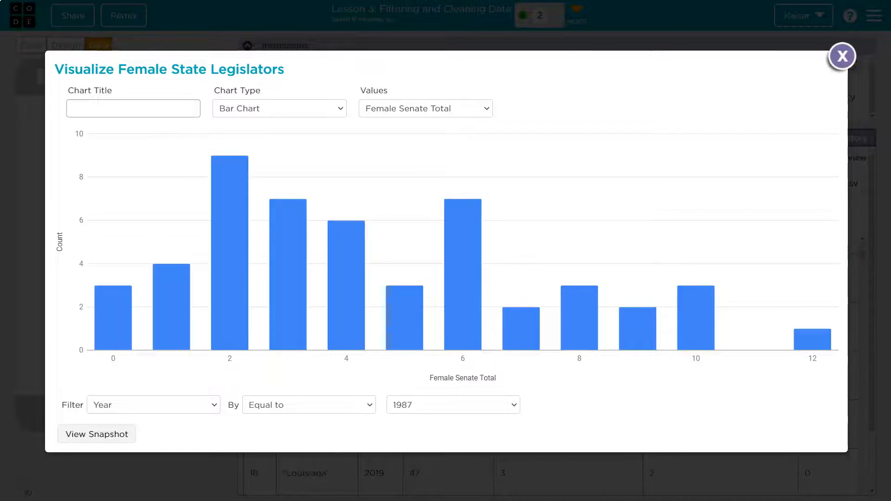
mouse_move(195, 262)
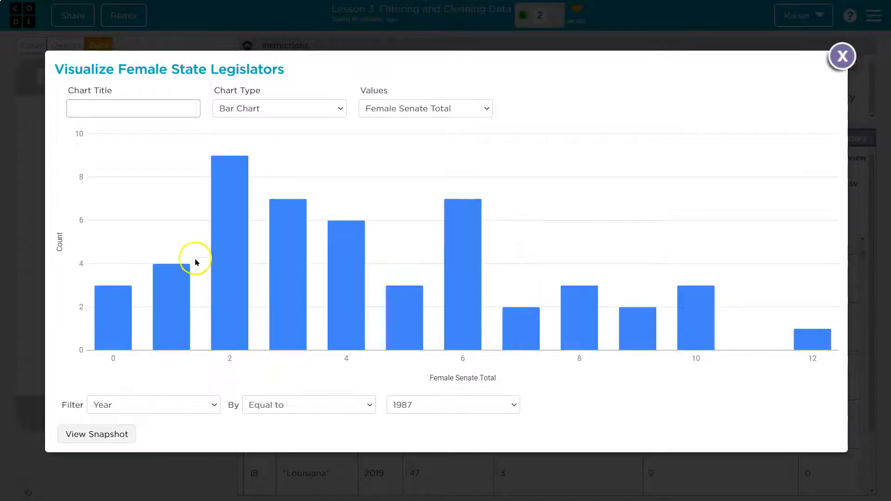
mouse_move(717, 332)
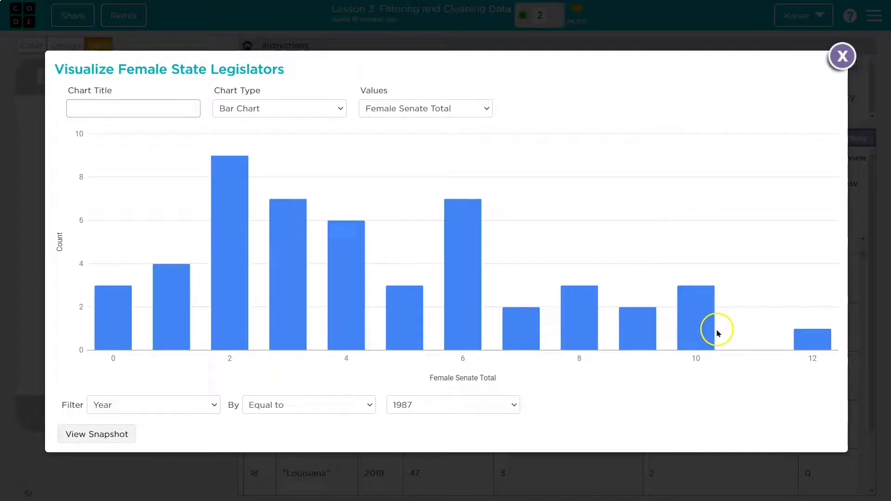
mouse_move(414, 405)
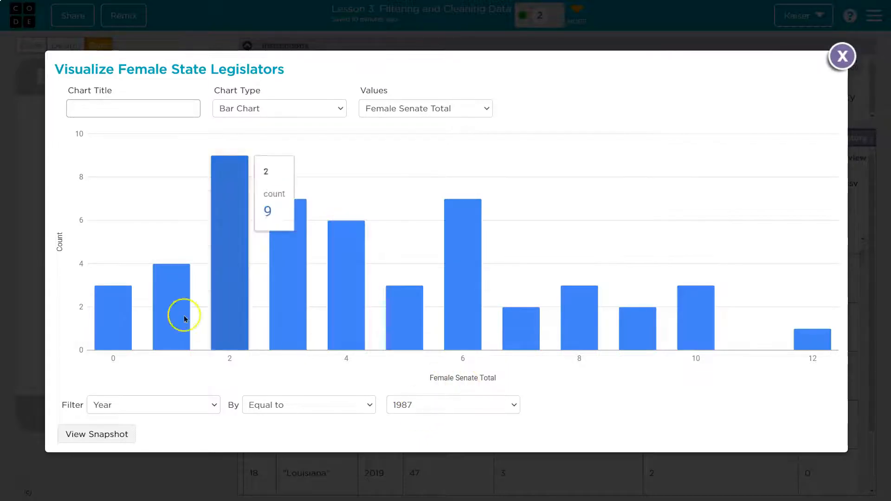
mouse_move(843, 56)
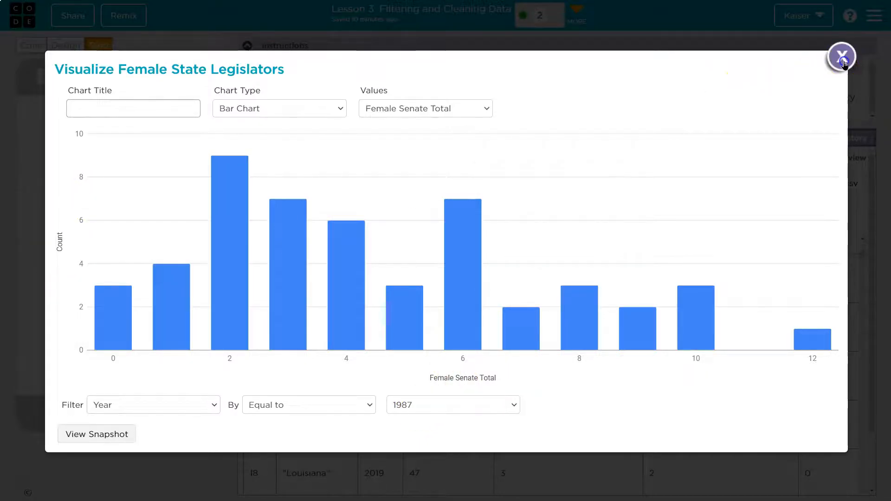
Step: Close the chart, scroll the table, and reopen Visualize Data
left_click(842, 57)
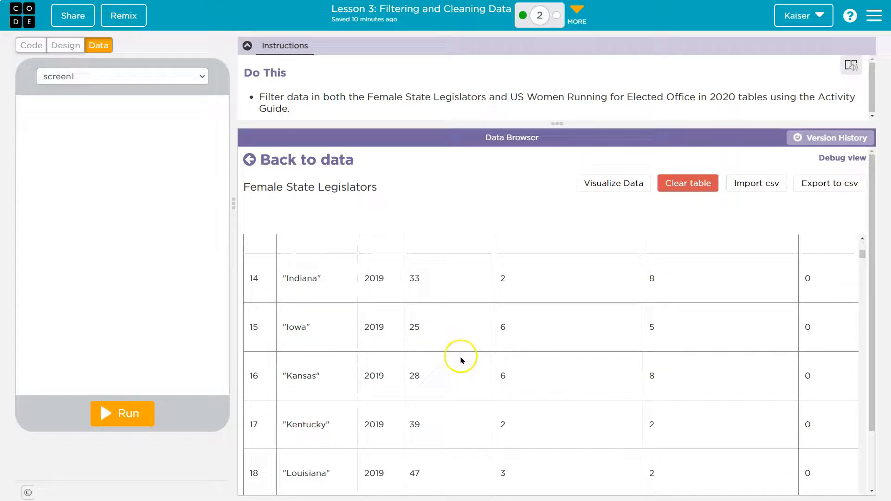
scroll("down", 3)
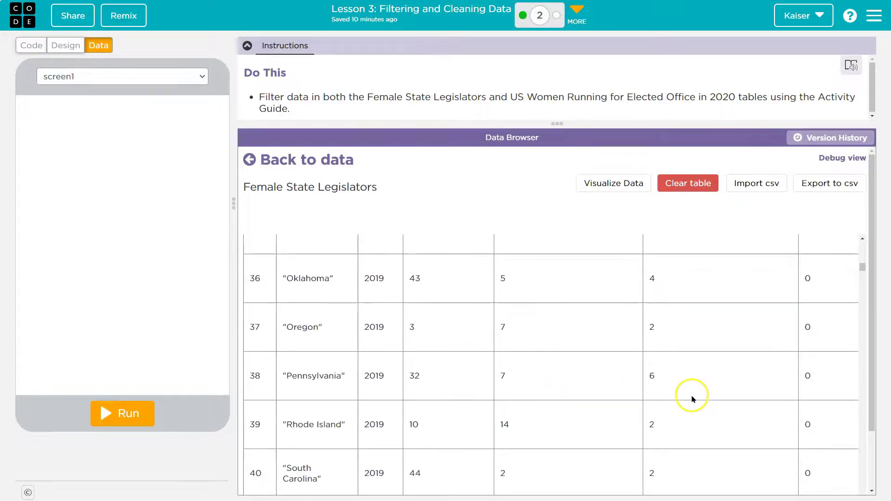
scroll("down", 3)
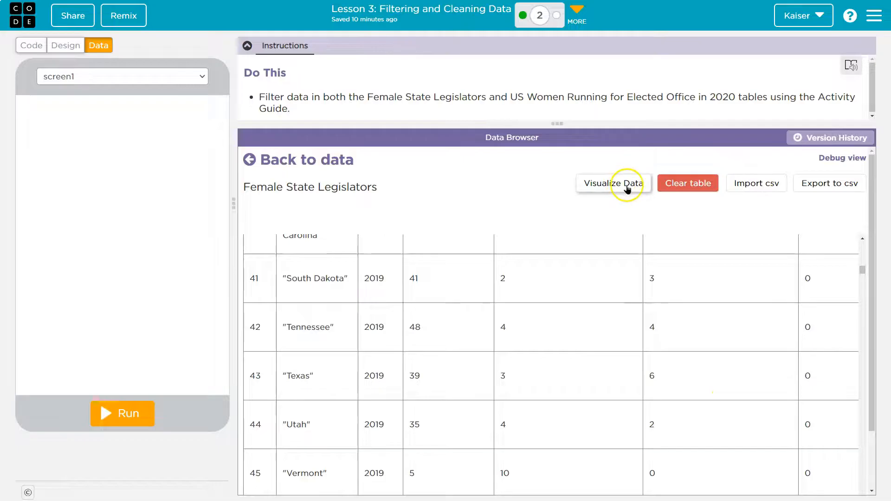
left_click(612, 183)
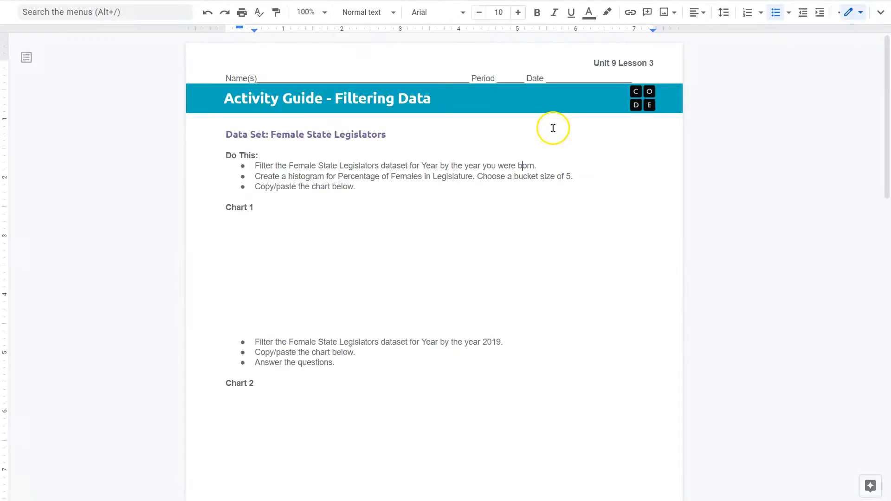
mouse_move(340, 177)
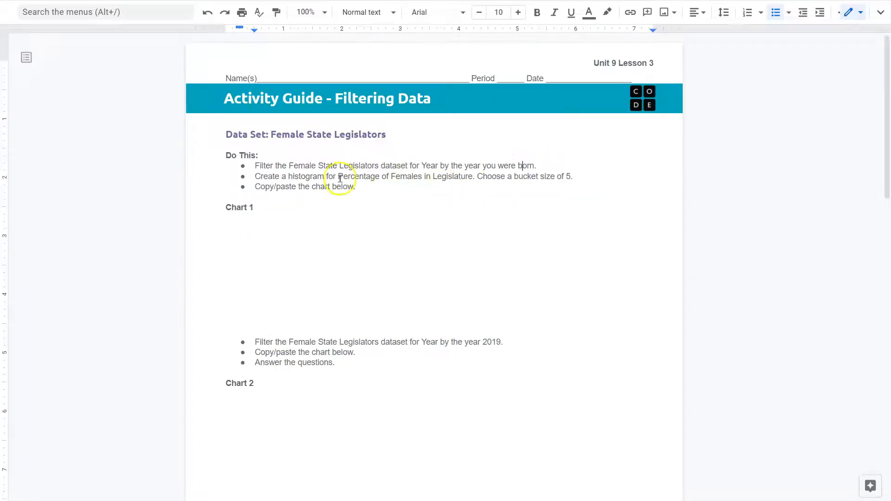
mouse_move(420, 183)
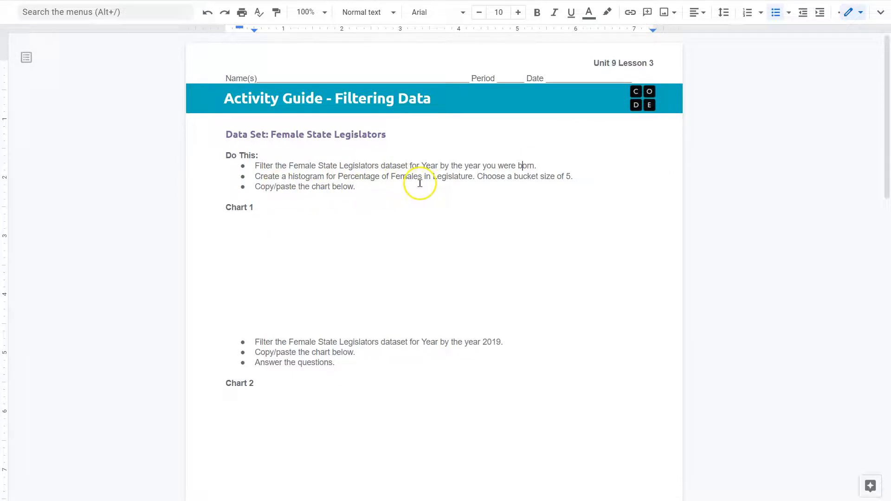
mouse_move(501, 180)
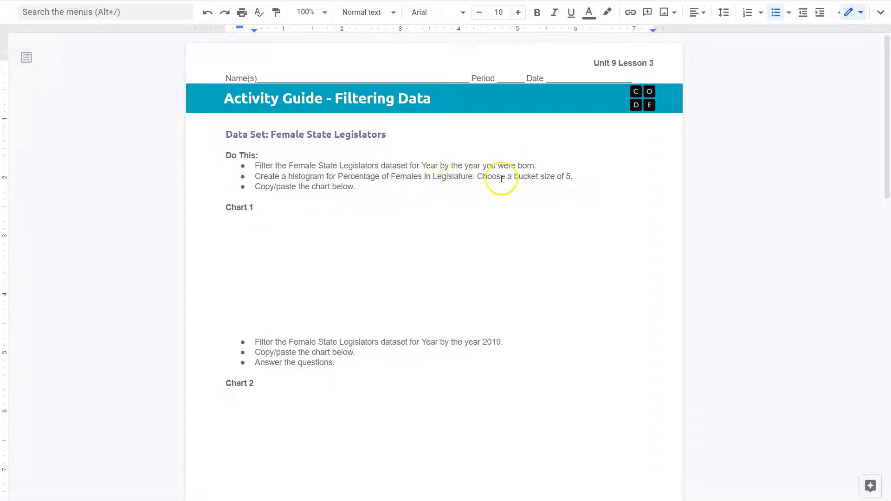
mouse_move(565, 178)
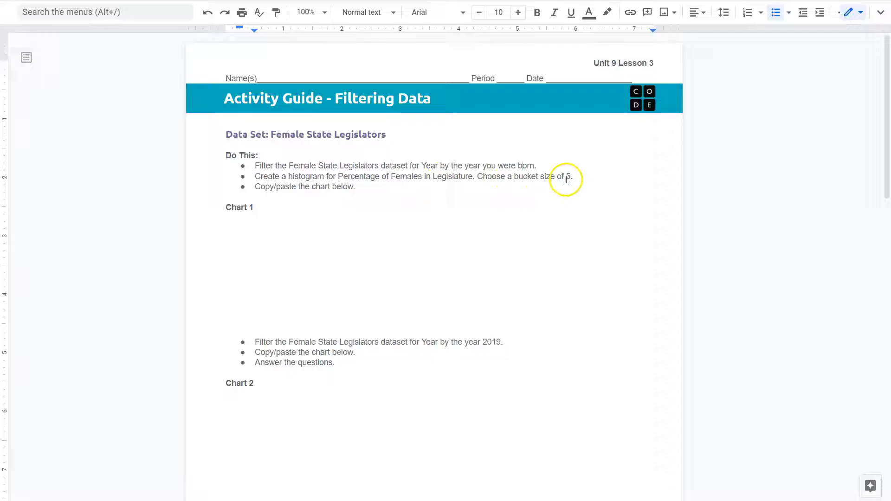
mouse_move(591, 181)
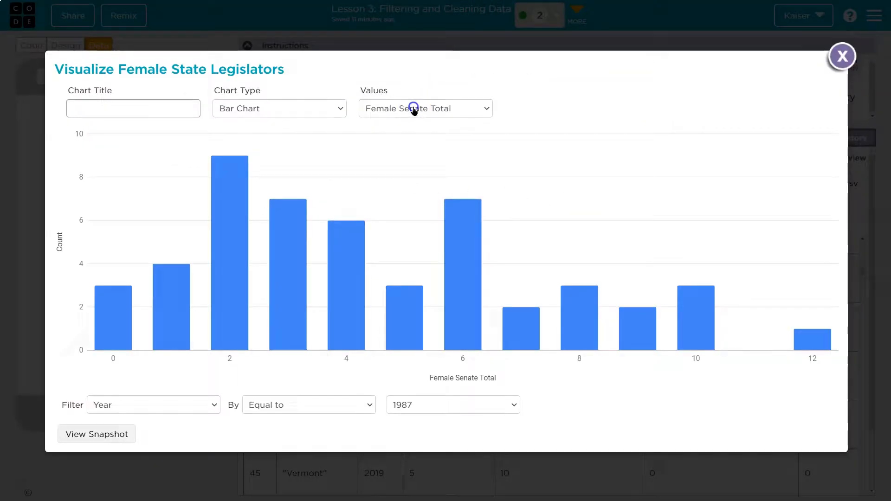
Step: Chart Percentage of Females in Legislature for 1987 and copy its snapshot image
left_click(426, 109)
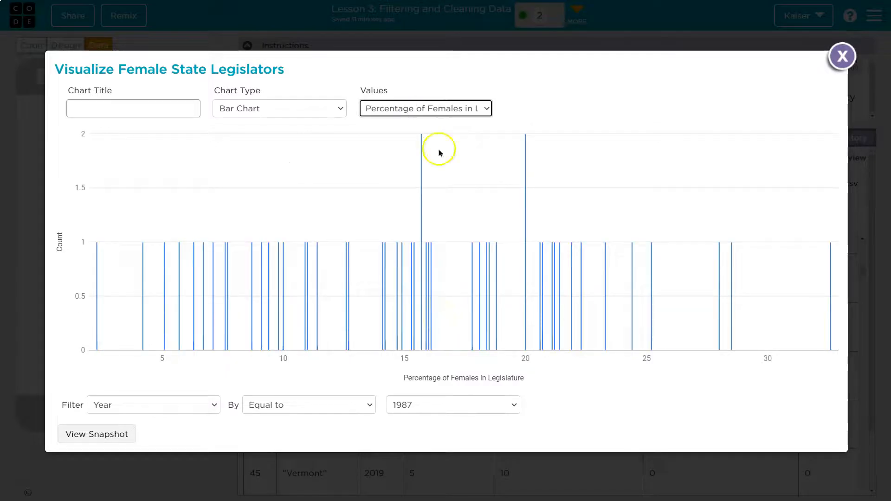
left_click(279, 109)
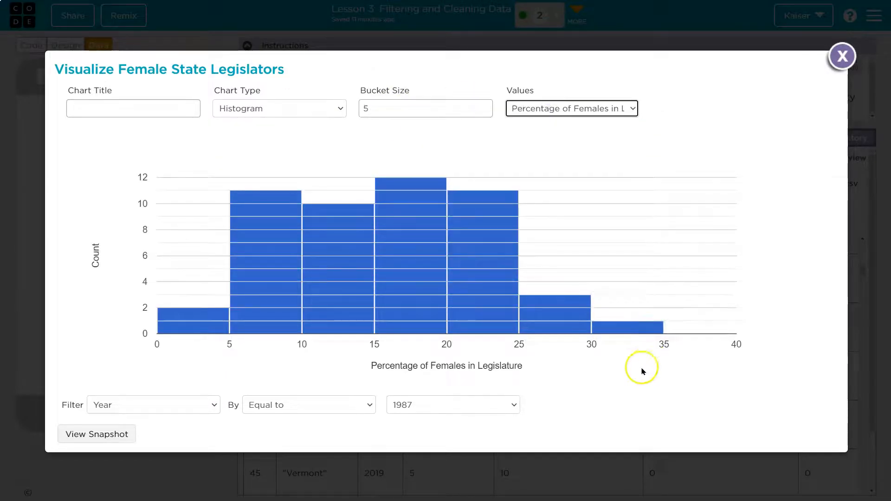
mouse_move(258, 205)
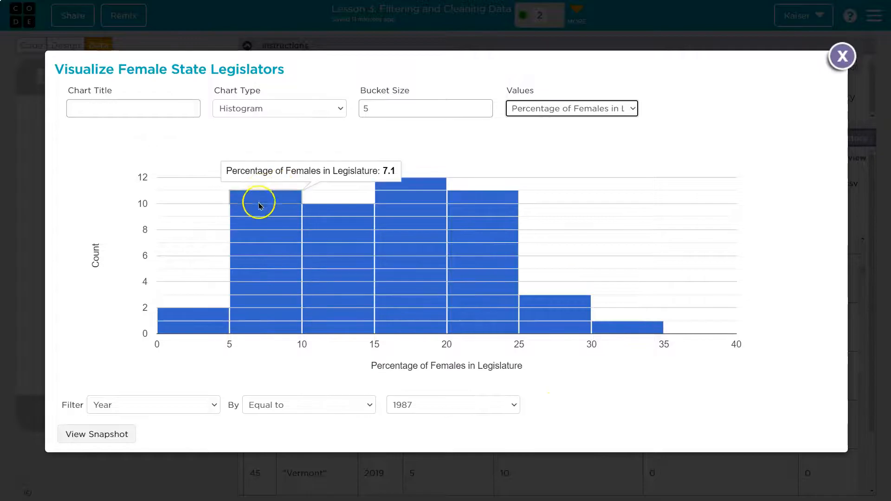
mouse_move(648, 336)
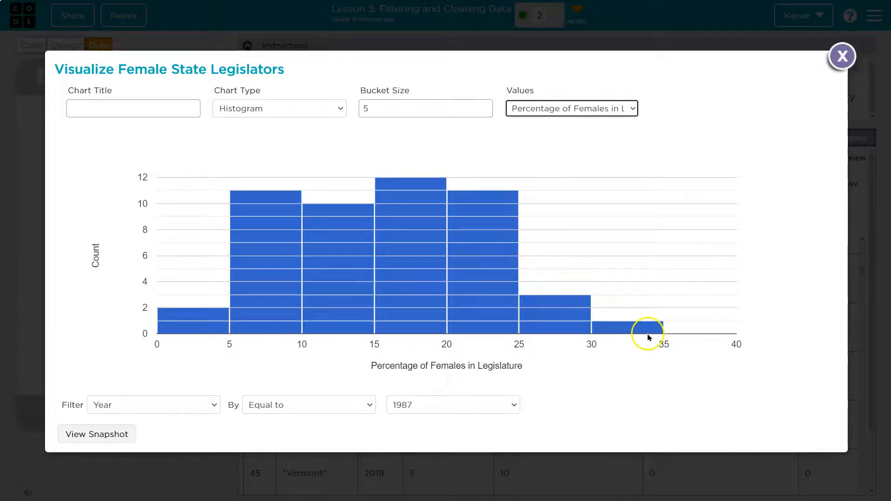
mouse_move(328, 215)
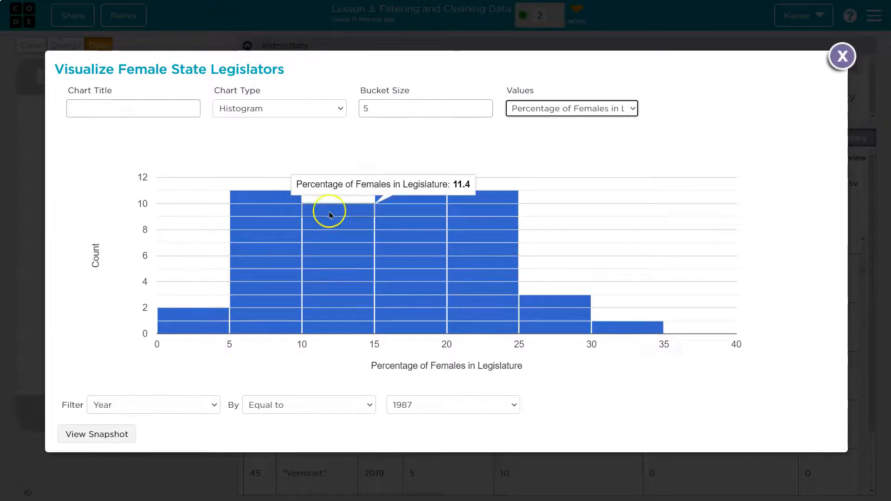
mouse_move(501, 176)
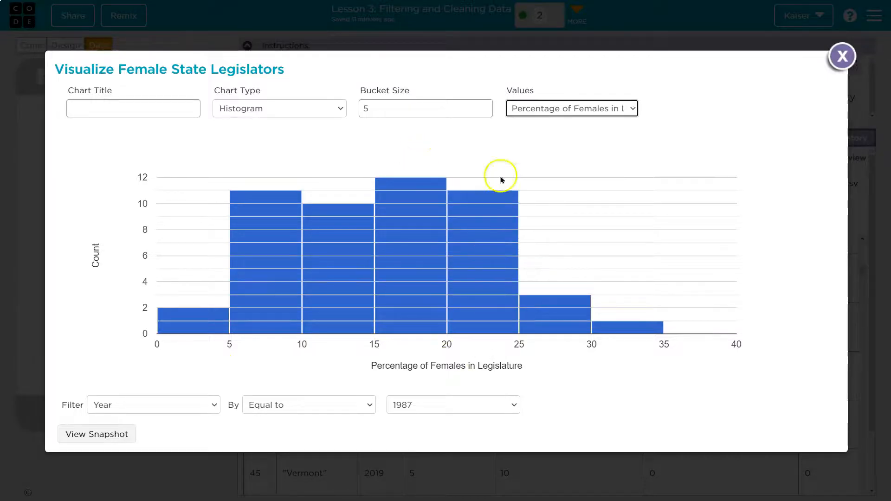
mouse_move(623, 330)
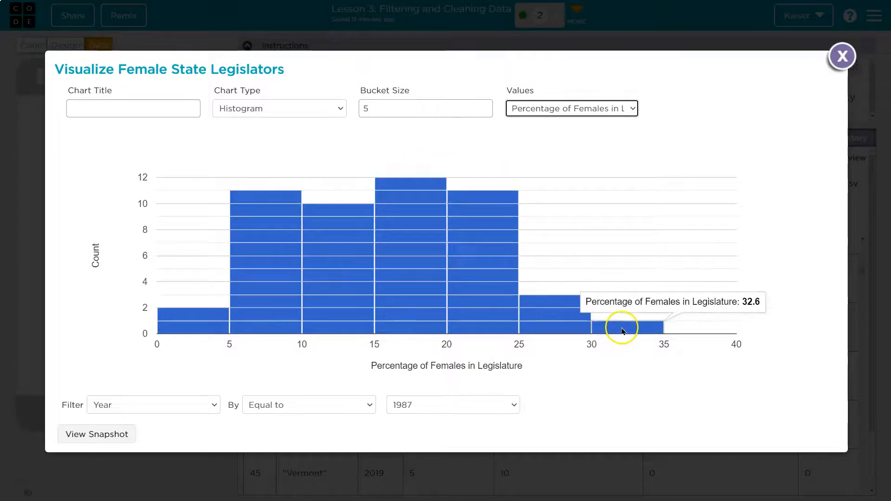
mouse_move(425, 344)
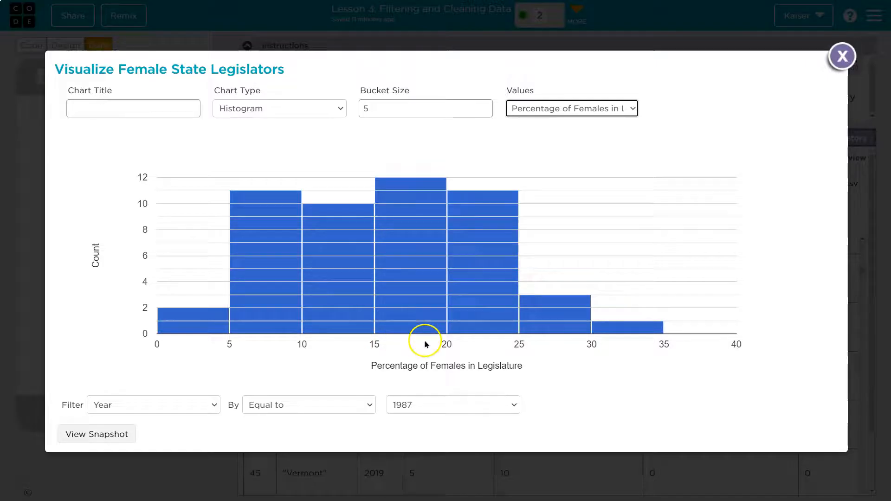
mouse_move(336, 287)
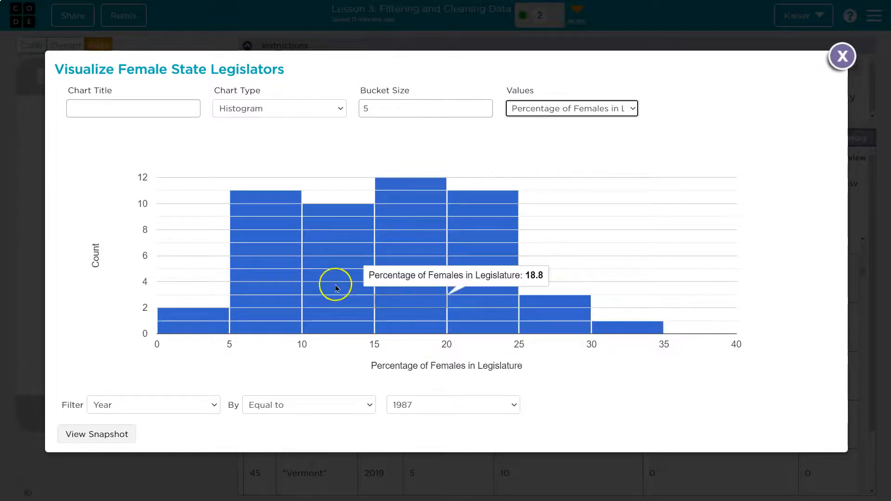
mouse_move(326, 215)
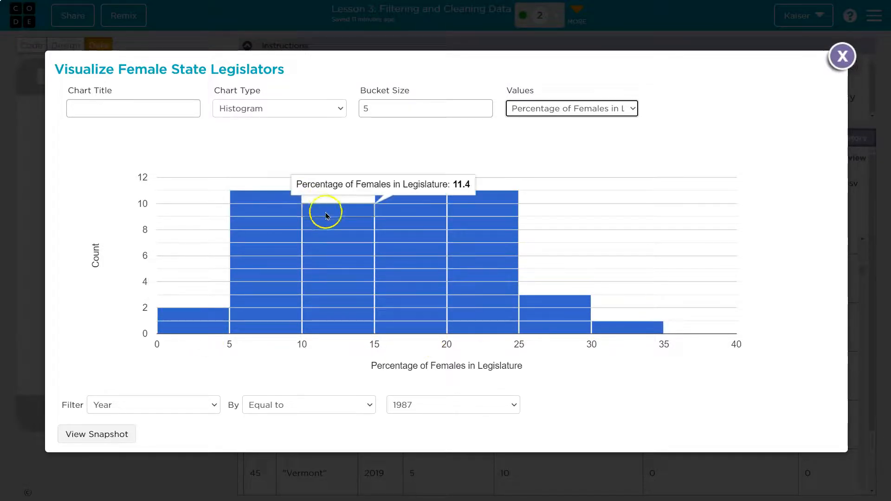
mouse_move(432, 190)
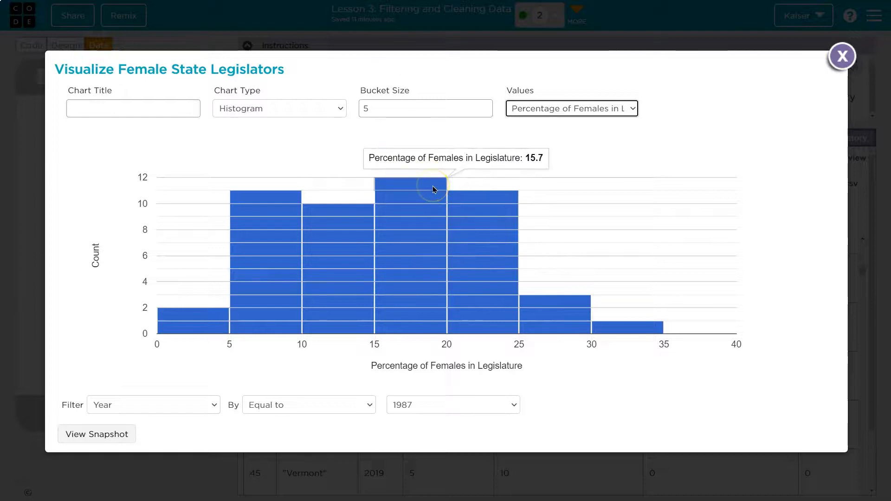
mouse_move(613, 324)
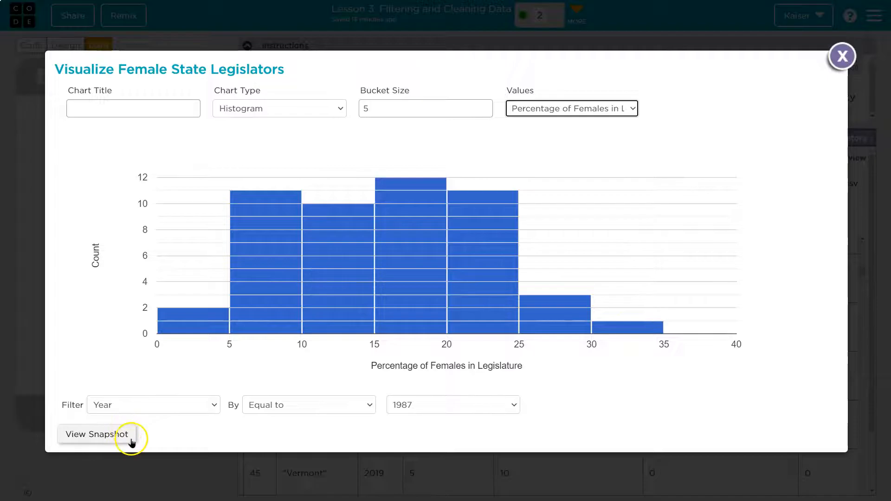
left_click(96, 435)
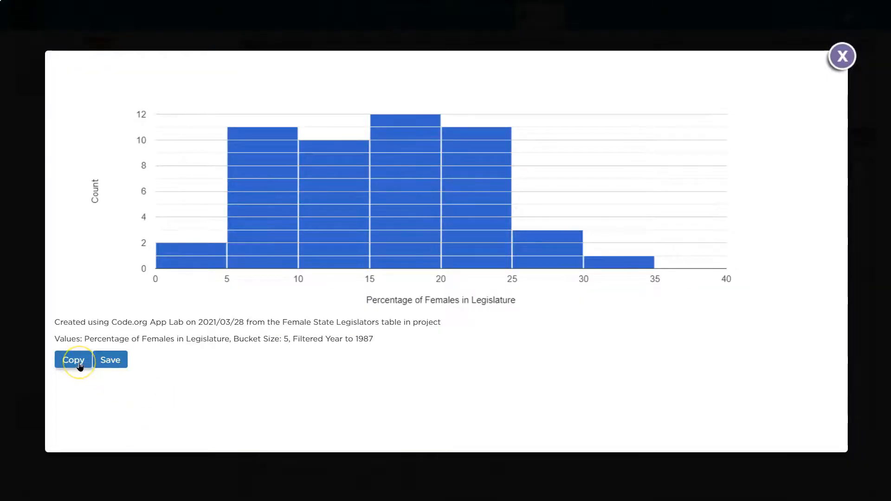
left_click(73, 360)
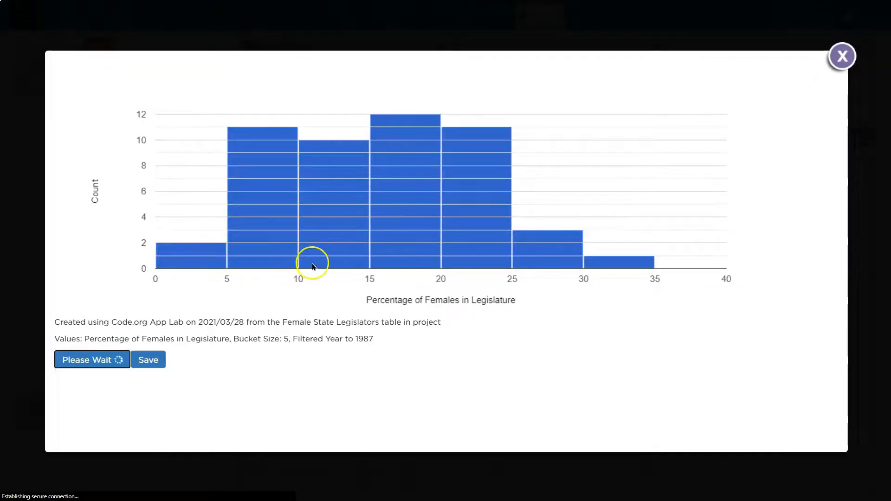
left_click(842, 56)
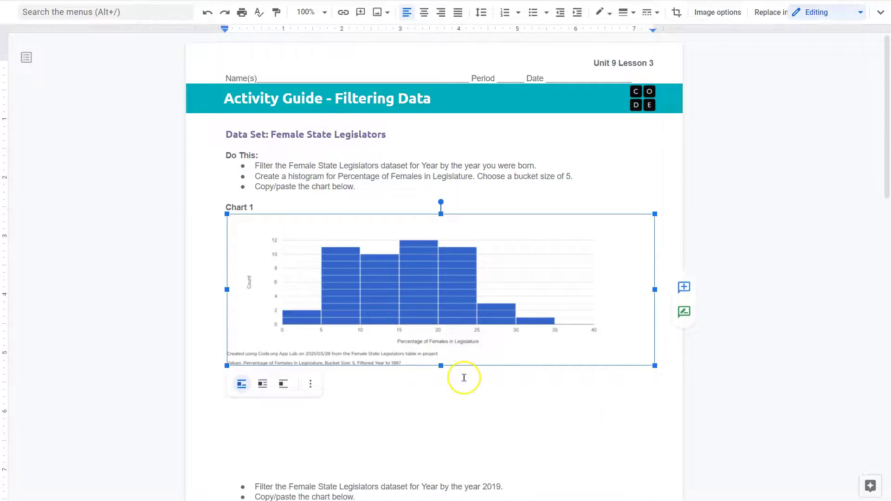
Step: Place the 1987 histogram as Chart 1 and refilter the histogram to 2019
left_click(335, 311)
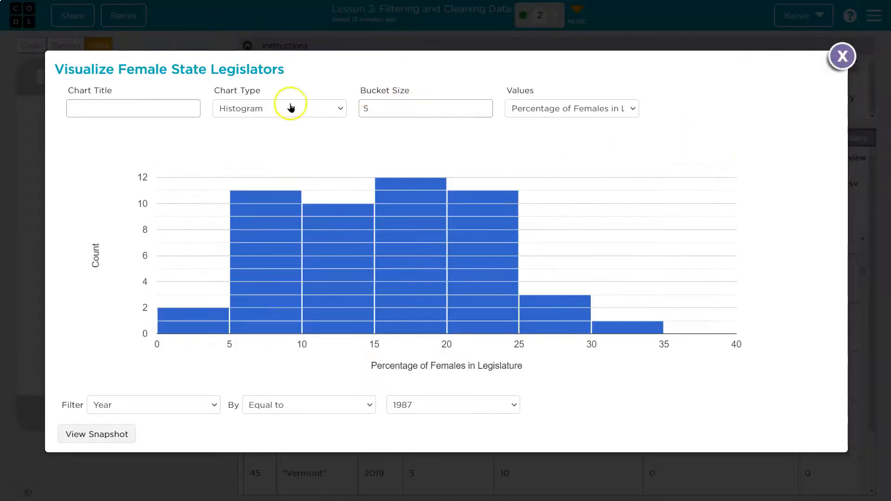
left_click(452, 405)
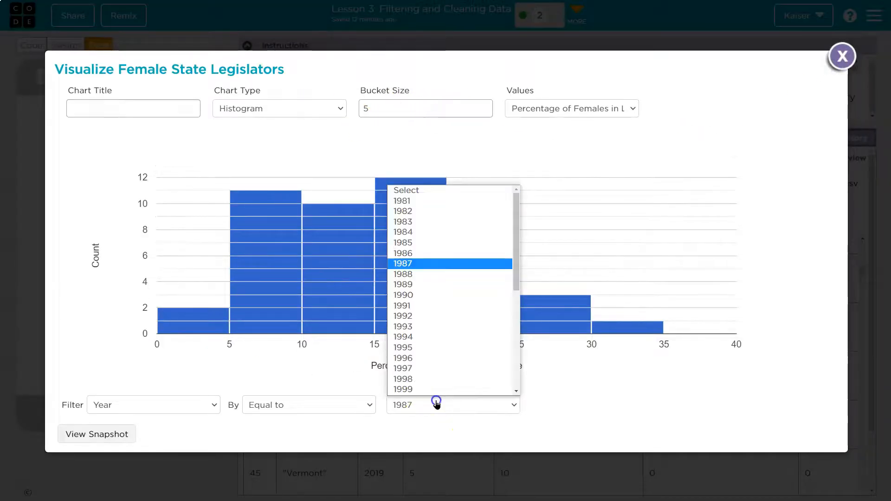
scroll("down", 3)
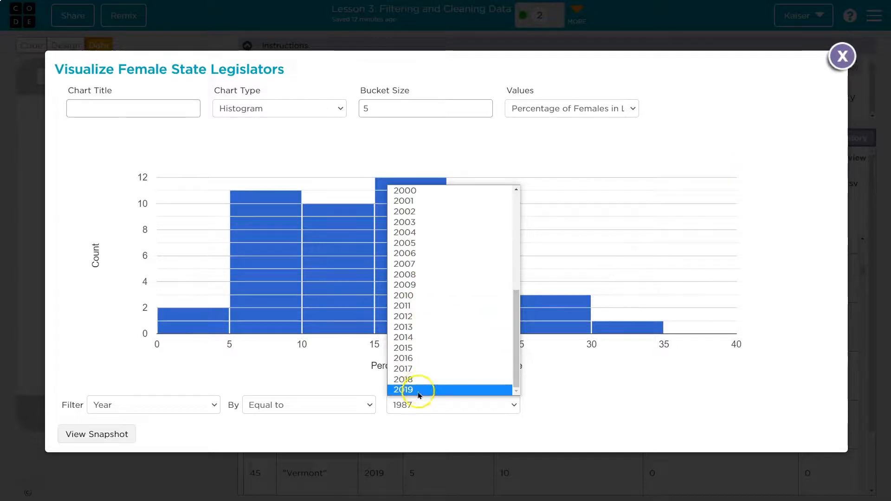
left_click(403, 390)
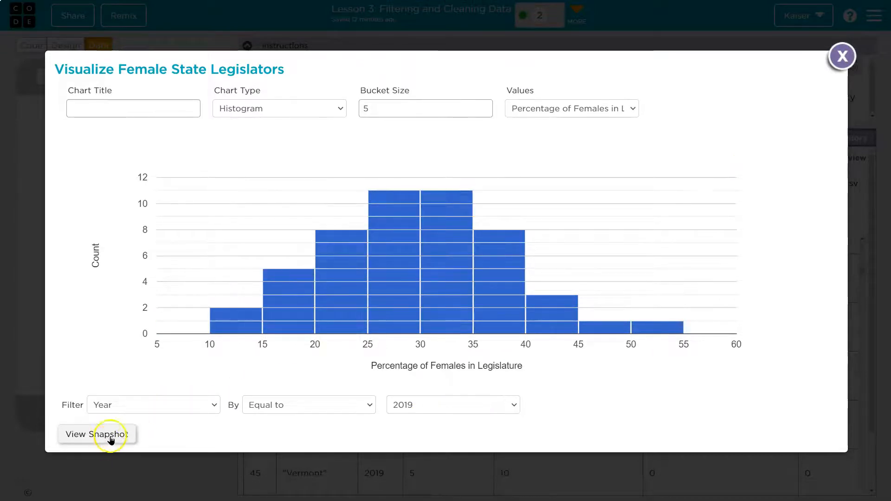
Step: Open a snapshot of the 2019 histogram for Chart 2
left_click(97, 435)
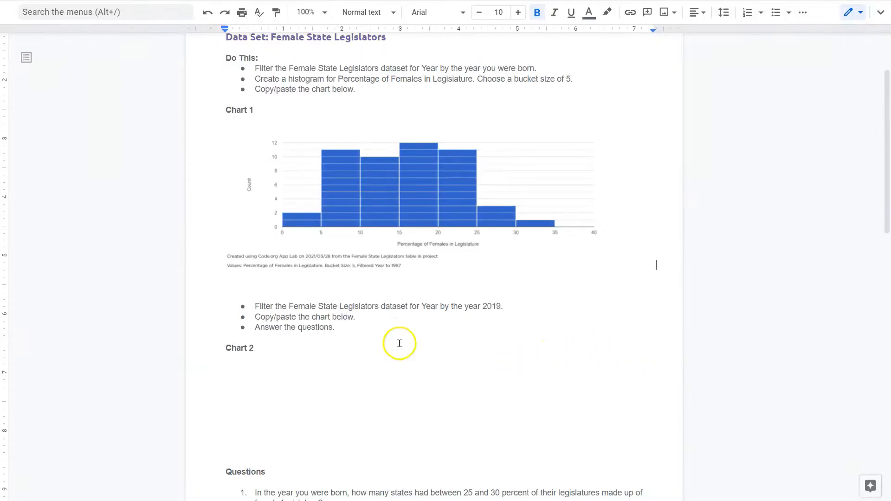
scroll("down", 3)
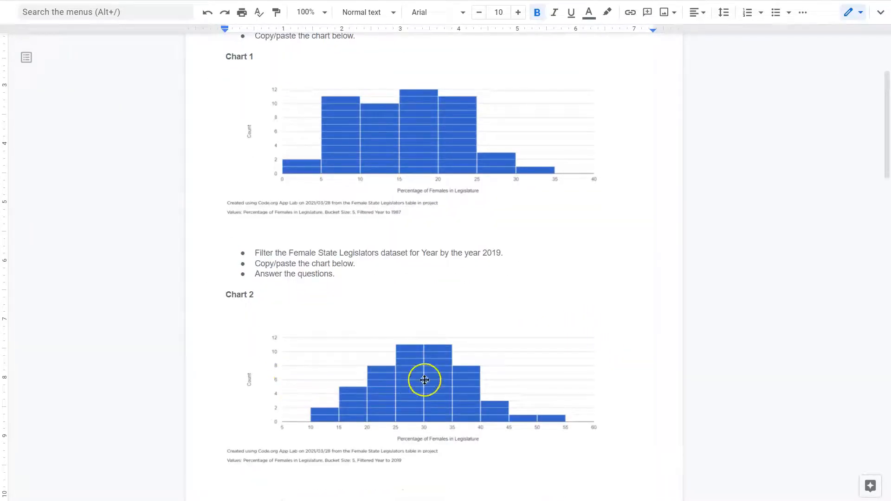
scroll("down", 3)
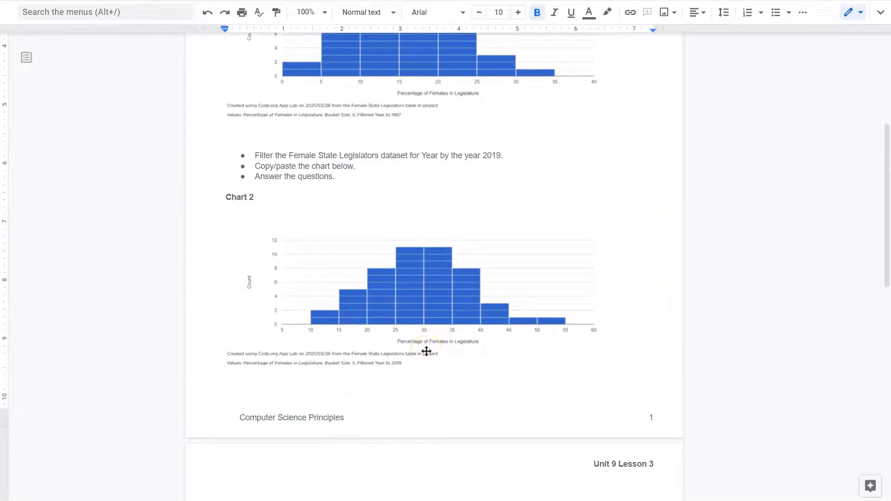
scroll("down", 3)
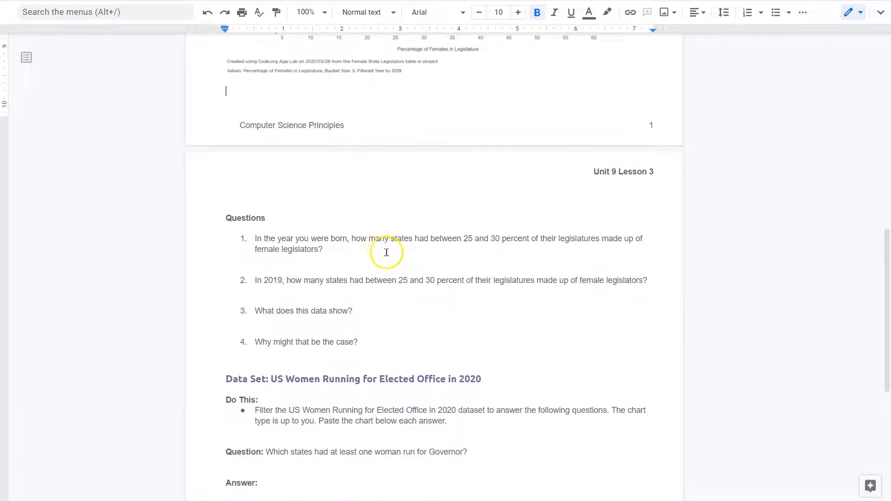
mouse_move(440, 279)
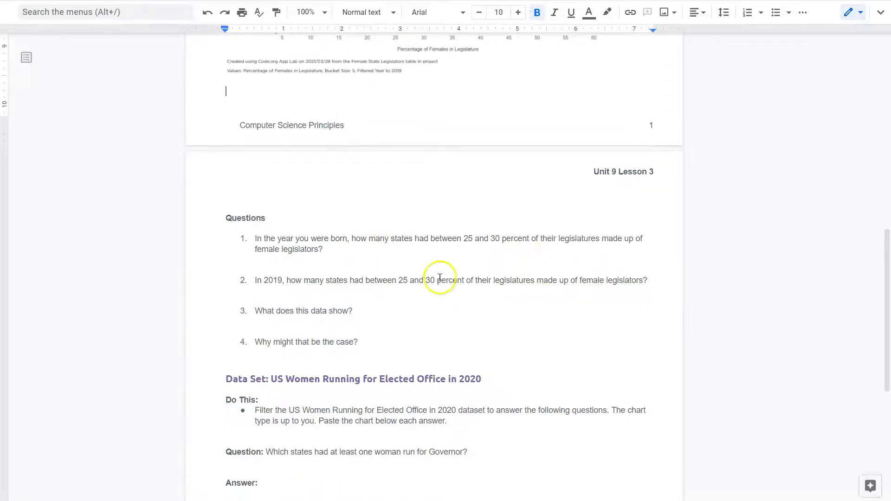
mouse_move(614, 245)
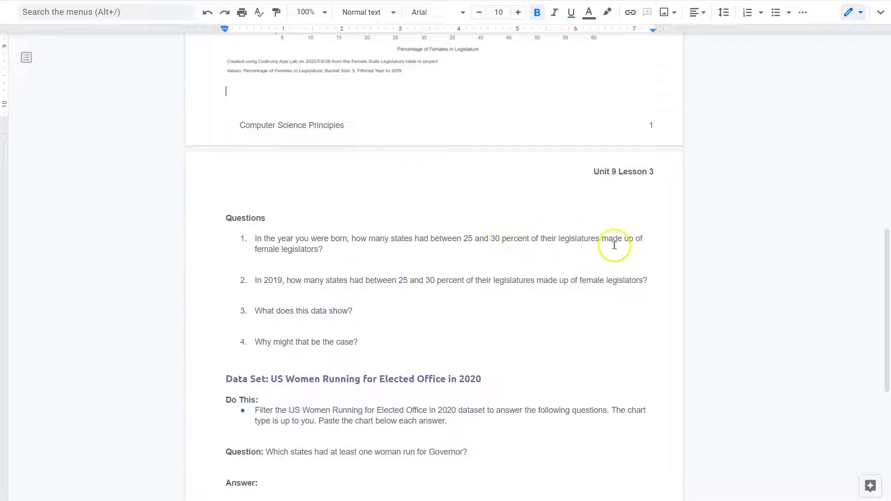
mouse_move(326, 286)
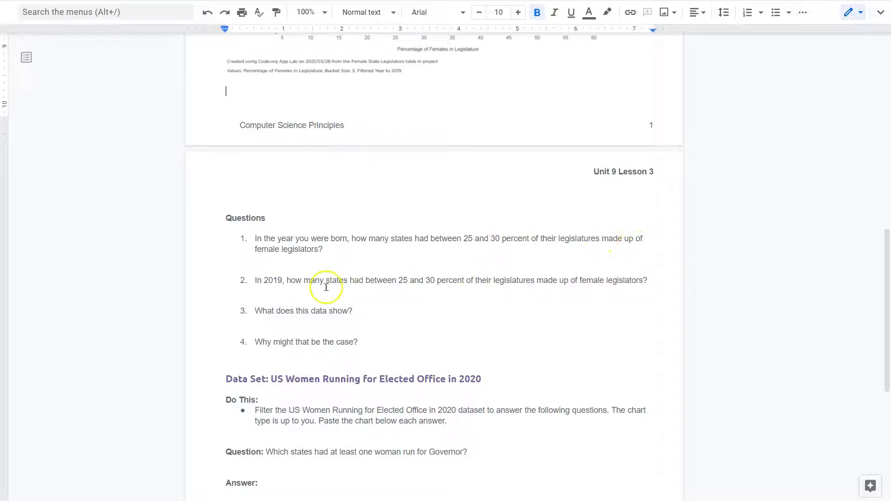
scroll("up", 3)
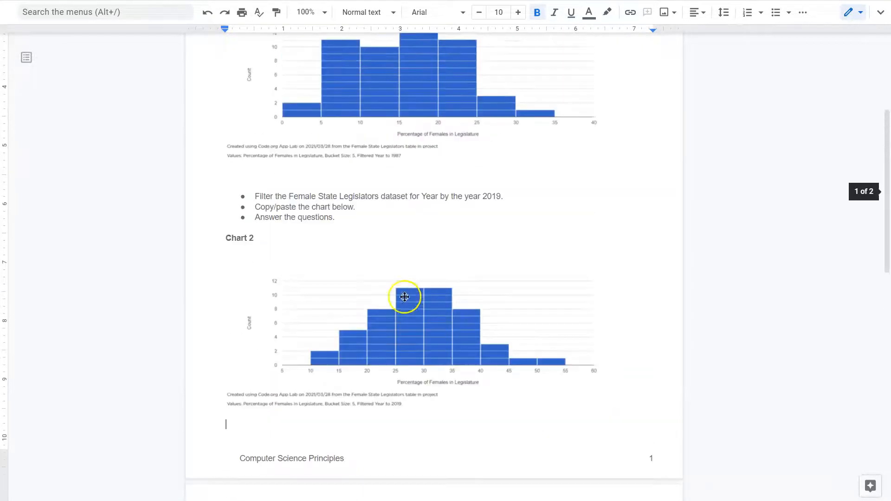
scroll("up", 3)
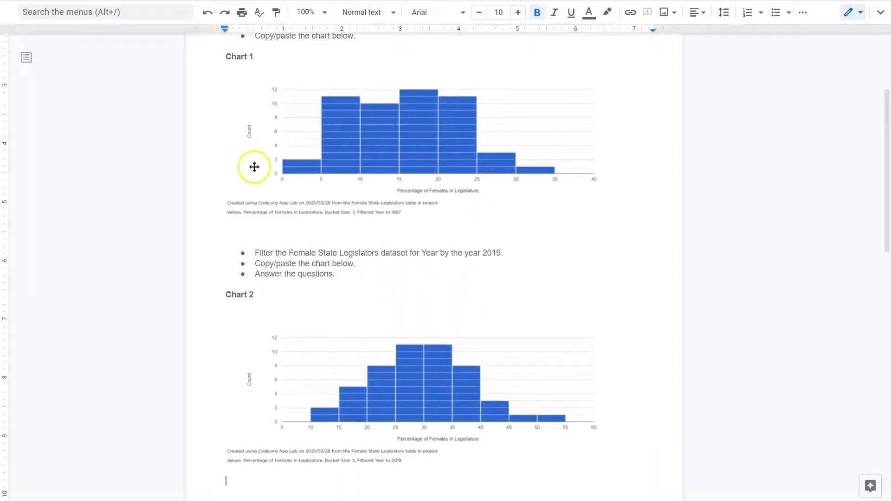
mouse_move(516, 174)
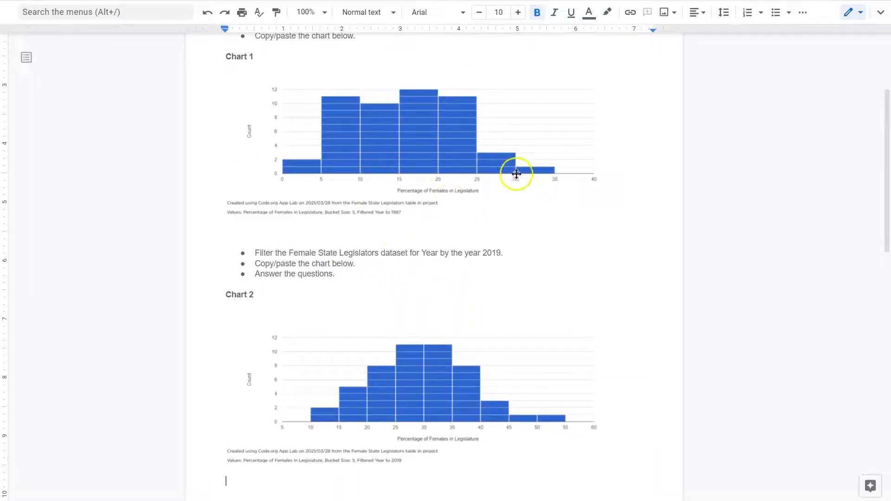
mouse_move(354, 129)
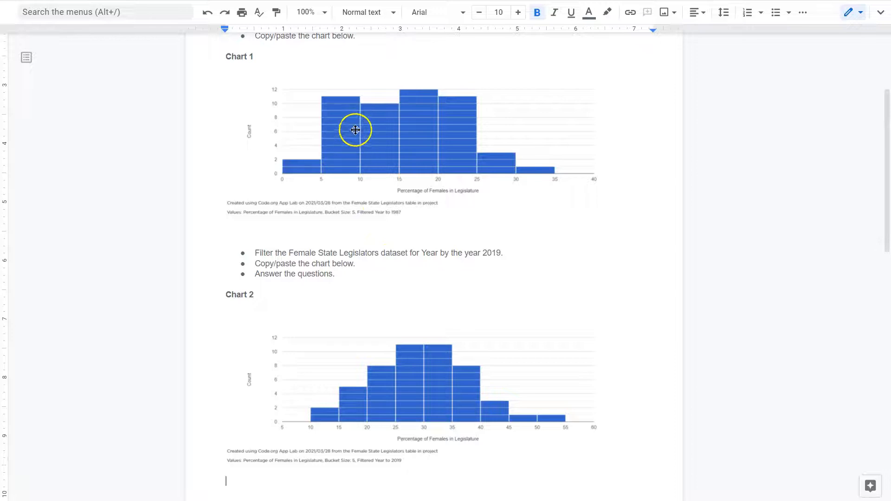
mouse_move(496, 159)
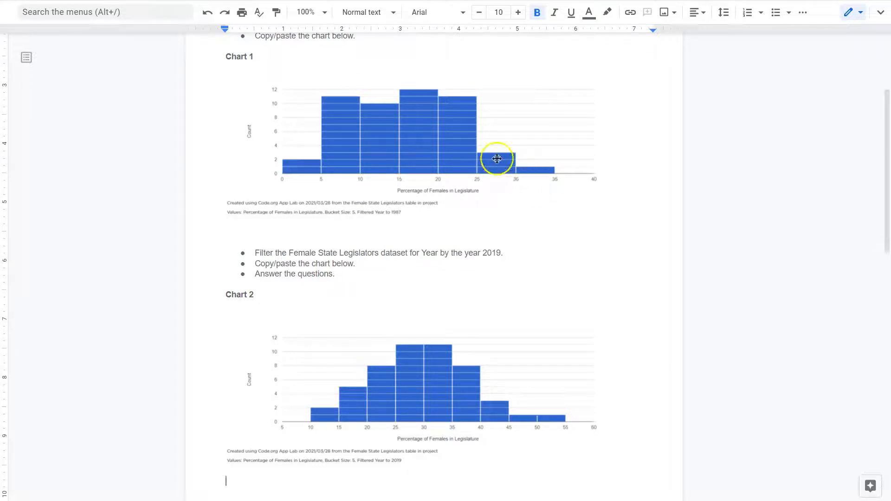
mouse_move(500, 163)
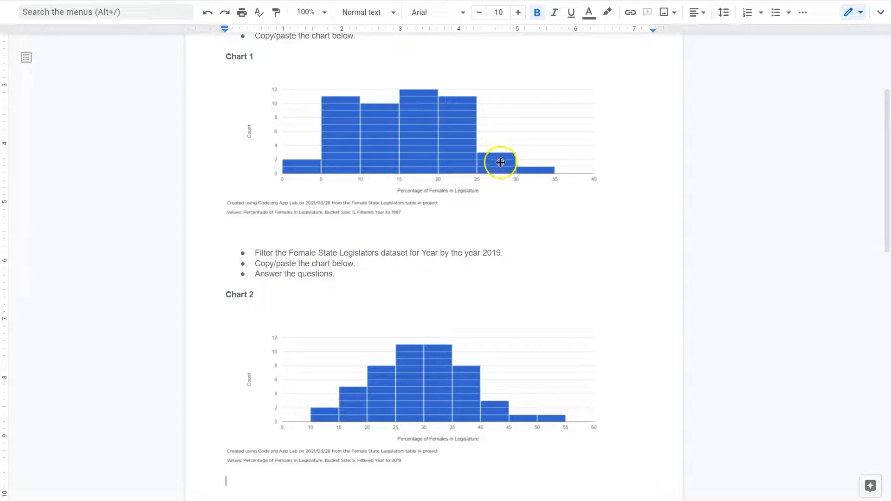
mouse_move(507, 160)
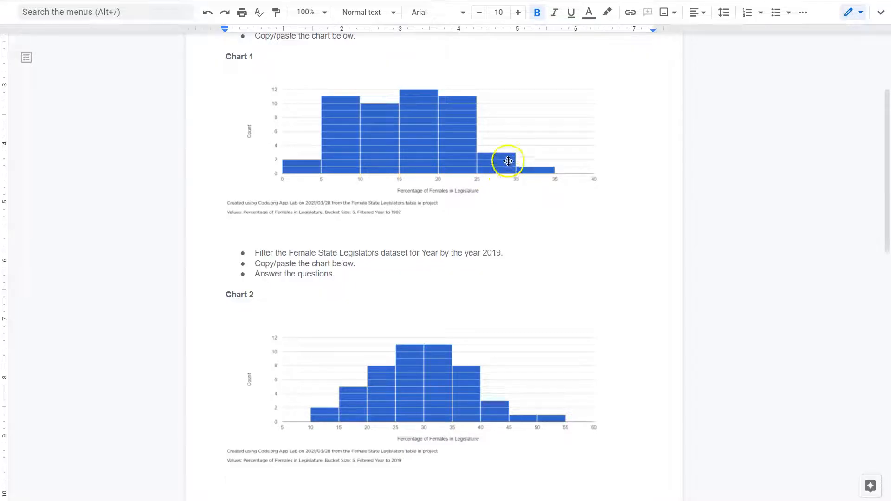
mouse_move(482, 213)
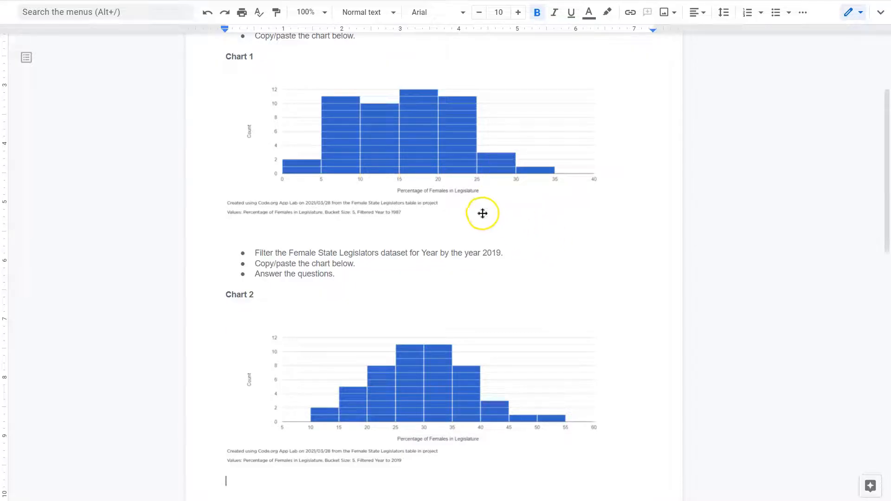
mouse_move(491, 212)
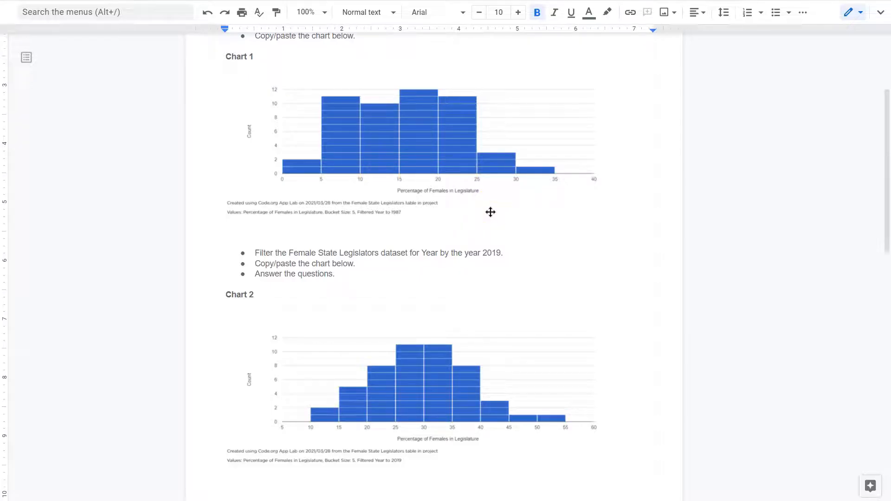
left_click(226, 480)
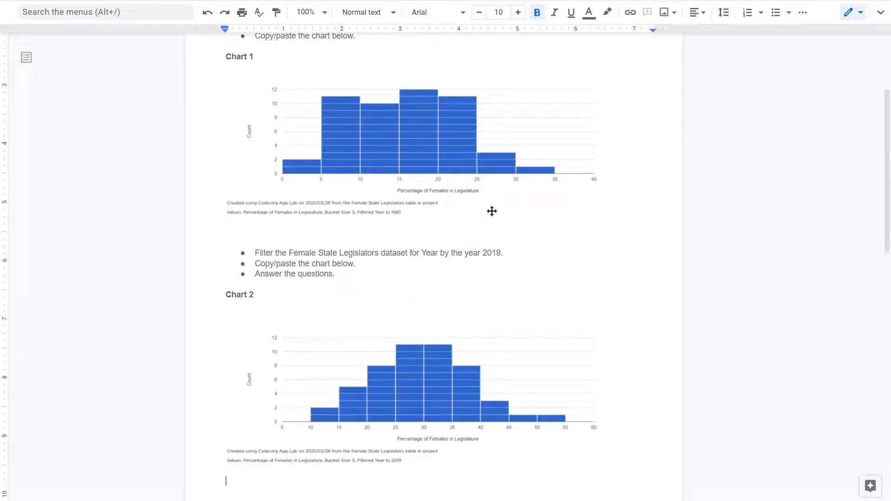
scroll("down", 3)
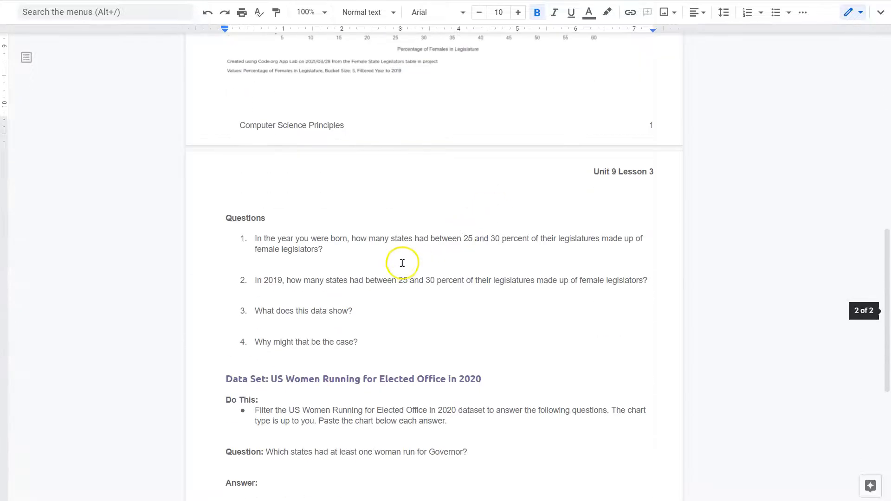
mouse_move(380, 293)
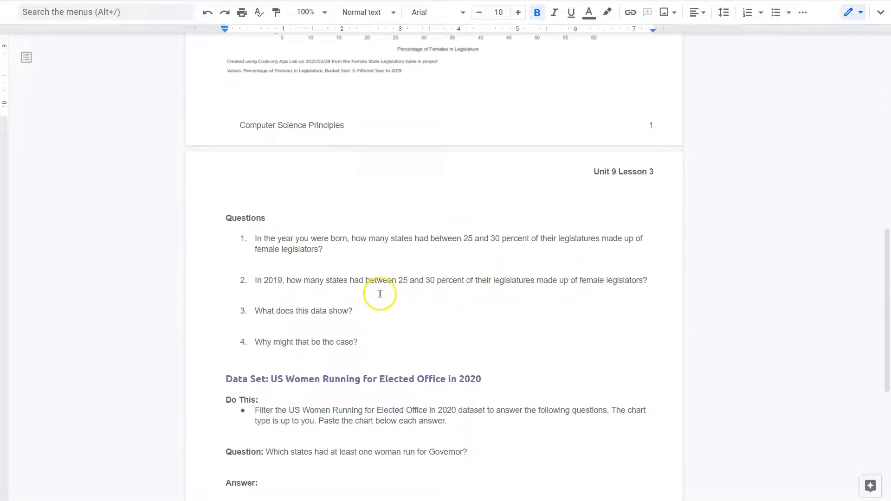
mouse_move(529, 327)
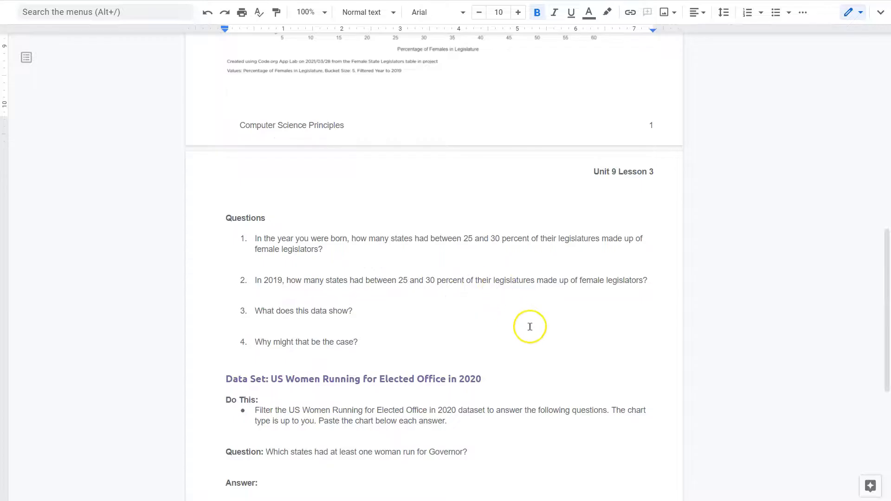
scroll("up", 3)
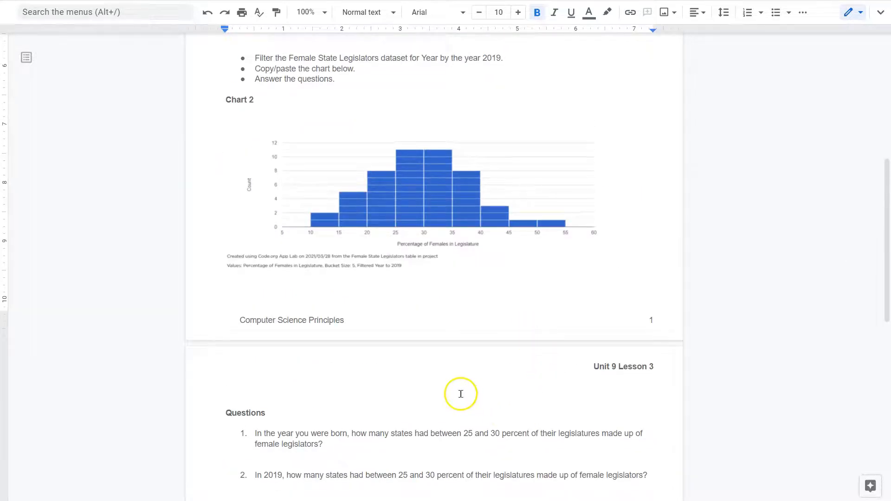
mouse_move(446, 324)
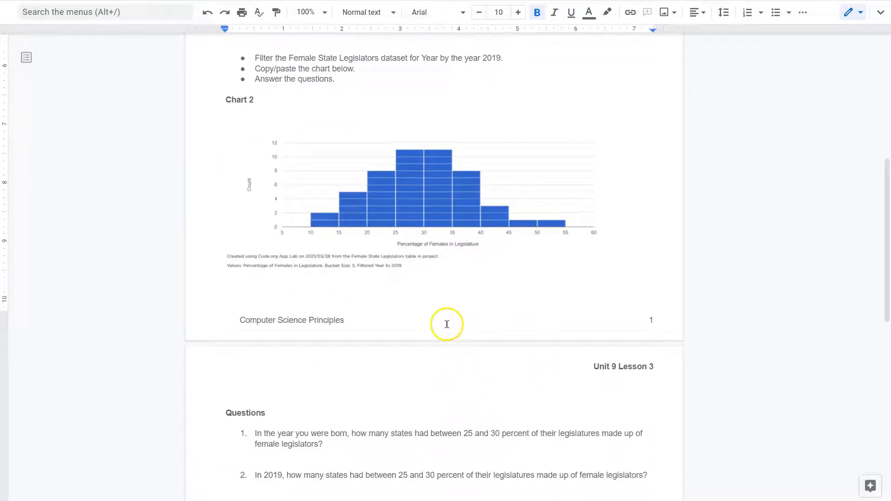
mouse_move(416, 161)
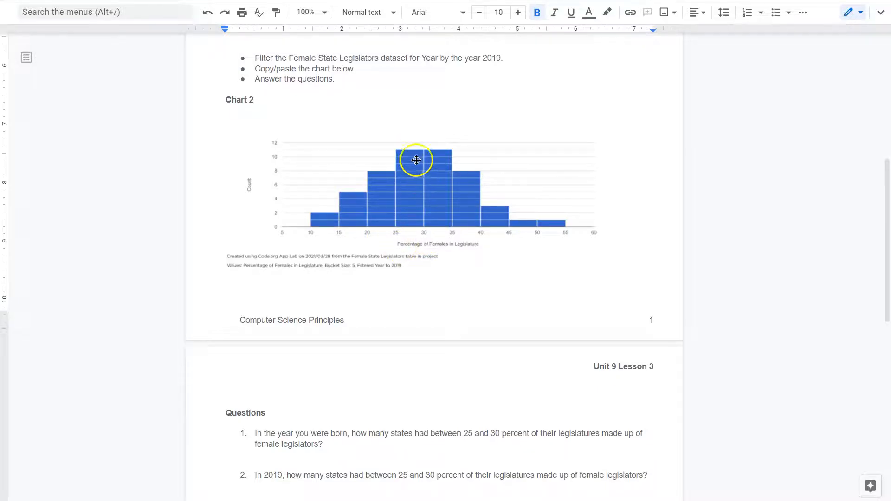
mouse_move(285, 159)
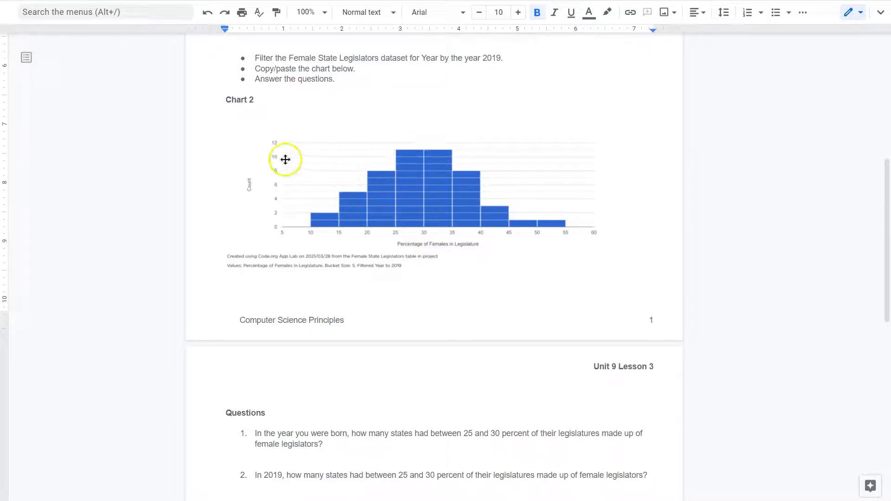
mouse_move(440, 190)
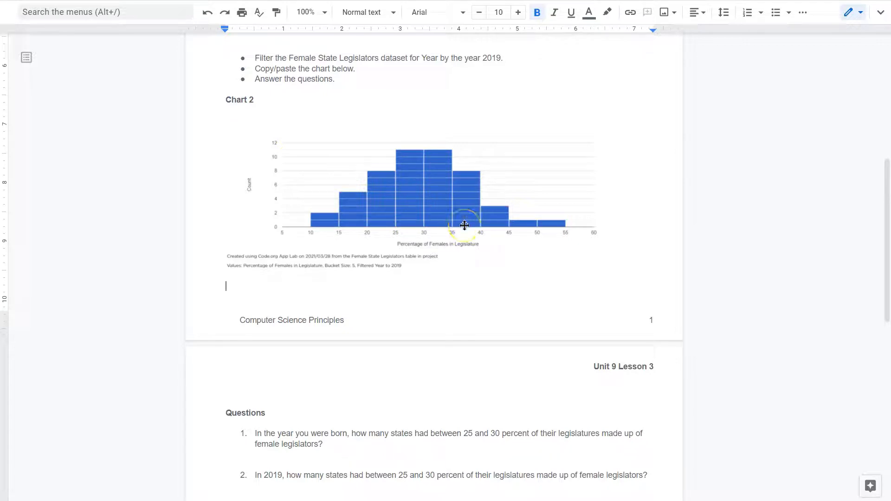
scroll("down", 3)
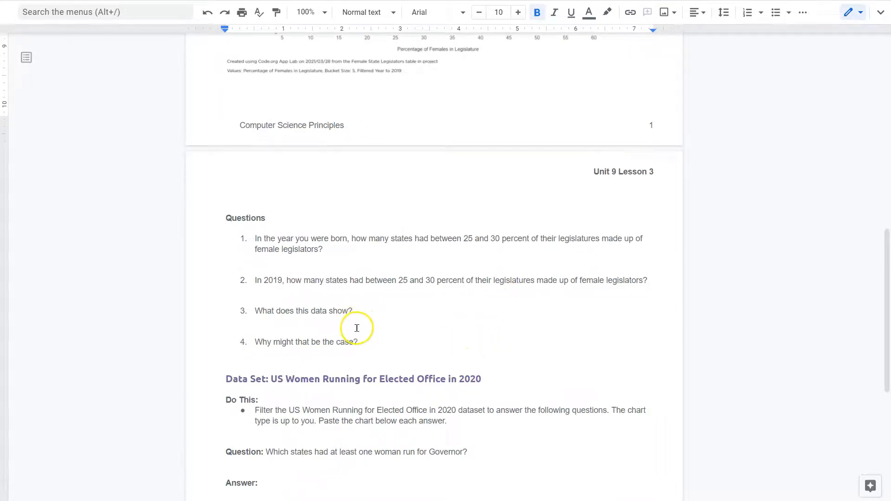
scroll("up", 3)
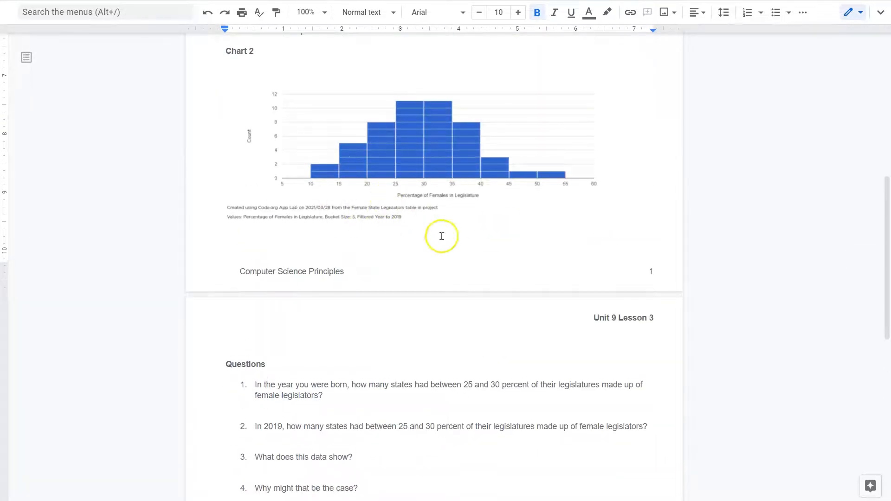
scroll("down", 3)
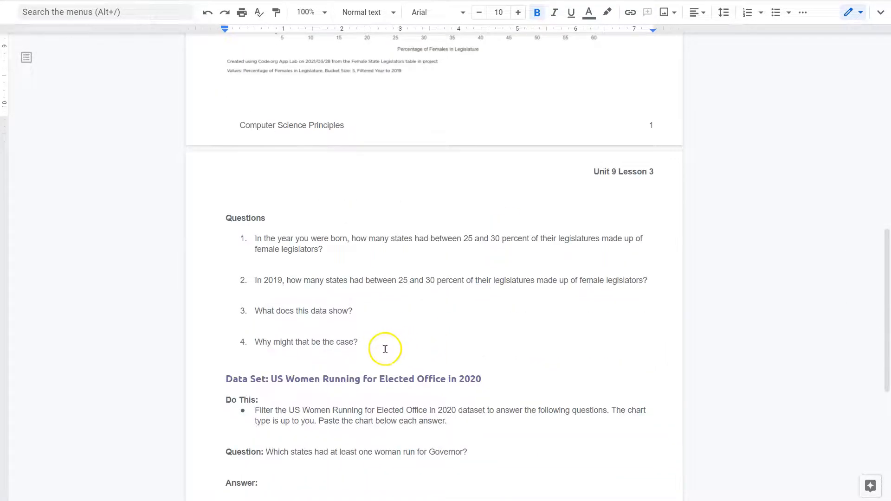
mouse_move(385, 349)
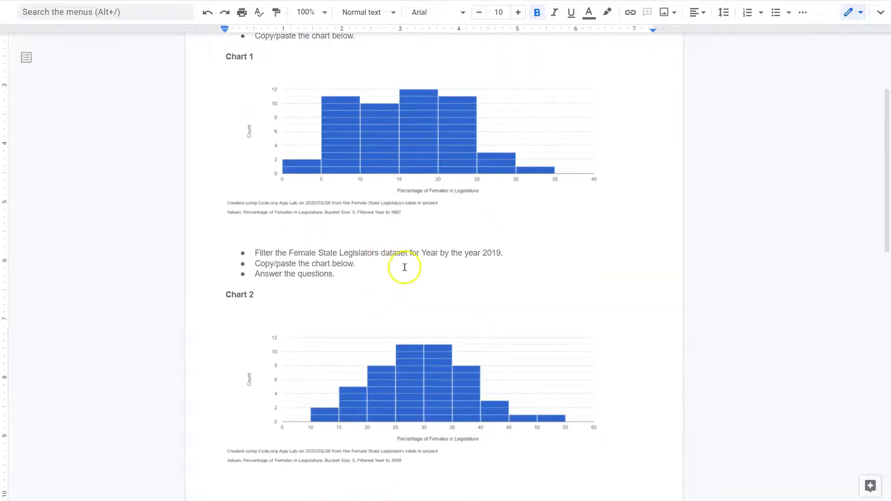
mouse_move(438, 101)
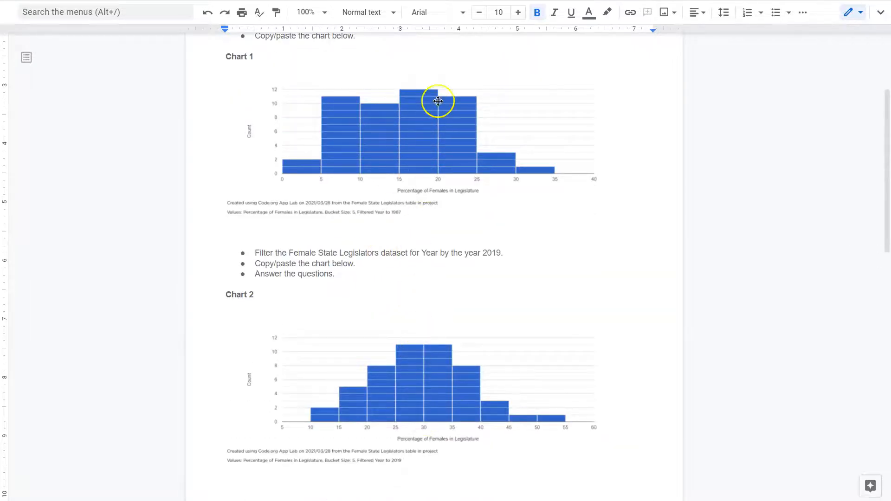
scroll("down", 3)
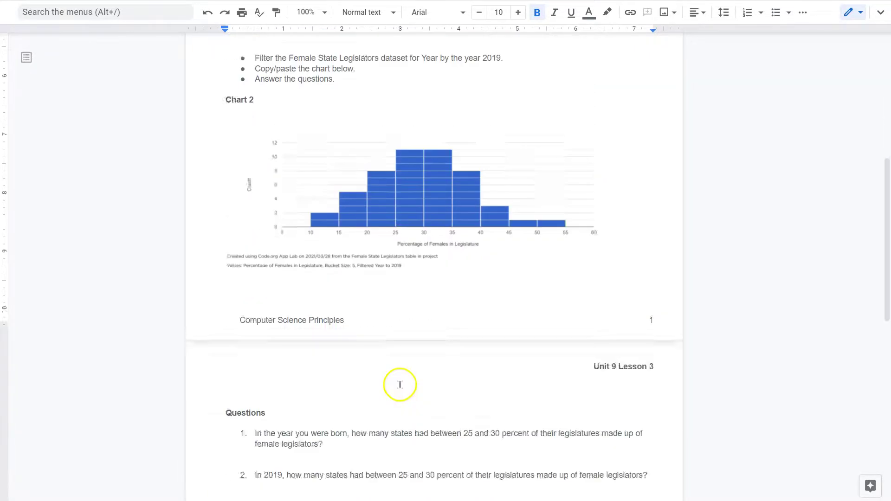
scroll("down", 3)
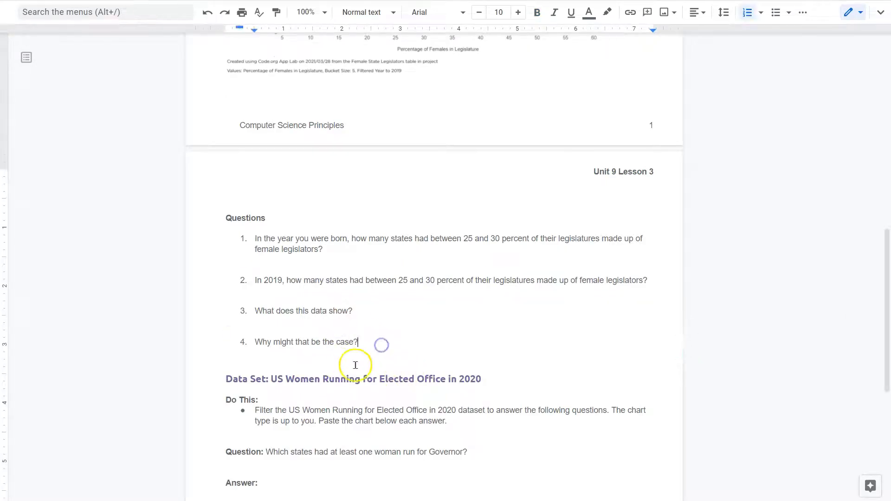
Step: Scroll the guide down to the US Women Running for Elected Office questions
scroll("down", 3)
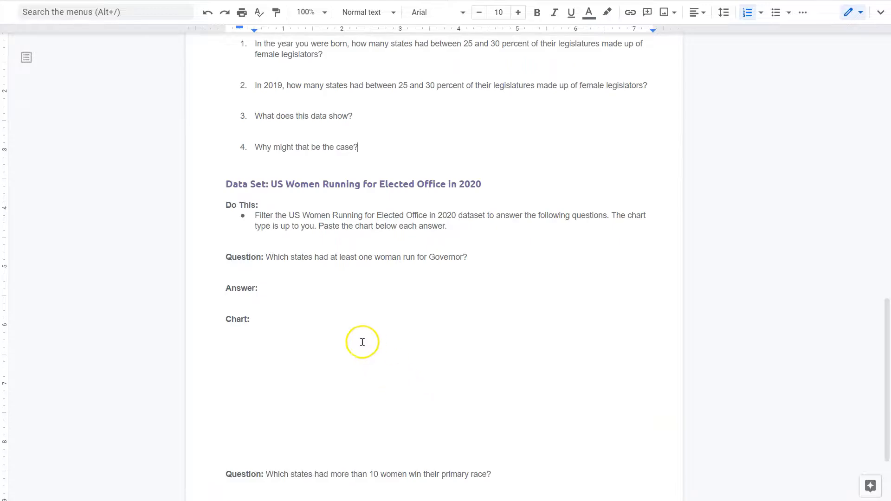
mouse_move(377, 222)
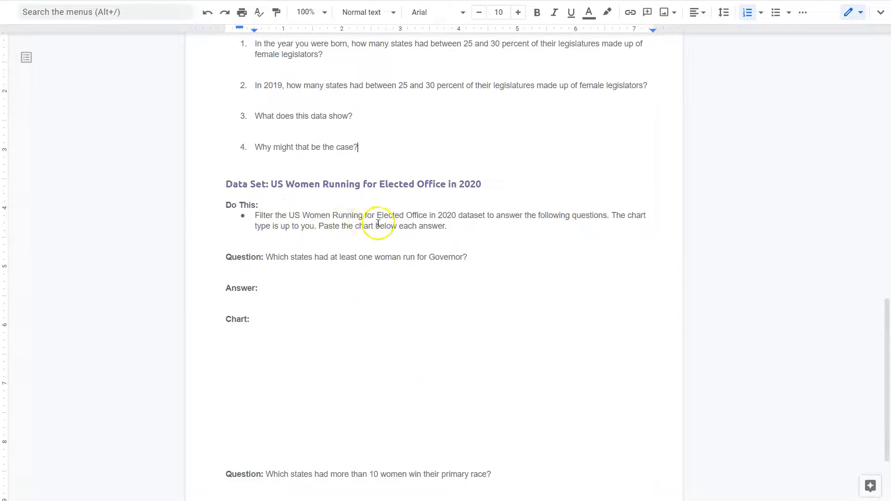
mouse_move(506, 217)
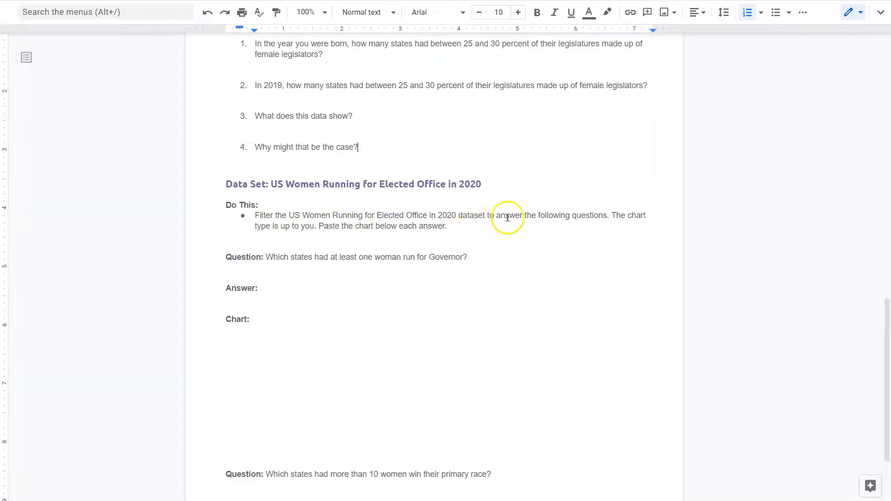
mouse_move(593, 227)
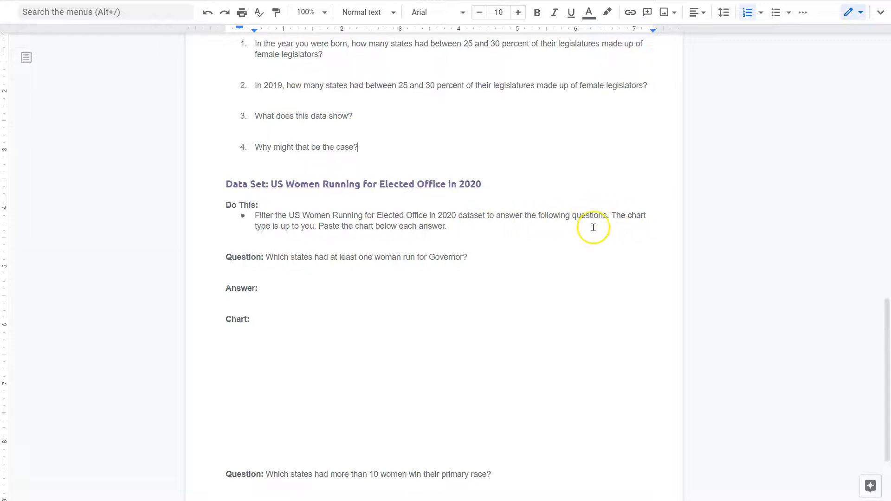
mouse_move(375, 226)
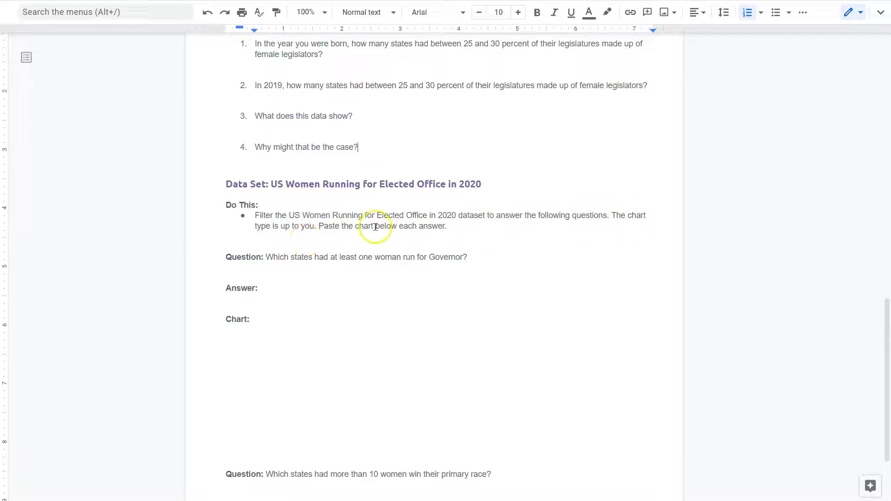
mouse_move(341, 257)
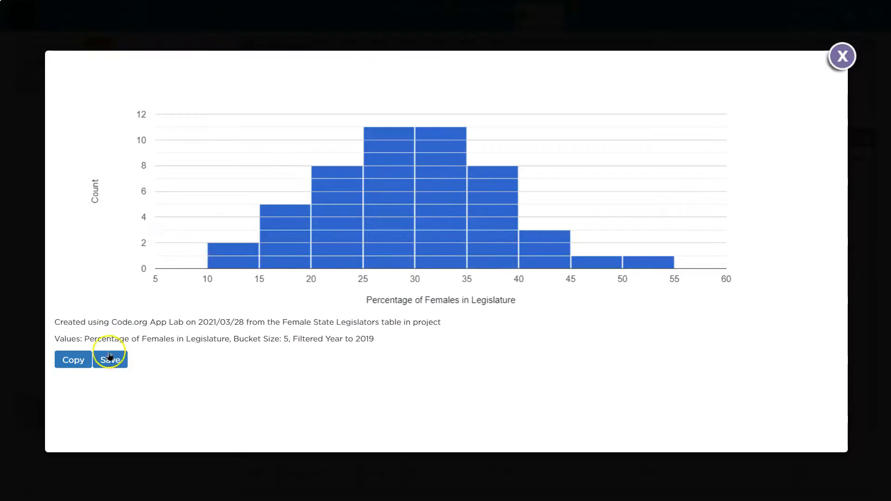
Step: Close the chart visualizer and open the US Women Running for Elected Office 2020 table
left_click(111, 360)
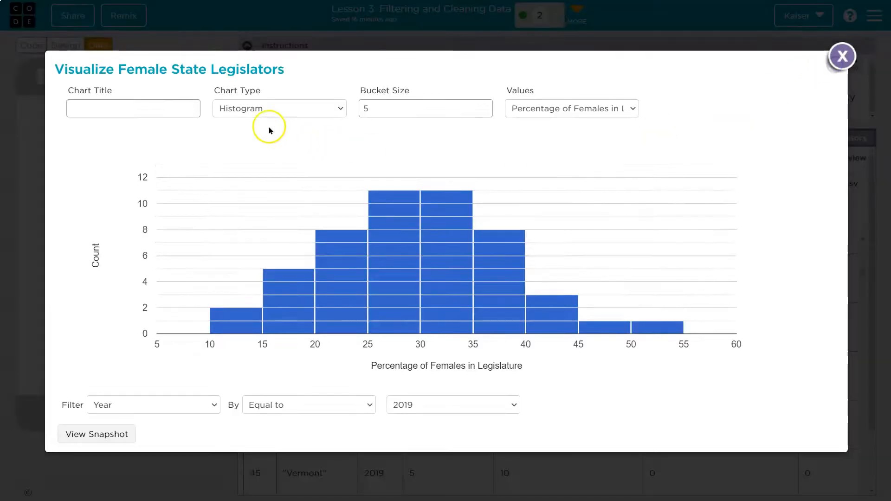
left_click(279, 108)
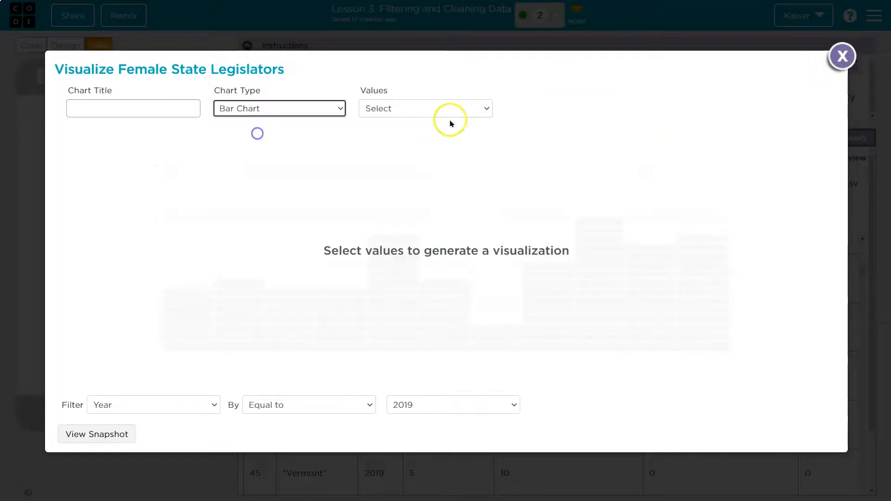
left_click(424, 108)
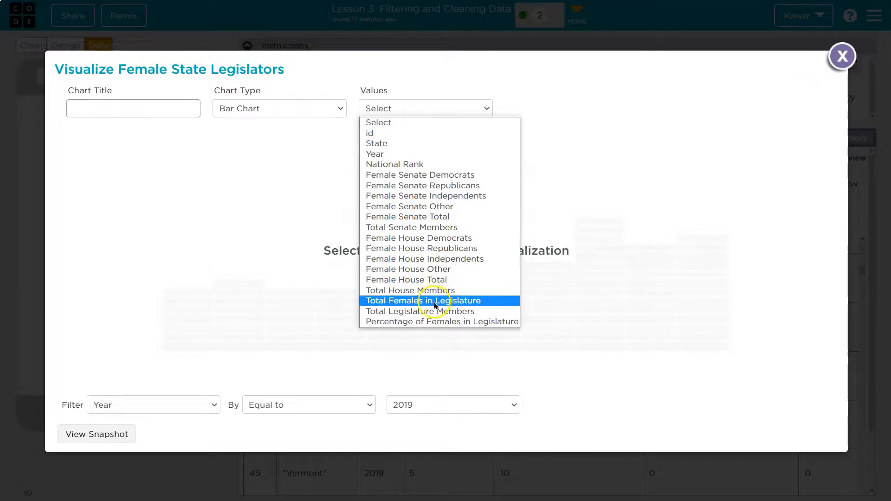
mouse_move(412, 227)
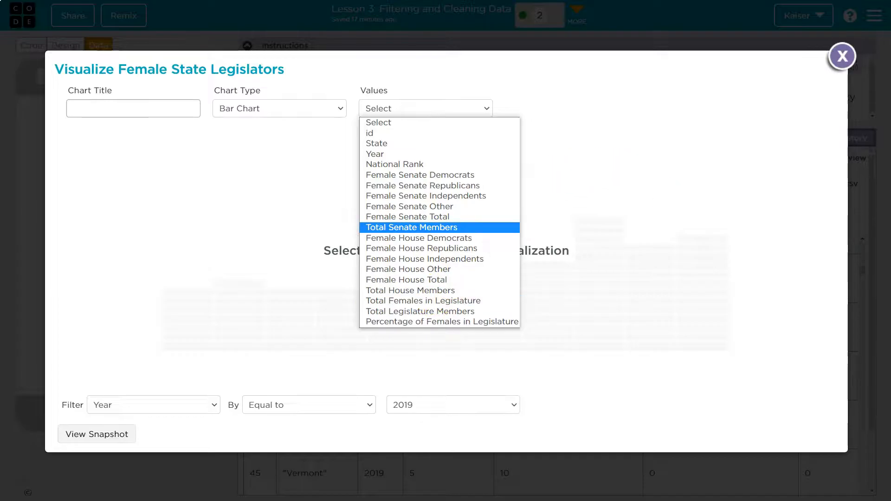
mouse_move(852, 38)
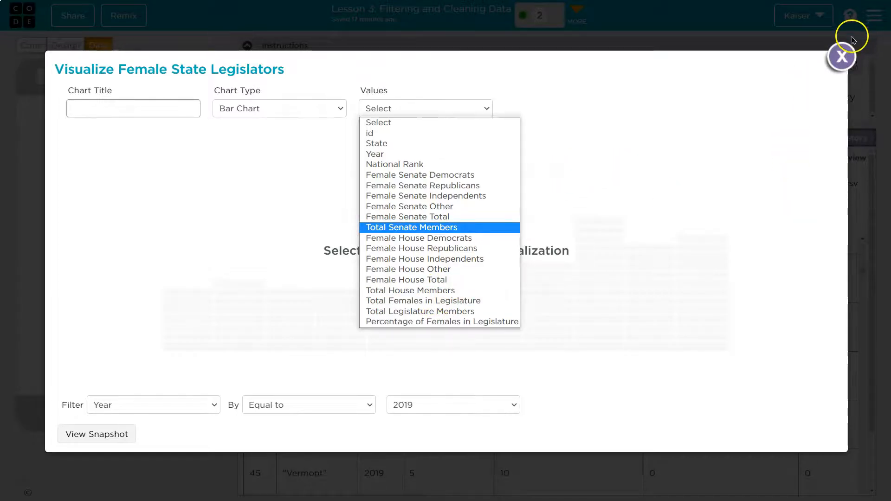
left_click(841, 56)
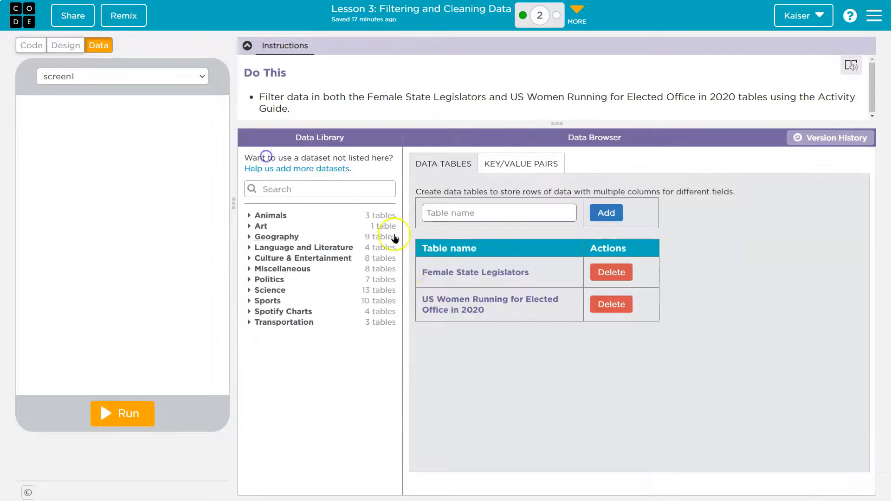
left_click(490, 305)
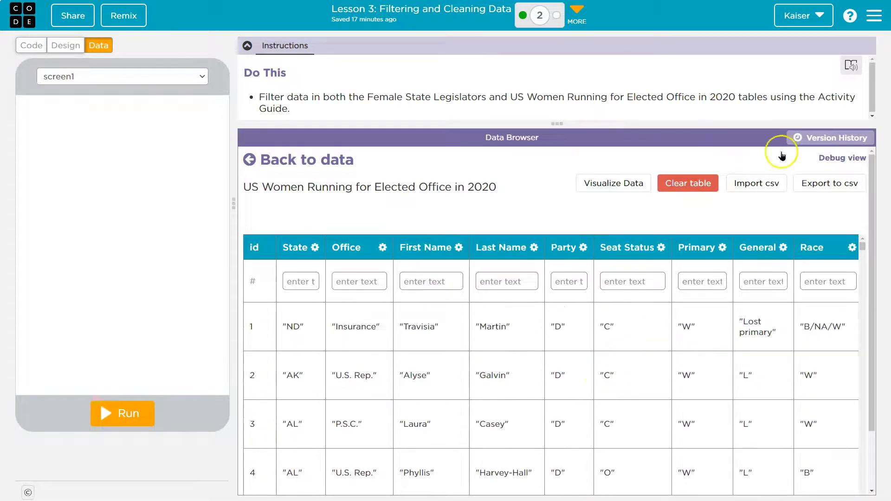
Step: Visualize the US Women table as a bar chart, trying Office first, then counting candidates by State
left_click(613, 183)
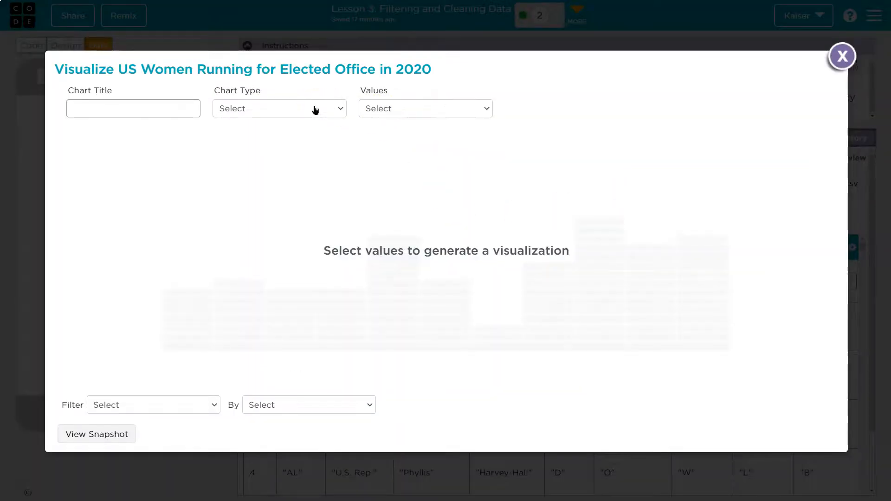
left_click(425, 109)
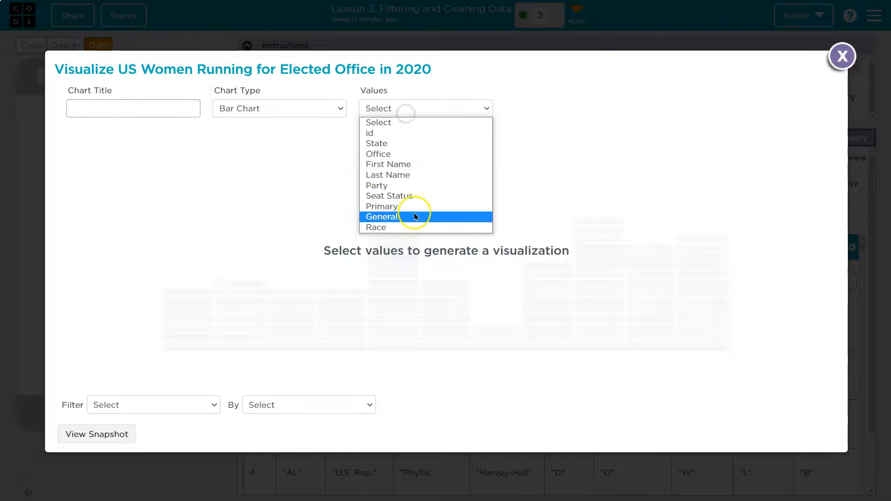
mouse_move(438, 154)
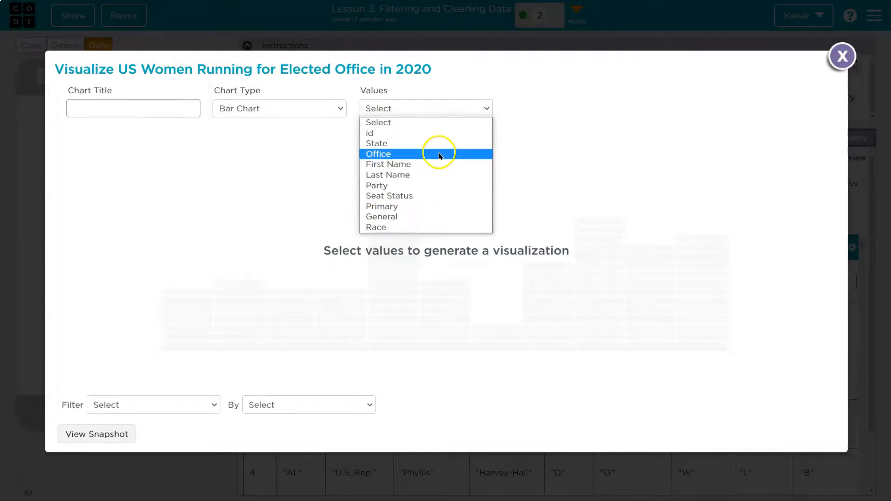
mouse_move(443, 154)
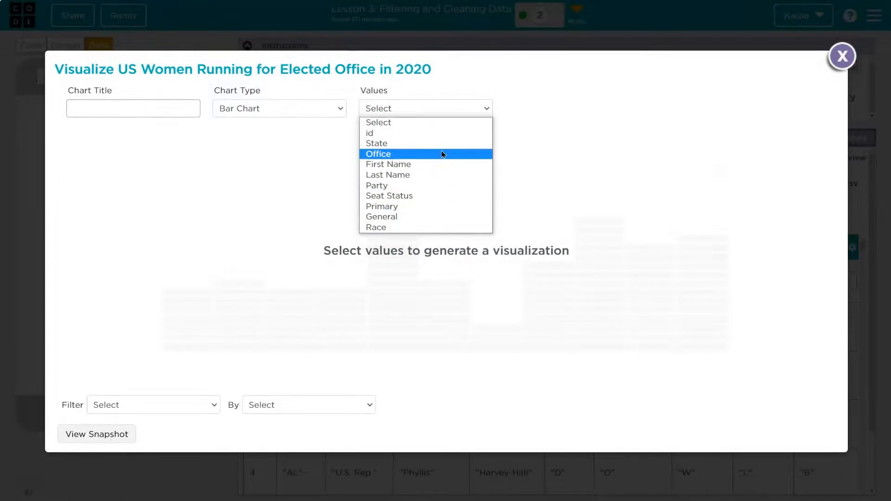
mouse_move(444, 154)
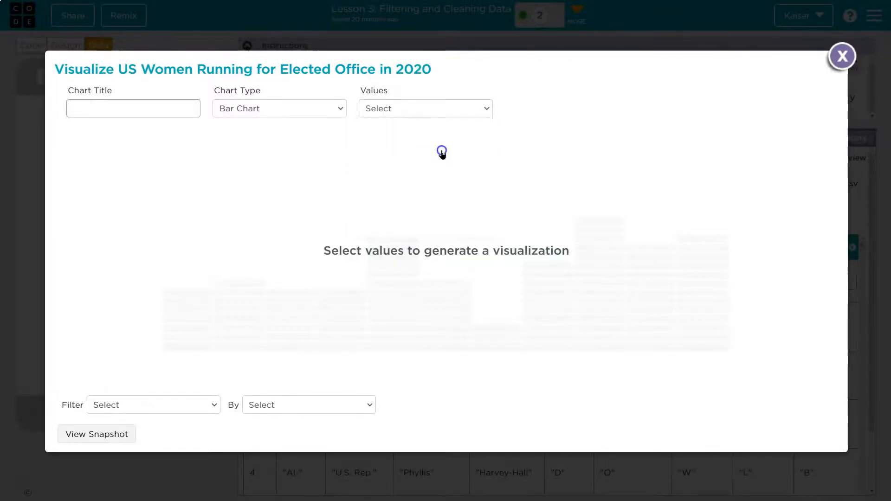
left_click(425, 108)
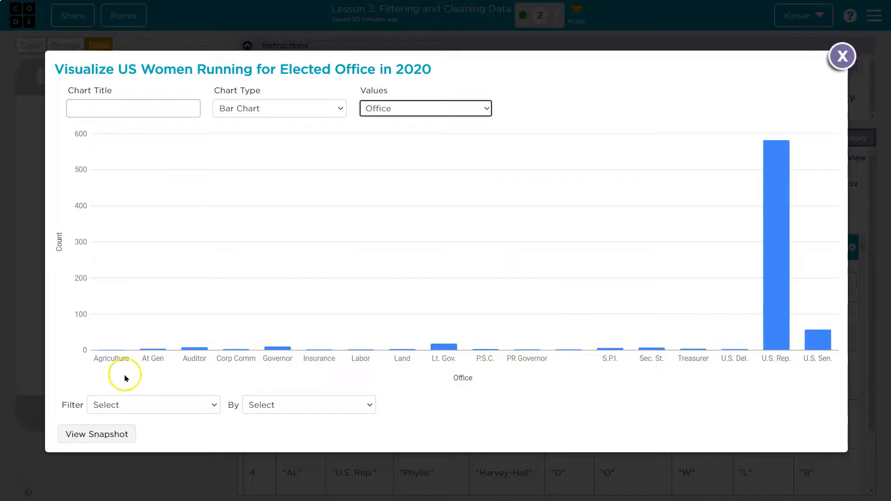
mouse_move(826, 358)
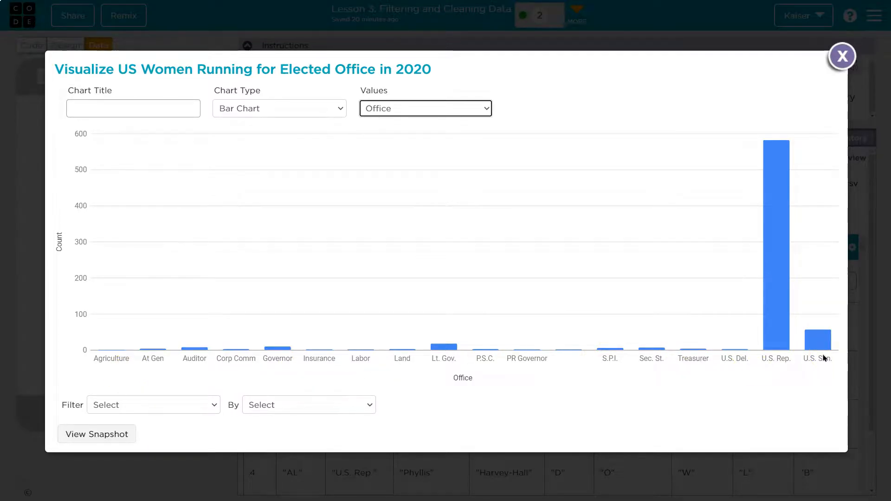
mouse_move(89, 314)
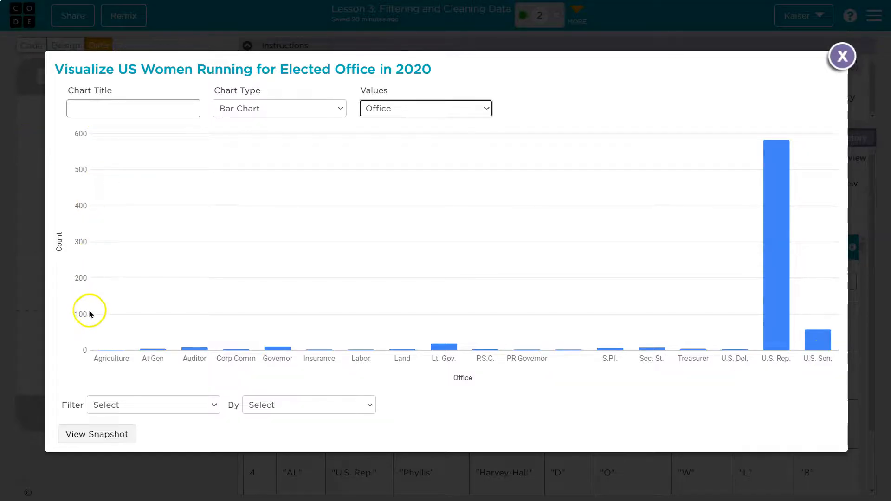
mouse_move(202, 408)
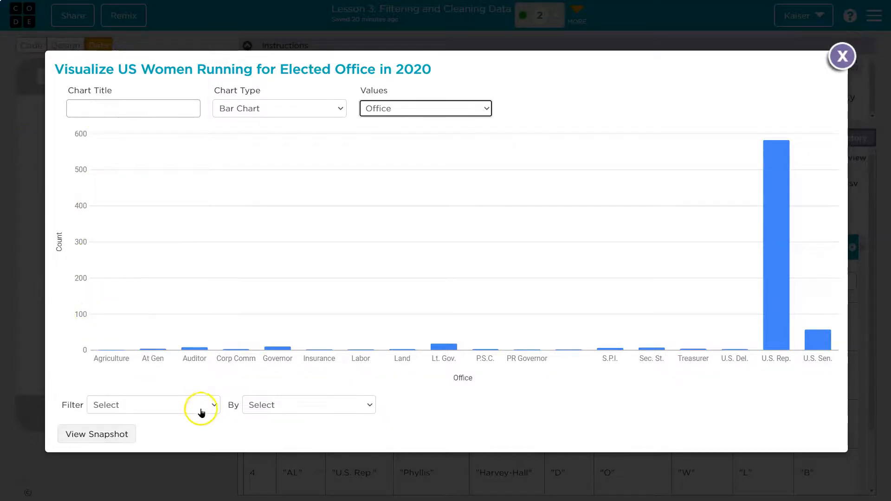
mouse_move(425, 109)
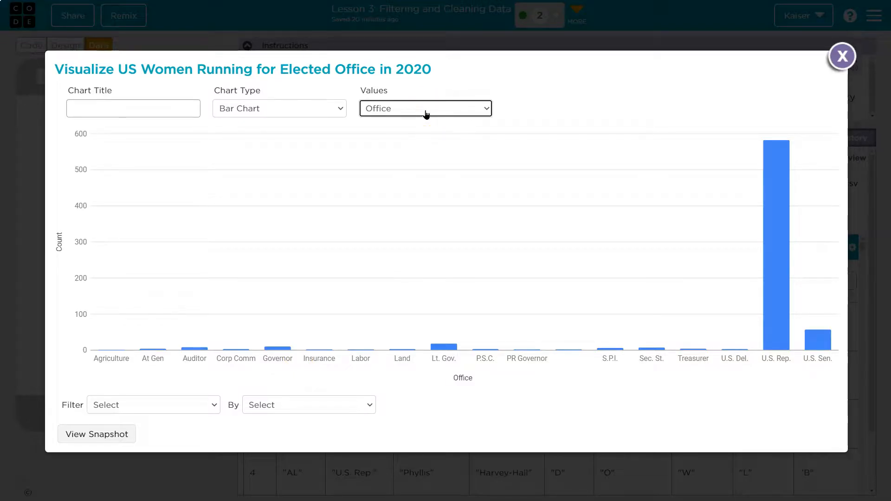
left_click(425, 108)
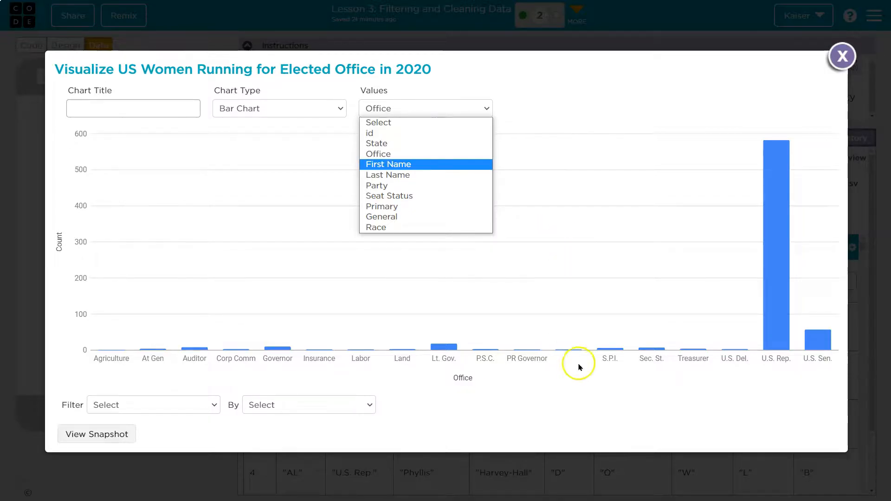
left_click(377, 142)
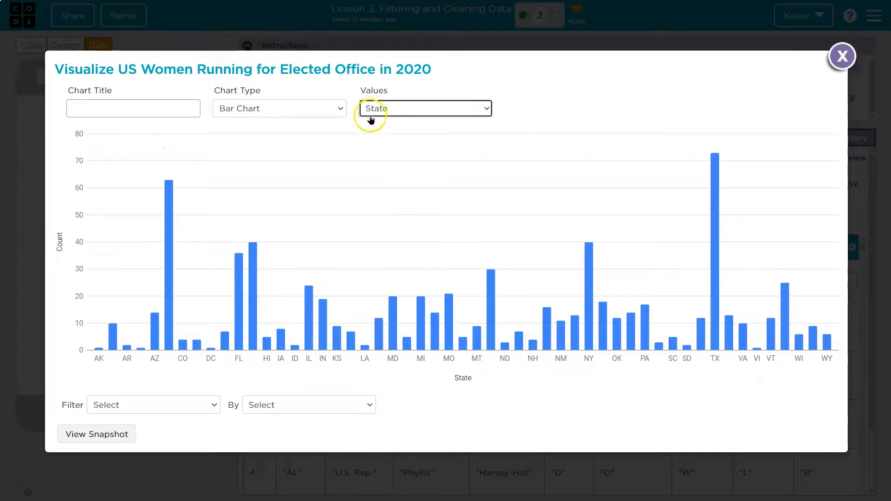
mouse_move(715, 173)
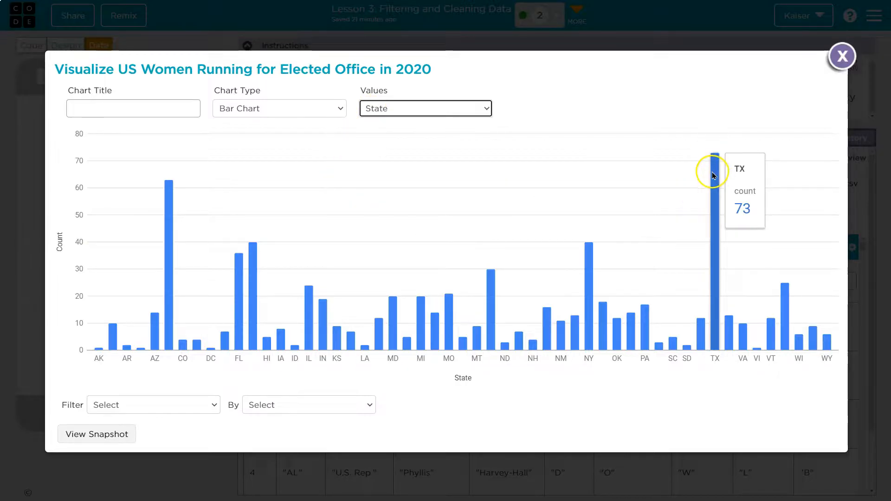
mouse_move(252, 254)
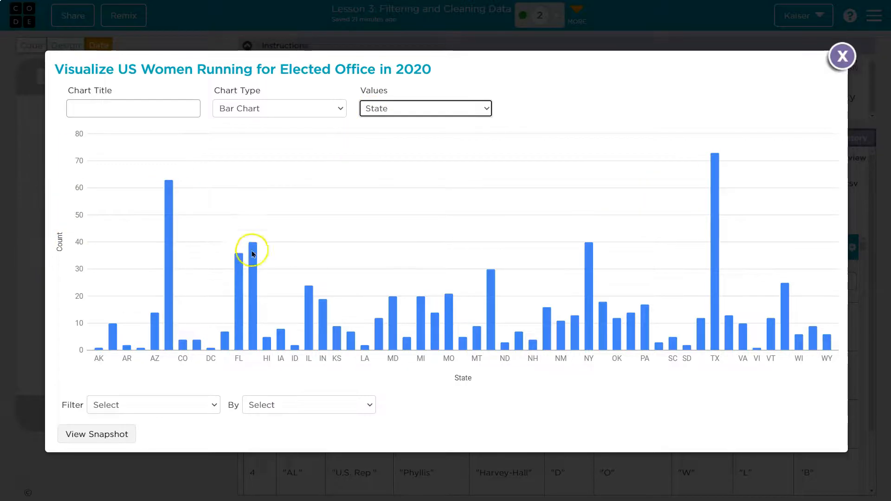
mouse_move(366, 312)
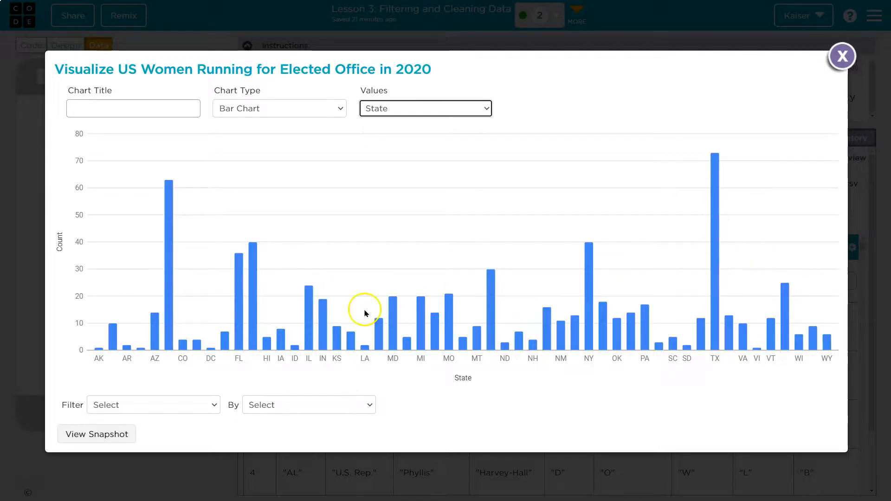
mouse_move(415, 375)
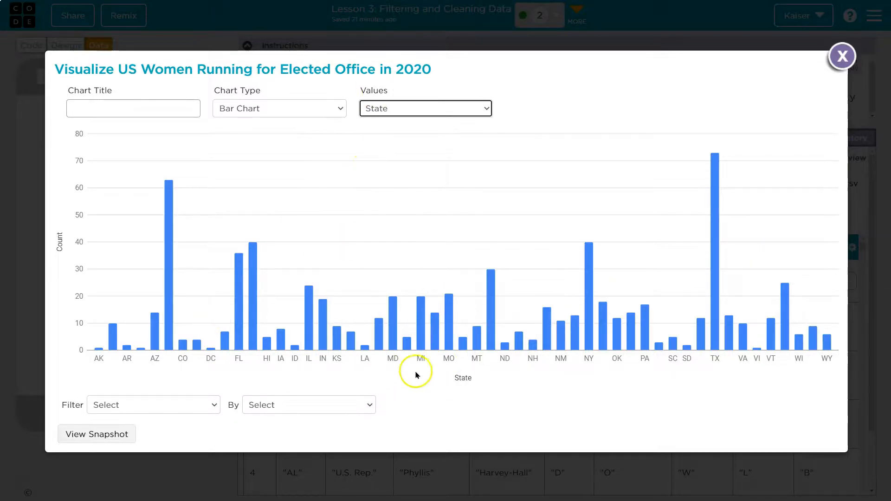
Step: Filter the State bar chart by Office to keep only Governor candidates
left_click(153, 405)
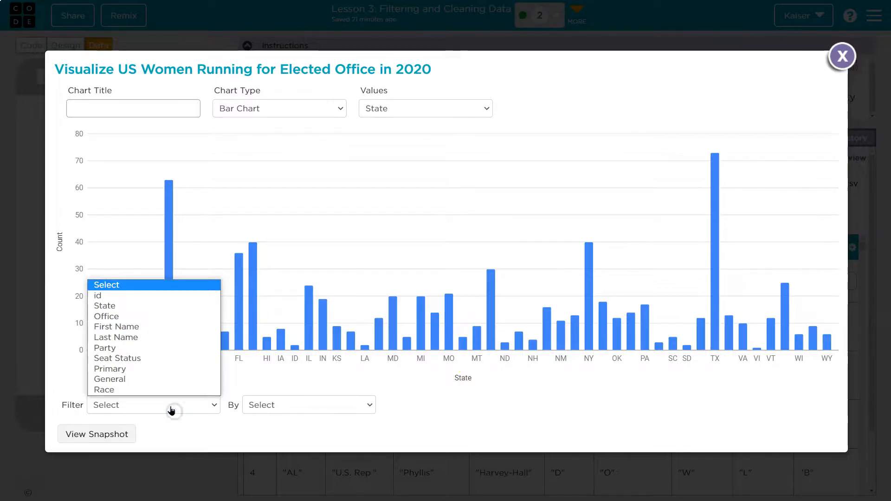
mouse_move(116, 337)
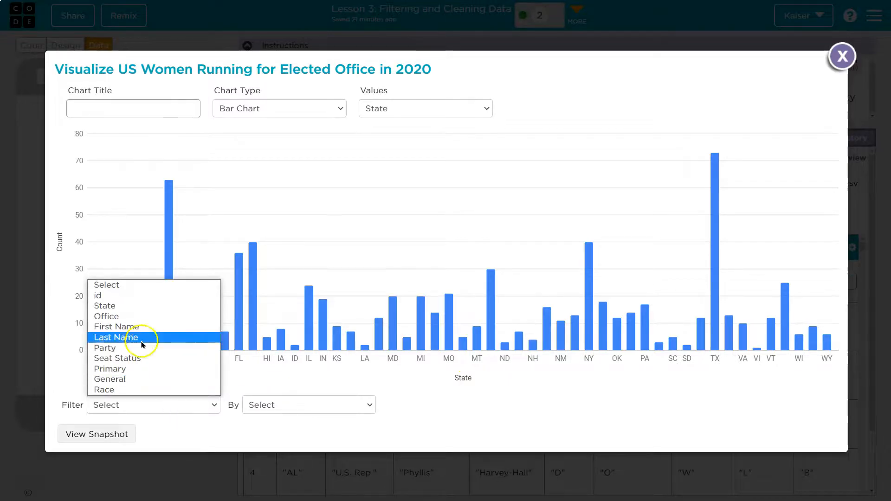
mouse_move(125, 317)
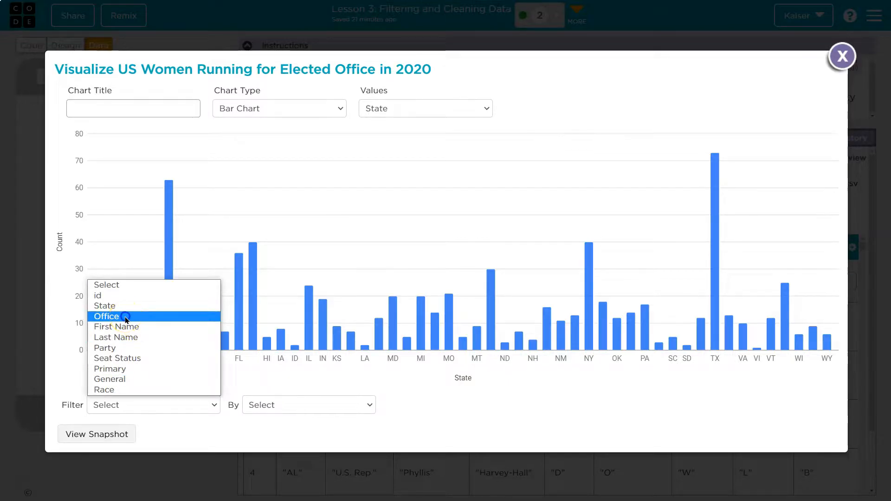
left_click(106, 317)
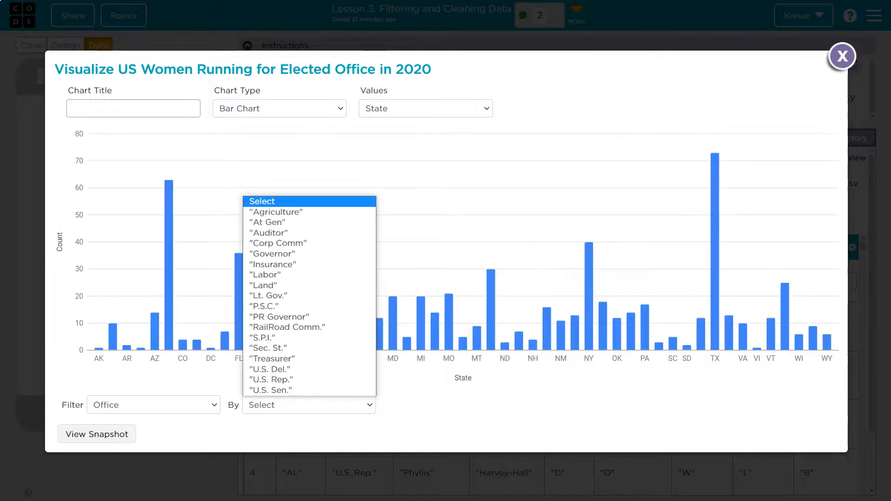
left_click(271, 253)
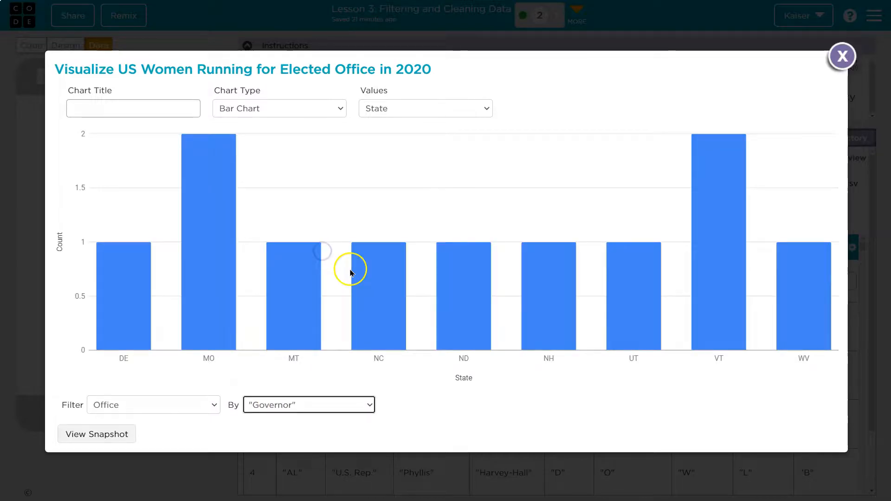
mouse_move(464, 341)
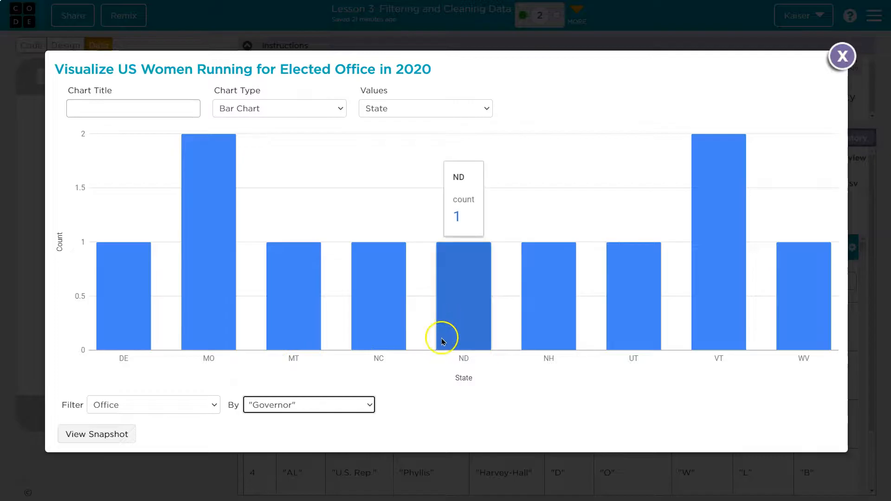
mouse_move(789, 296)
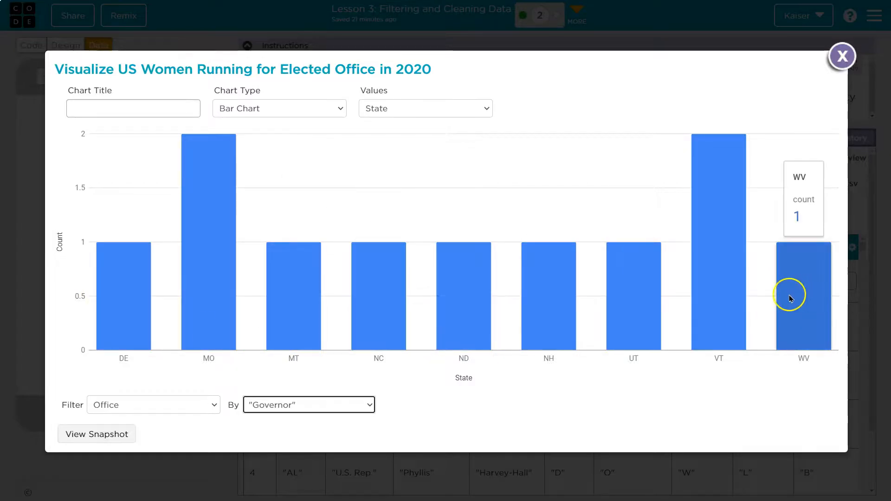
mouse_move(129, 331)
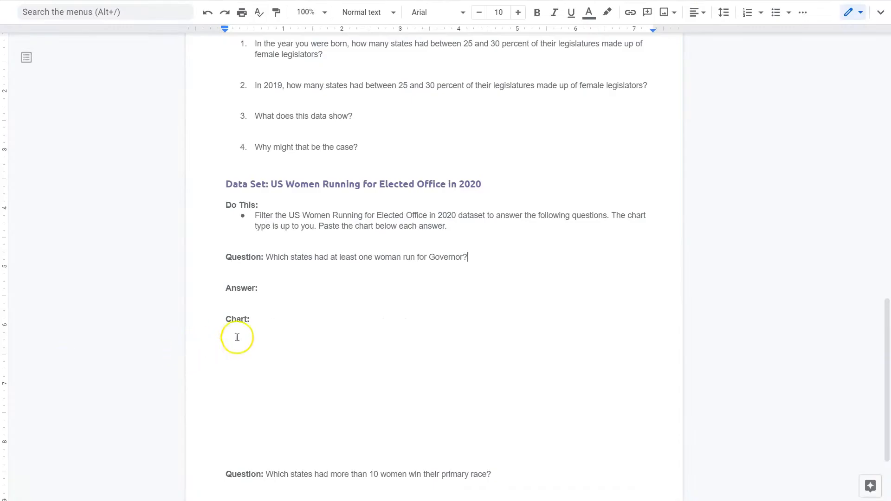
mouse_move(271, 333)
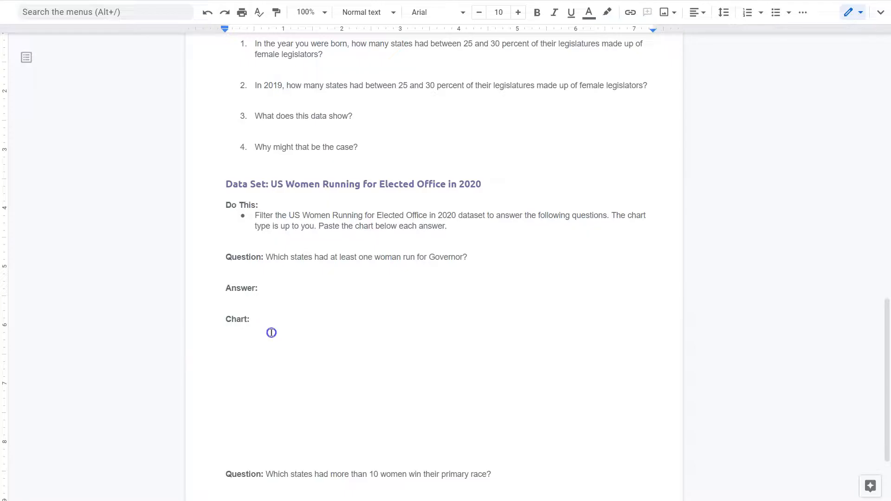
Step: Paste a chart below the Governor question's 'Chart:' label, which lands the legislature histogram
right_click(271, 332)
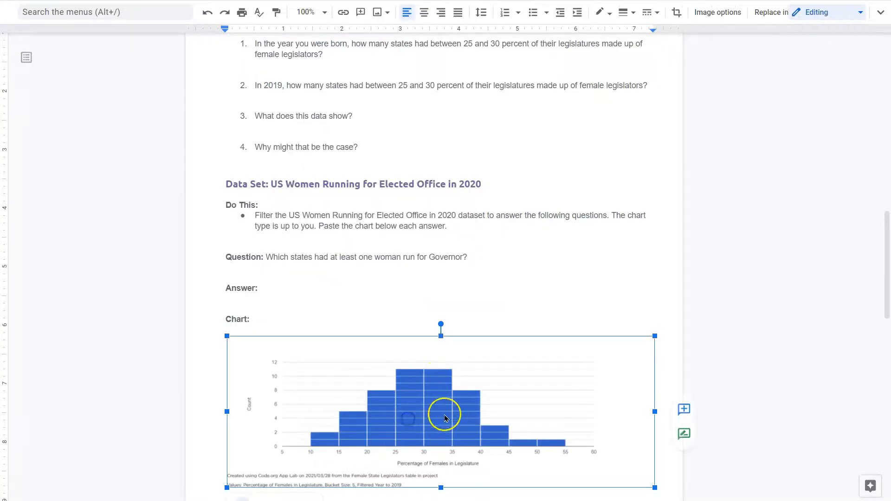
mouse_move(281, 304)
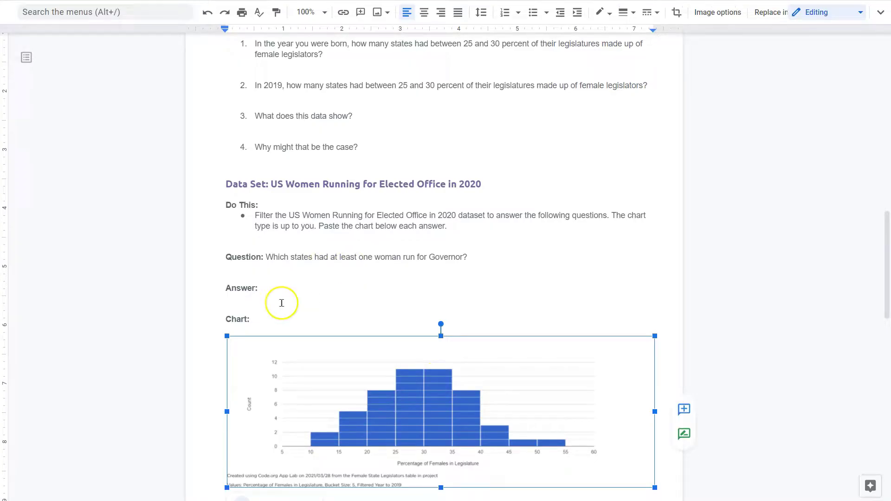
scroll("down", 3)
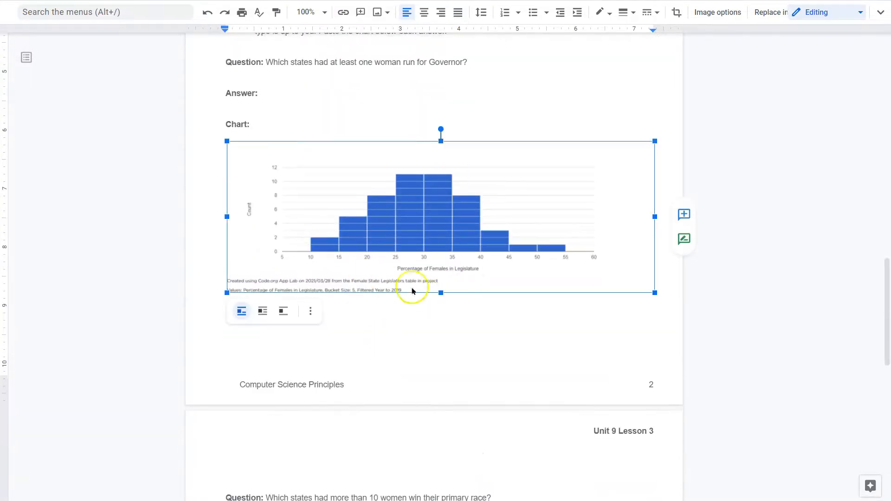
mouse_move(436, 288)
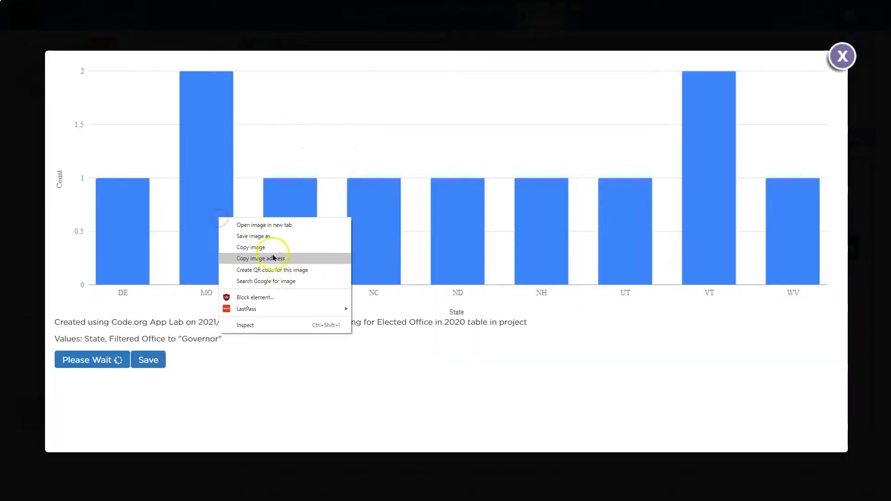
Step: Replace the histogram with the nine-state Governor bar chart under the Governor question
left_click(291, 293)
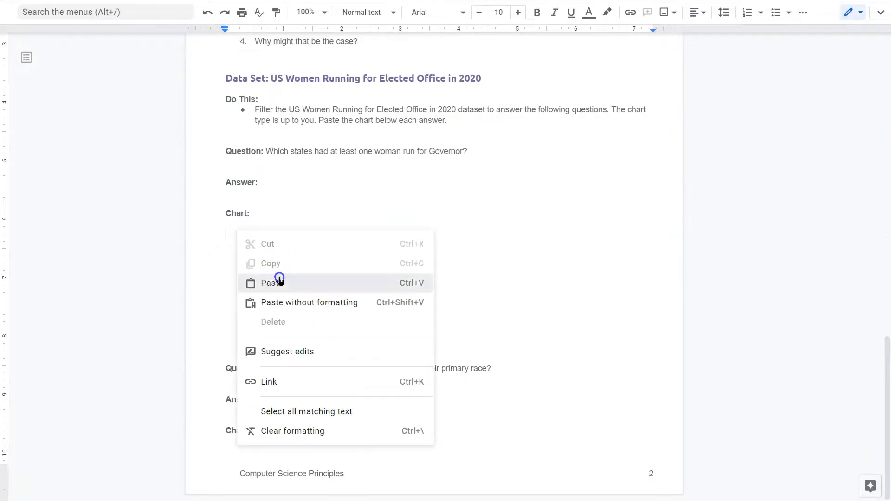
left_click(273, 283)
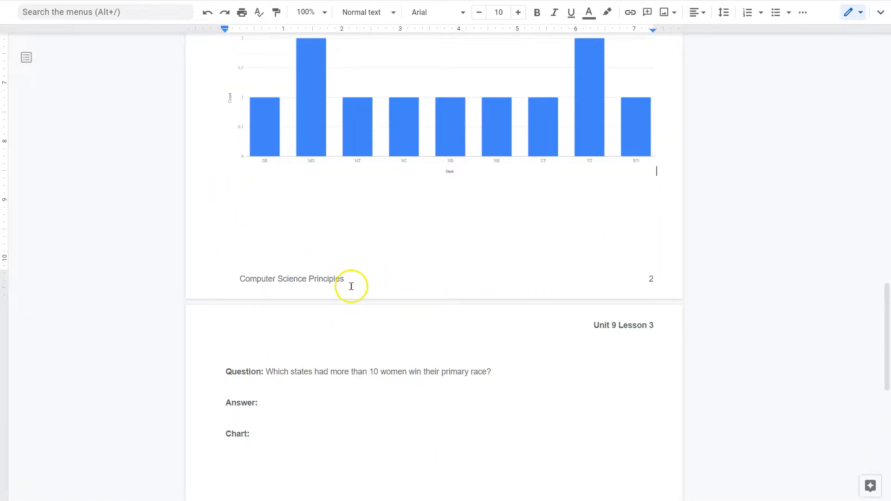
scroll("down", 3)
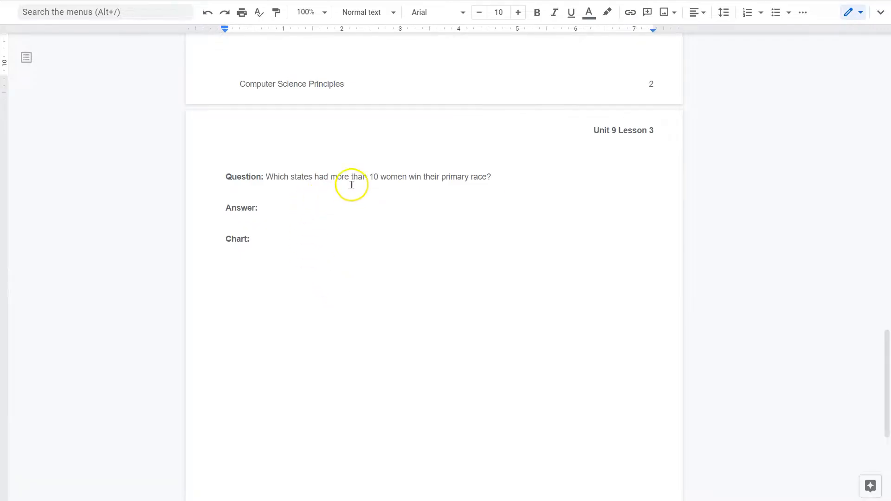
mouse_move(478, 177)
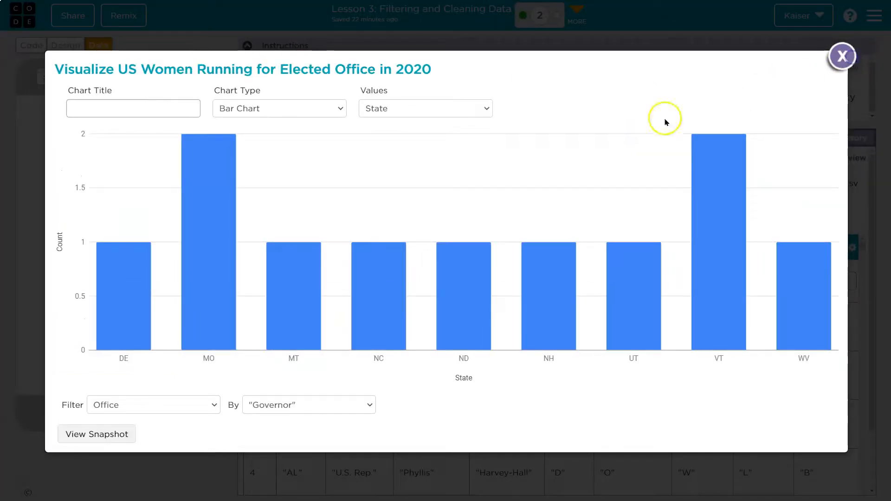
Step: Keep Bar Chart, chart counts by Primary, and remove the Governor filter
left_click(279, 109)
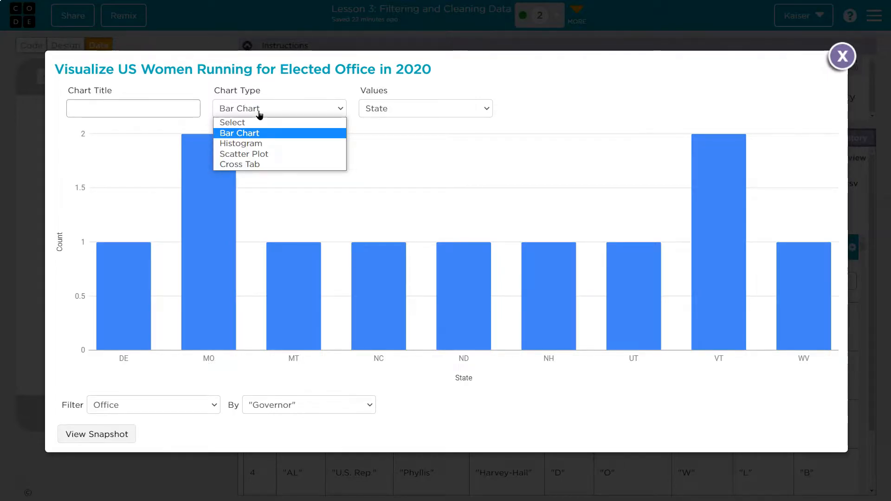
left_click(239, 132)
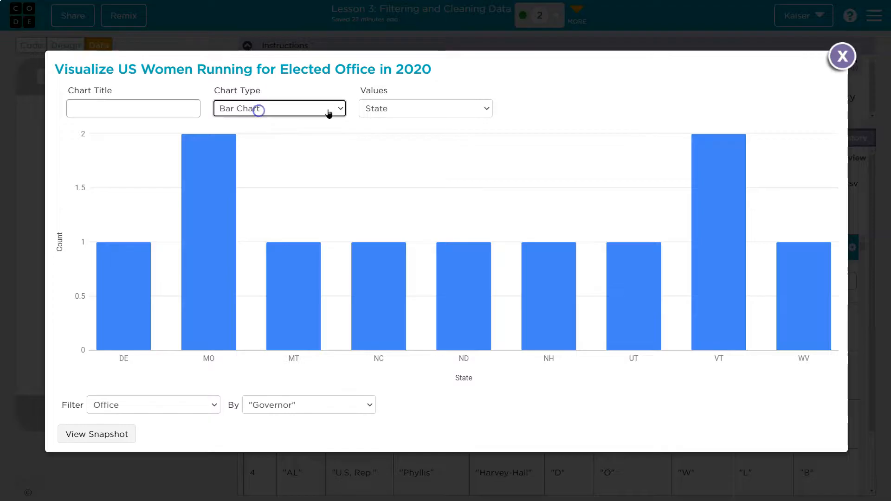
left_click(425, 108)
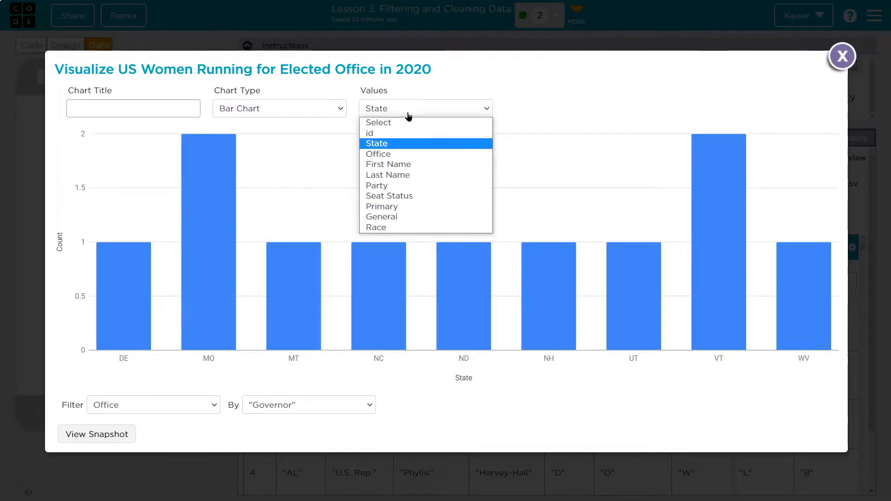
mouse_move(426, 206)
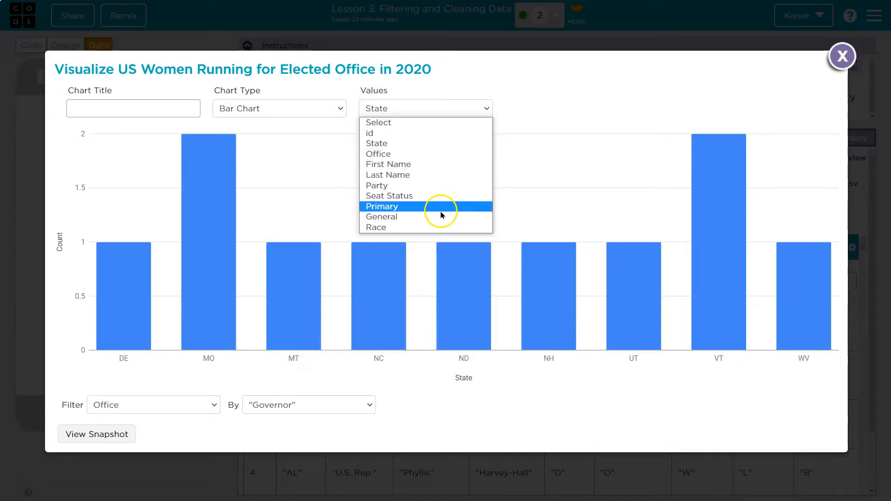
left_click(382, 206)
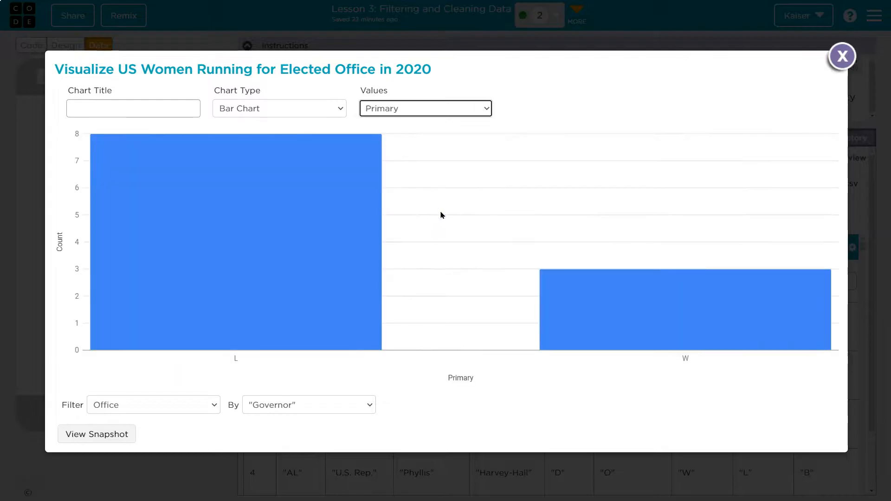
mouse_move(321, 422)
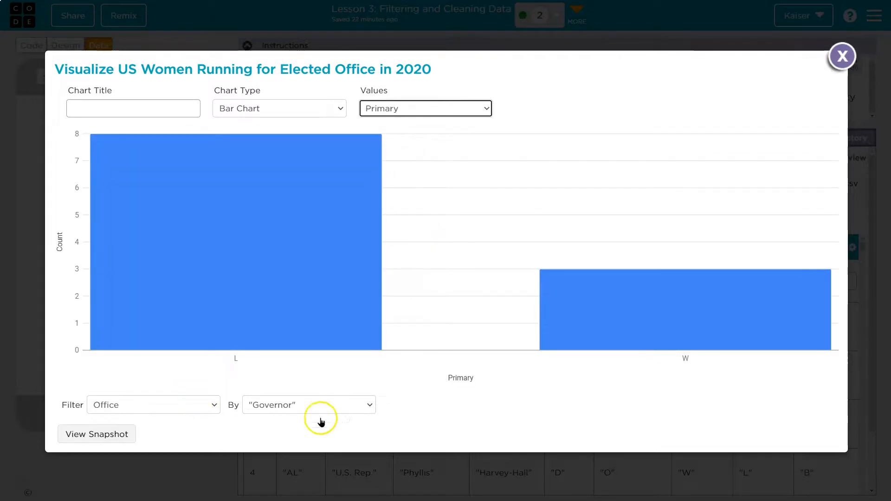
left_click(153, 404)
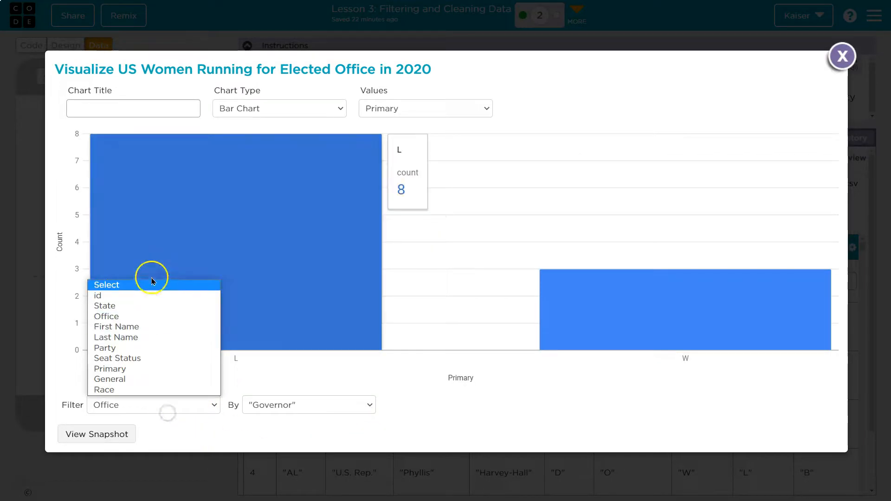
left_click(107, 284)
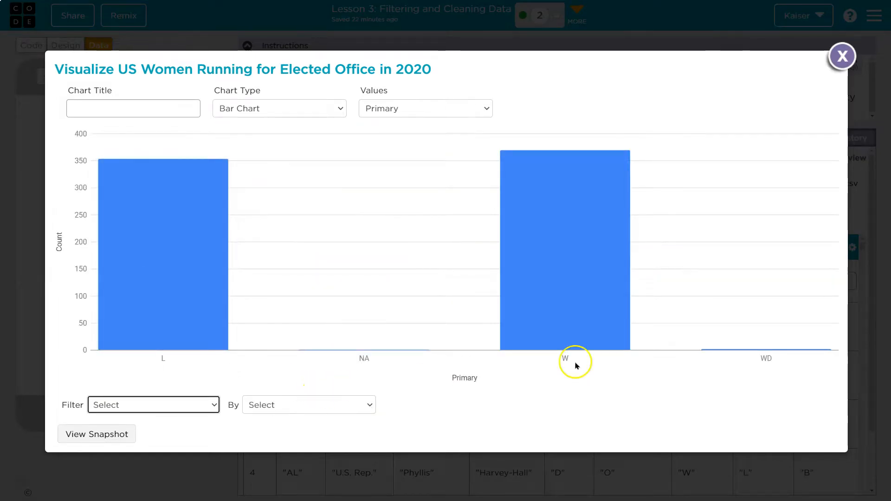
mouse_move(570, 362)
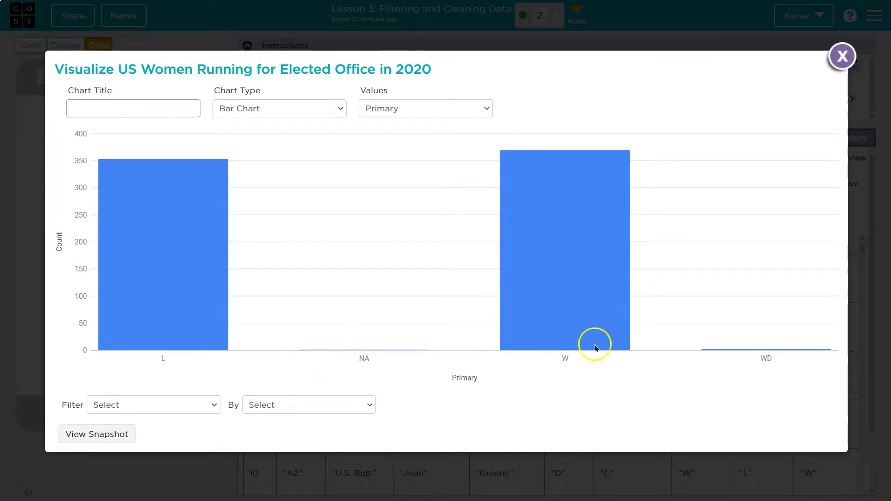
mouse_move(272, 116)
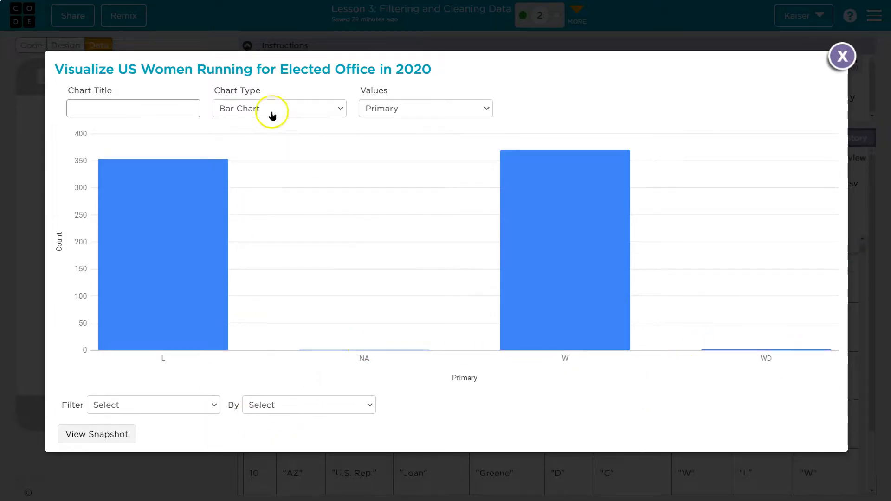
mouse_move(273, 114)
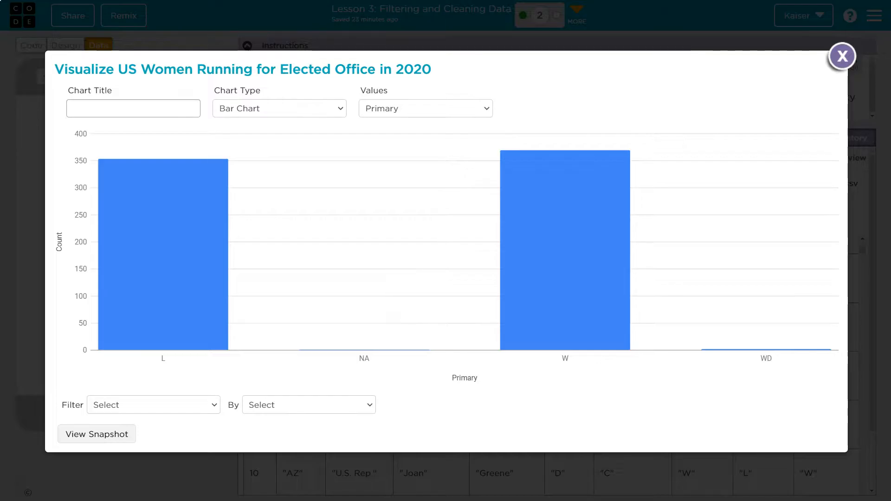
mouse_move(468, 122)
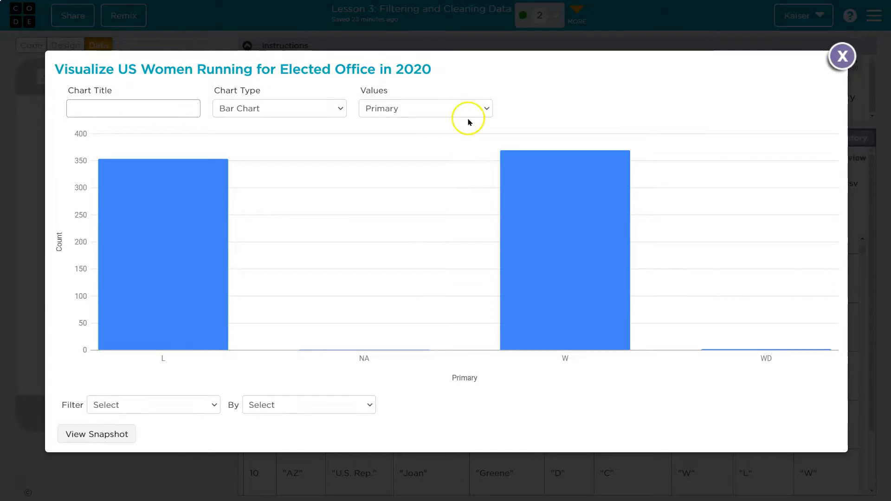
mouse_move(164, 410)
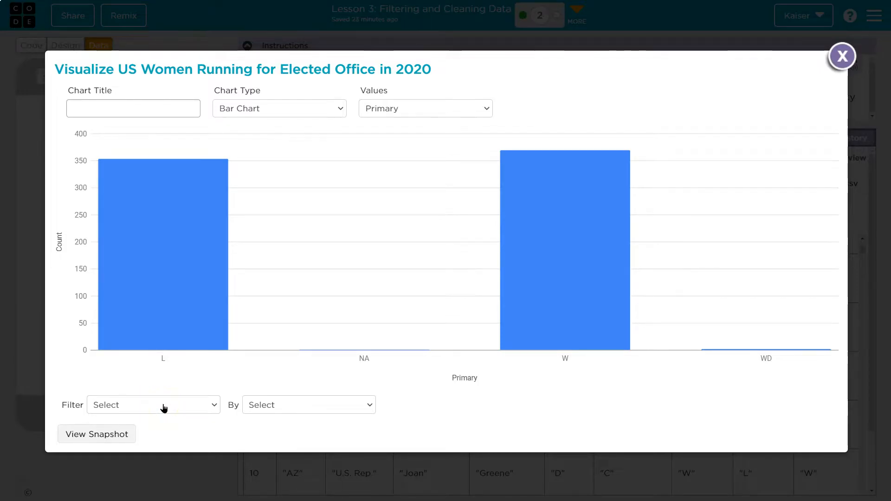
mouse_move(192, 228)
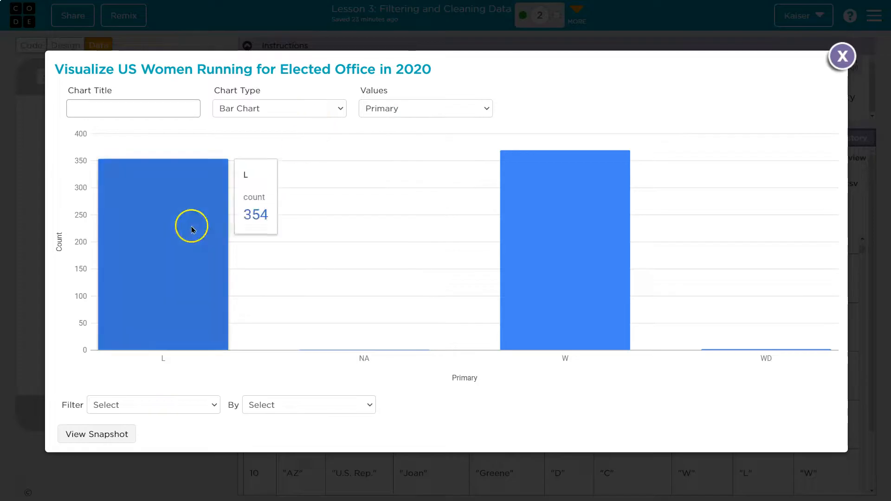
Step: Chart candidates per State filtered to Primary 'W' and open its snapshot
left_click(425, 108)
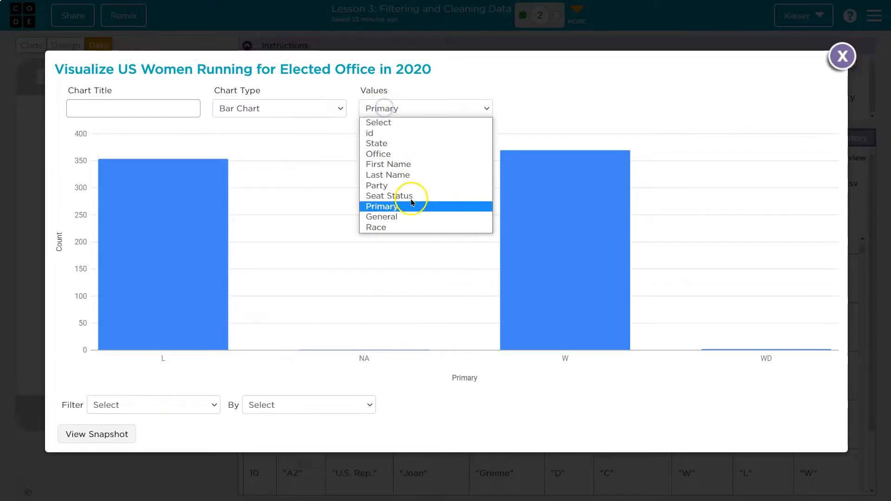
left_click(377, 144)
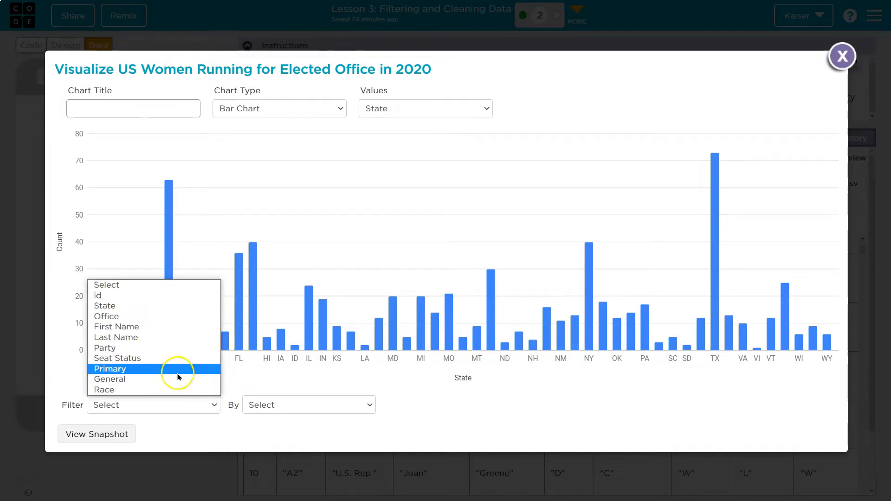
left_click(110, 368)
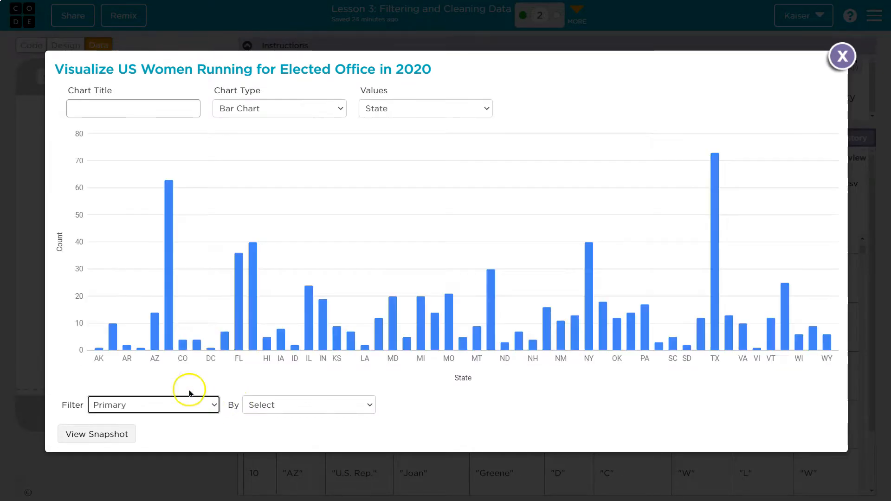
left_click(308, 405)
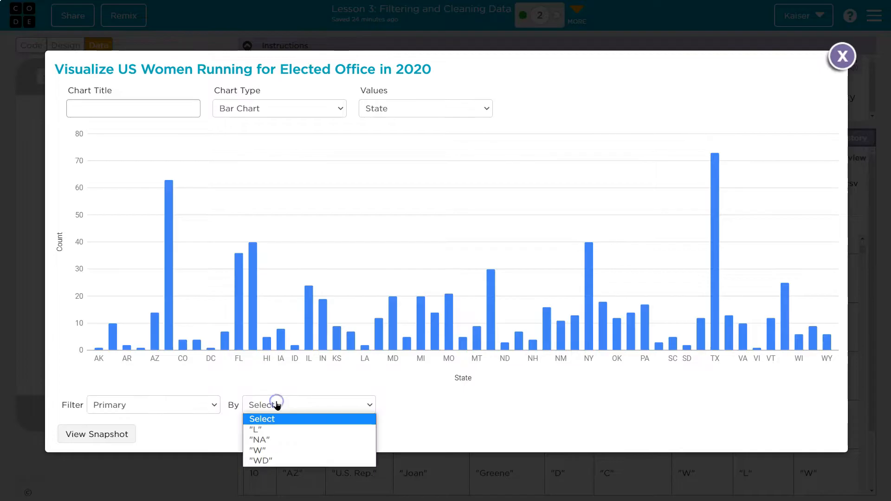
left_click(258, 450)
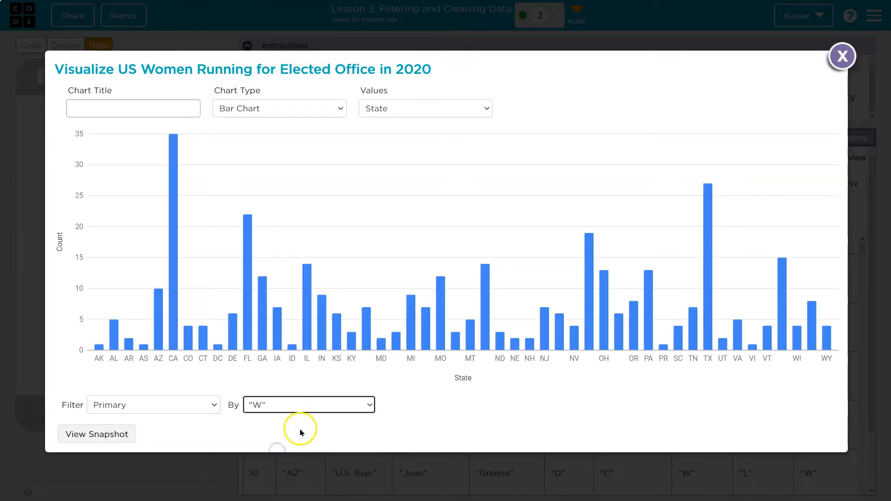
mouse_move(296, 420)
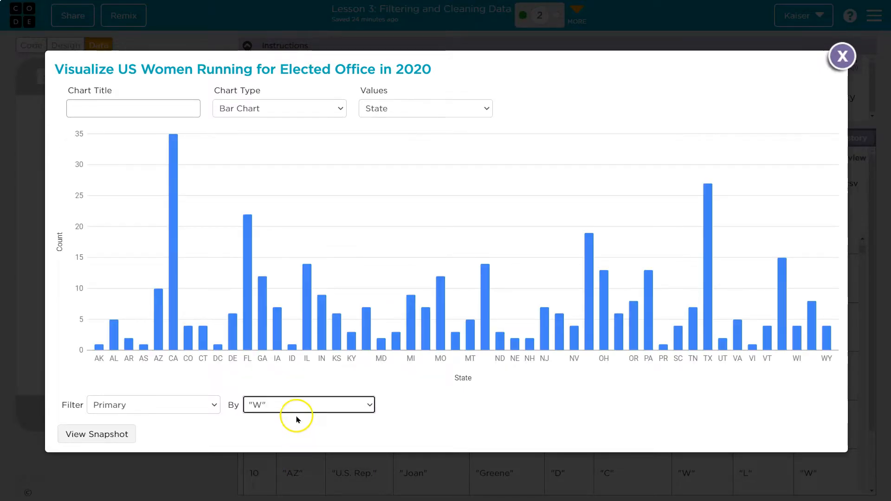
mouse_move(233, 139)
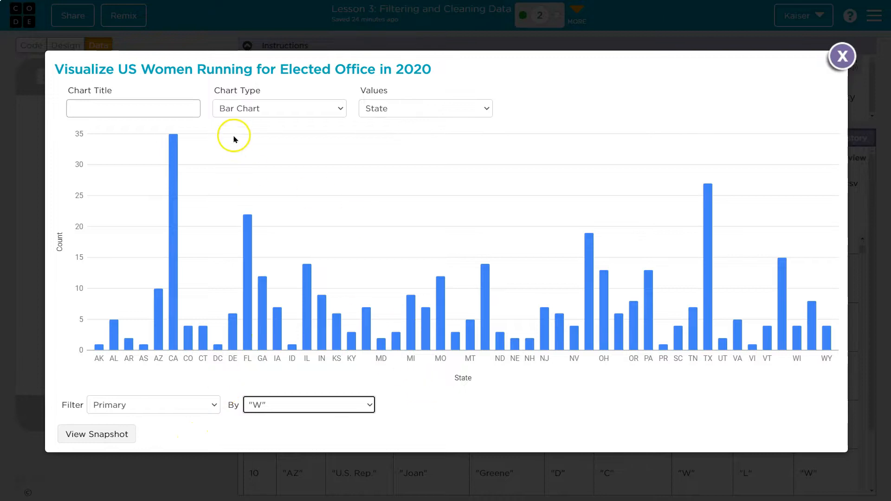
mouse_move(208, 227)
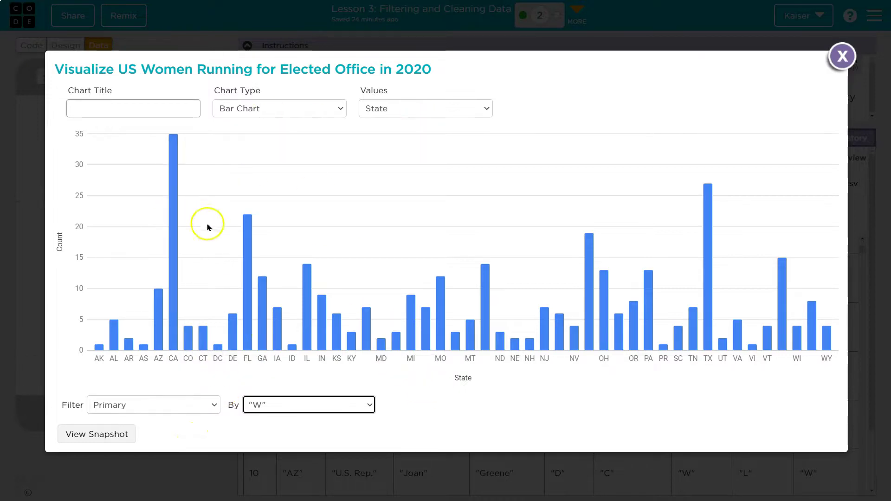
left_click(97, 433)
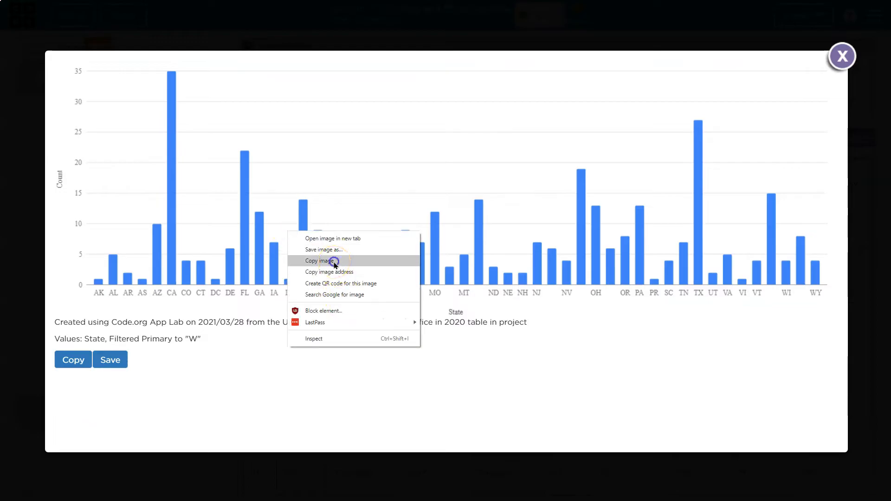
left_click(322, 260)
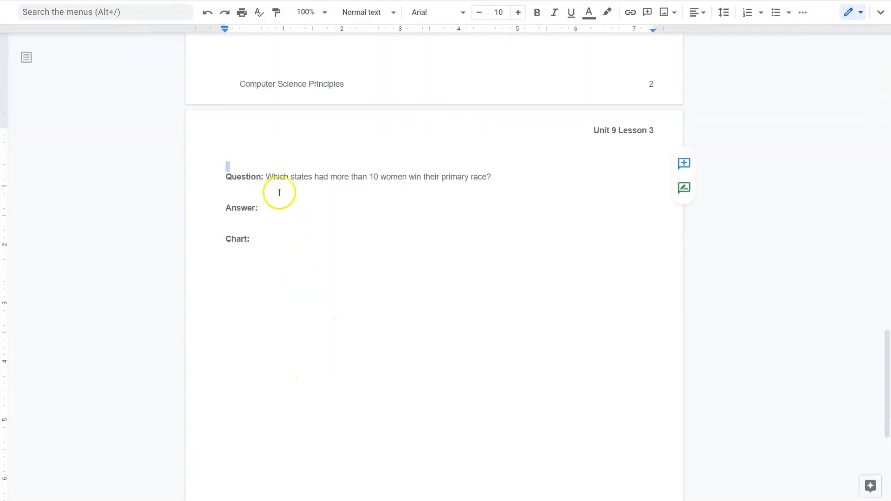
left_click(251, 239)
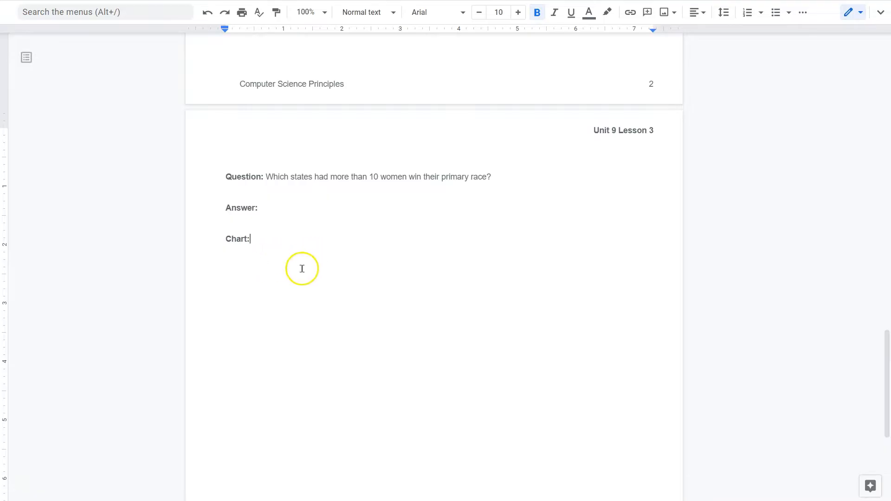
mouse_move(272, 266)
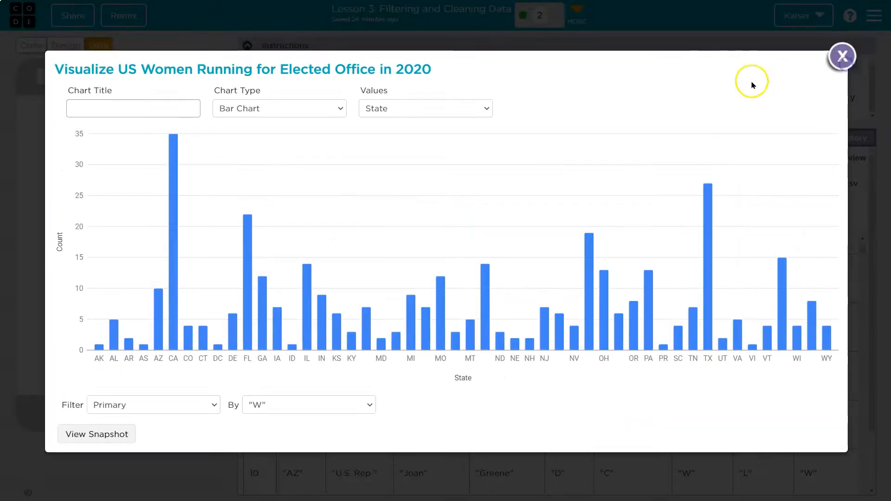
Step: Close the chart, glance at the reflection question, then return to the App Lab project level
left_click(842, 56)
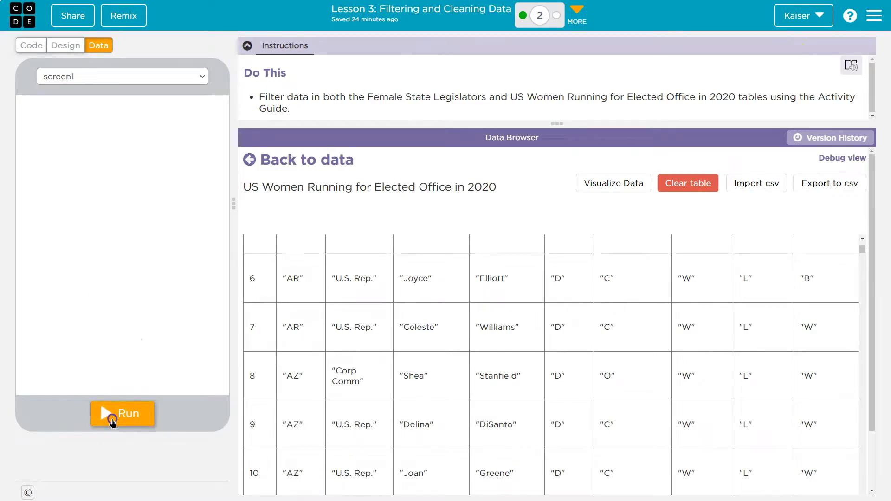
left_click(122, 413)
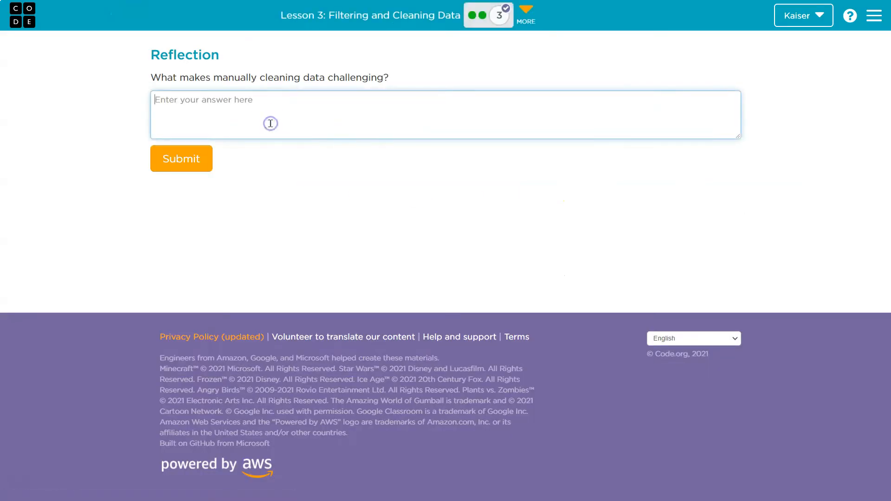
mouse_move(478, 53)
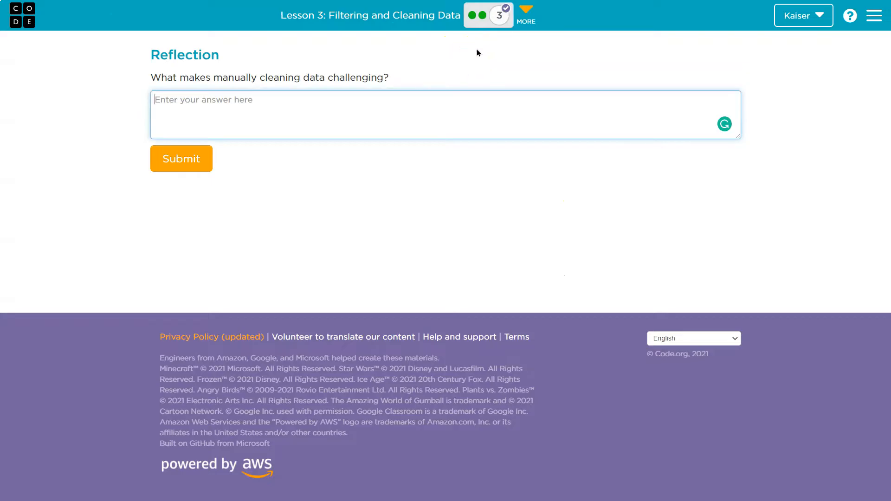
left_click(343, 109)
type("-")
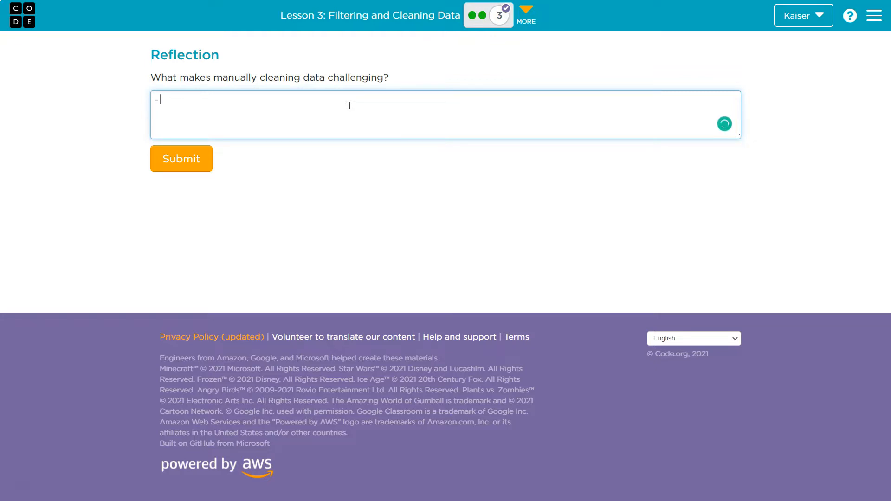
left_click(181, 159)
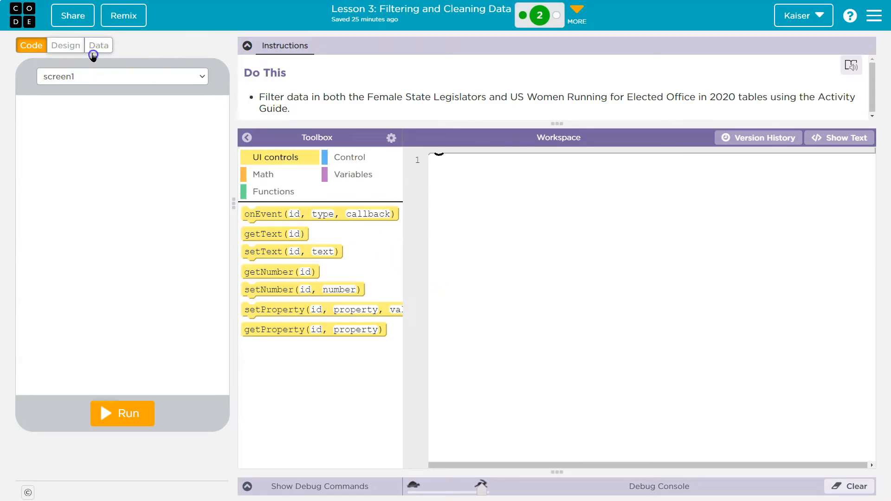
Step: Open the US Women Running table, find the WD row, and change its Primary value to D
left_click(98, 45)
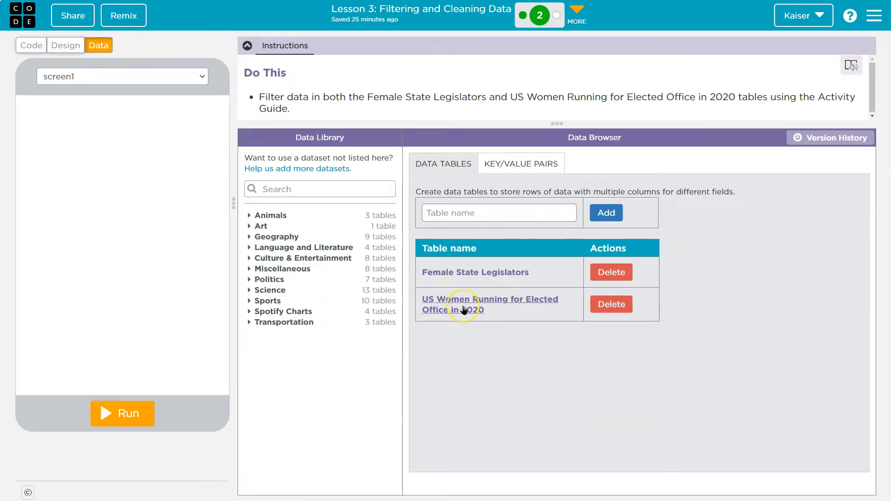
left_click(489, 304)
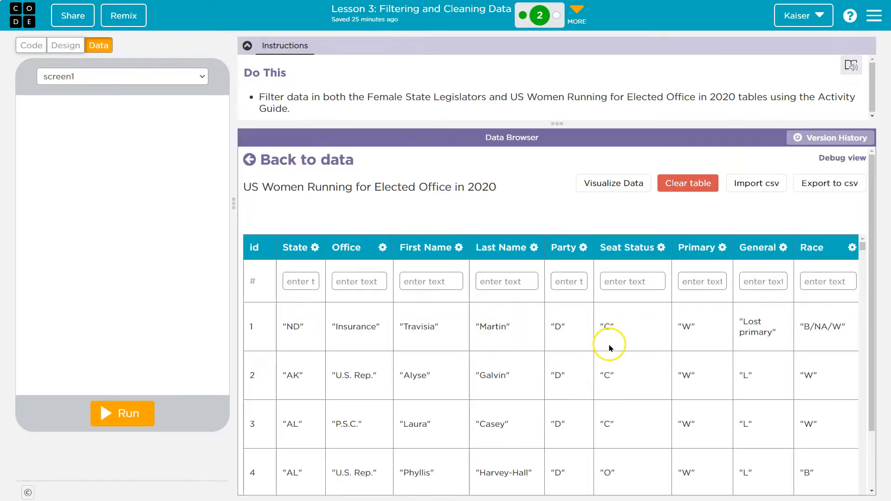
scroll("down", 3)
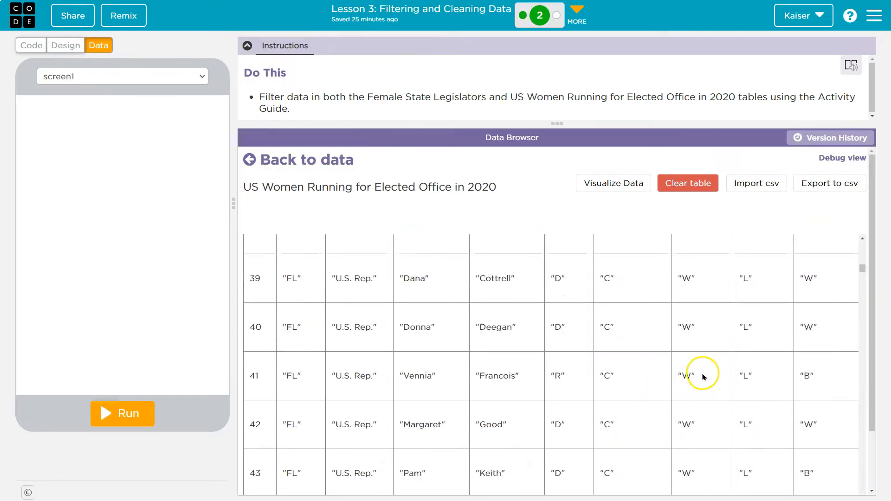
scroll("down", 3)
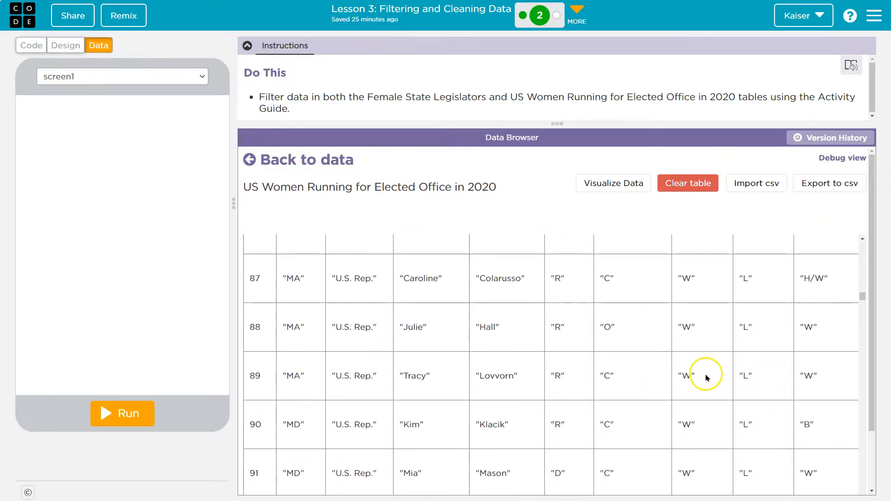
scroll("down", 3)
type("w")
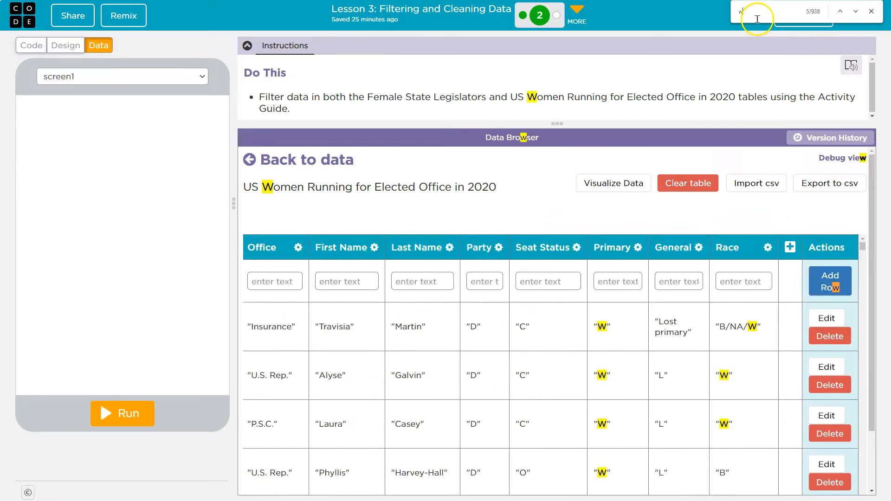
type("d")
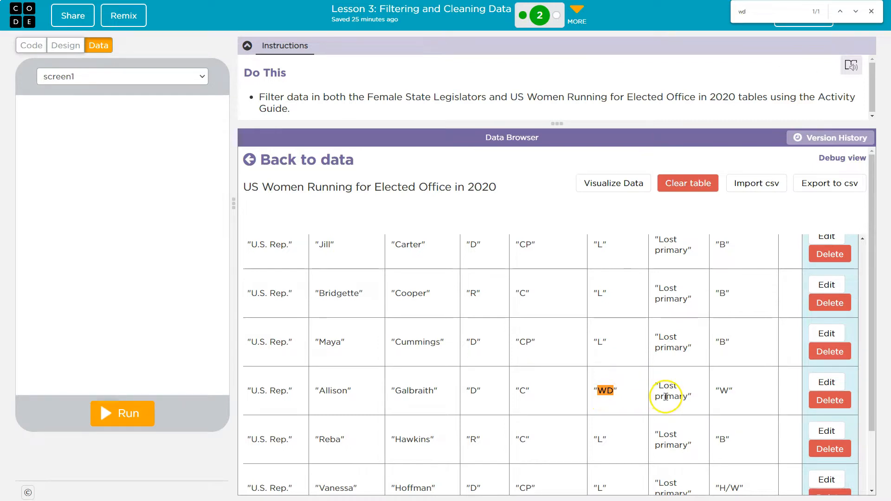
mouse_move(826, 388)
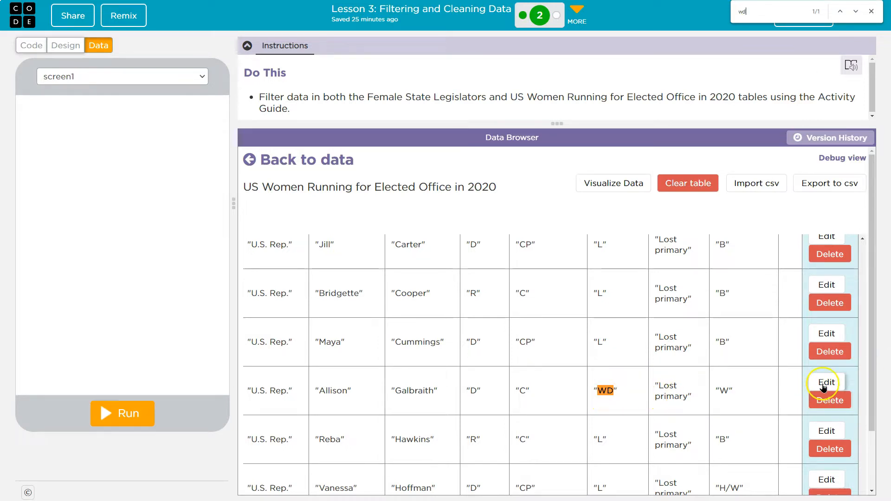
left_click(827, 382)
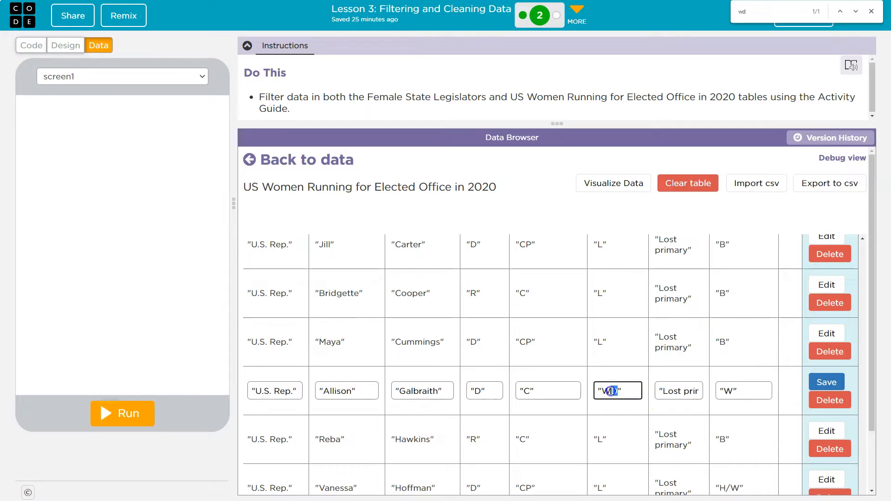
type("D")
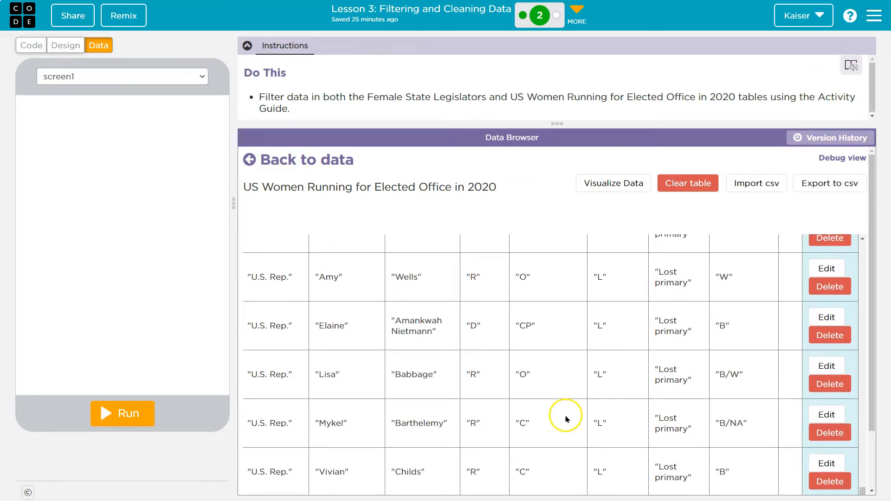
scroll("down", 3)
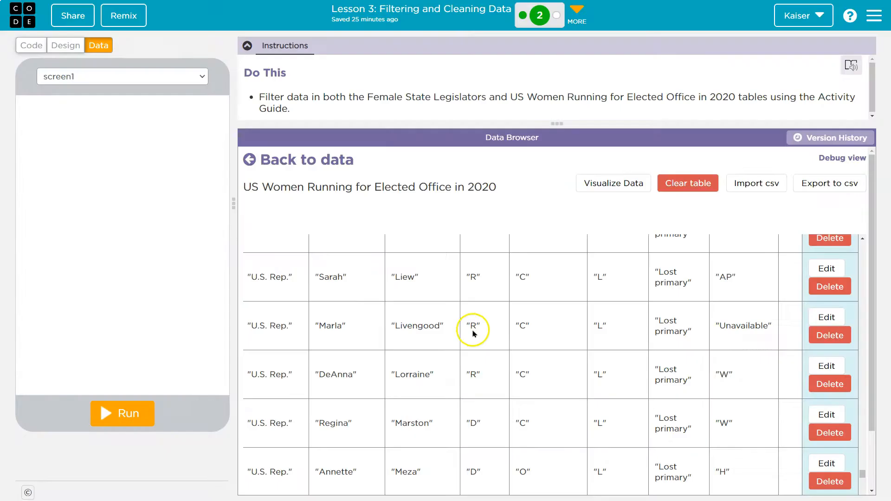
mouse_move(428, 206)
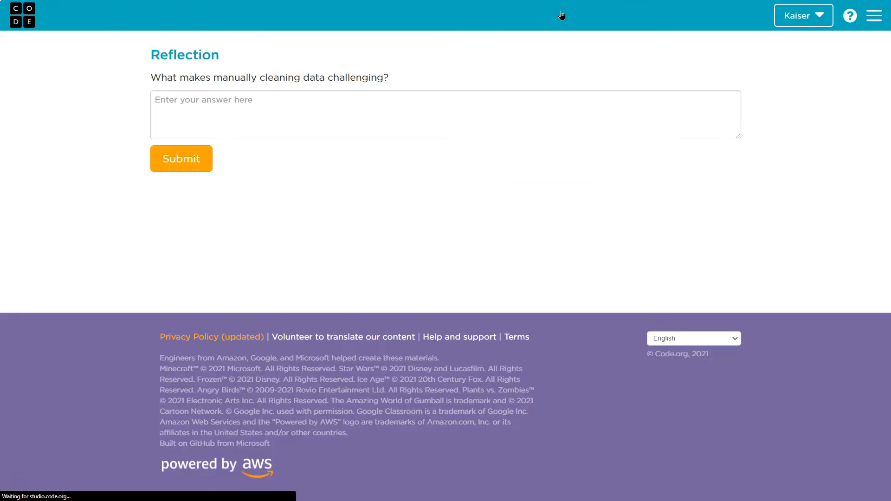
Step: Type a reflection about scrolling, searching for cells to change, and multiple values for the same thing
type("-")
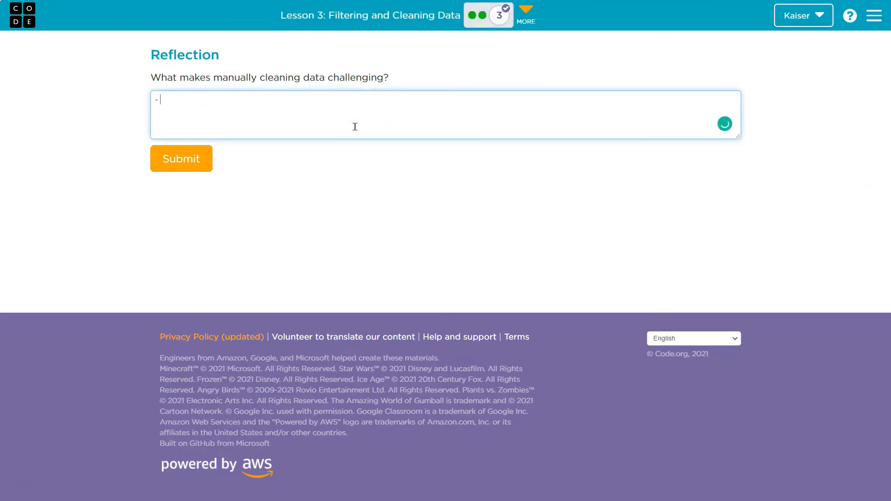
type("Think")
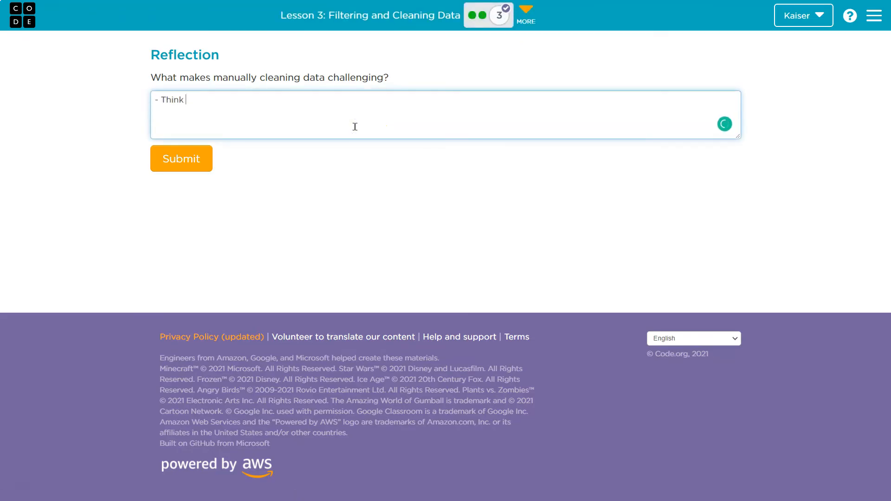
type("about how much")
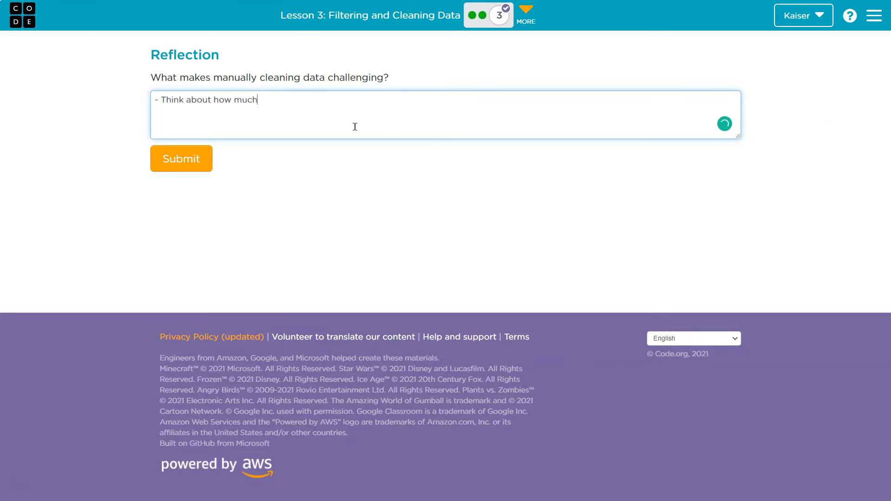
type("scr")
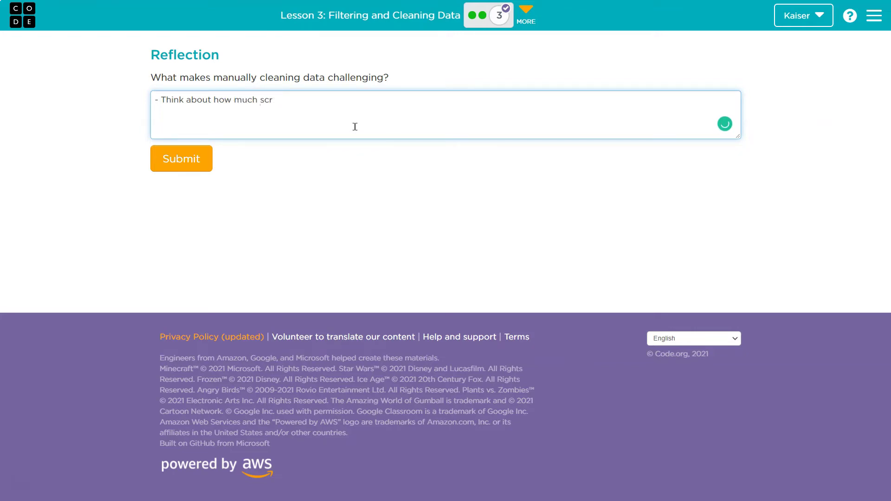
type("olling, search/hunting for cells")
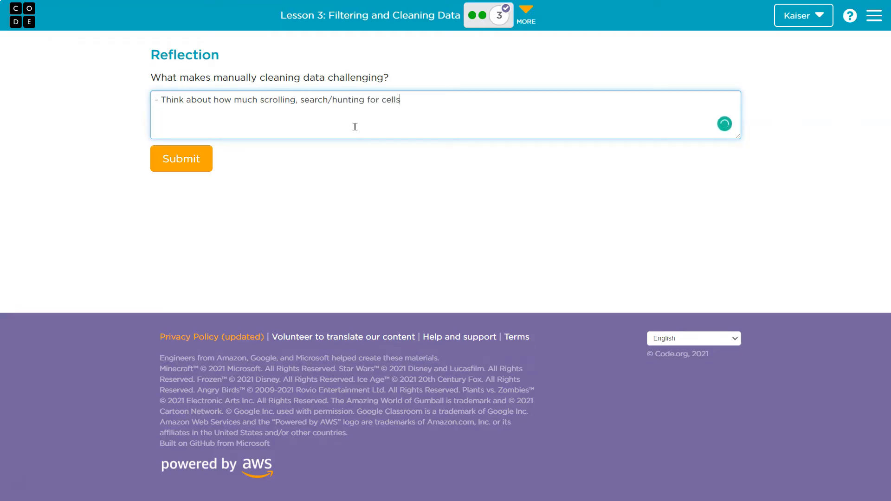
type("to change")
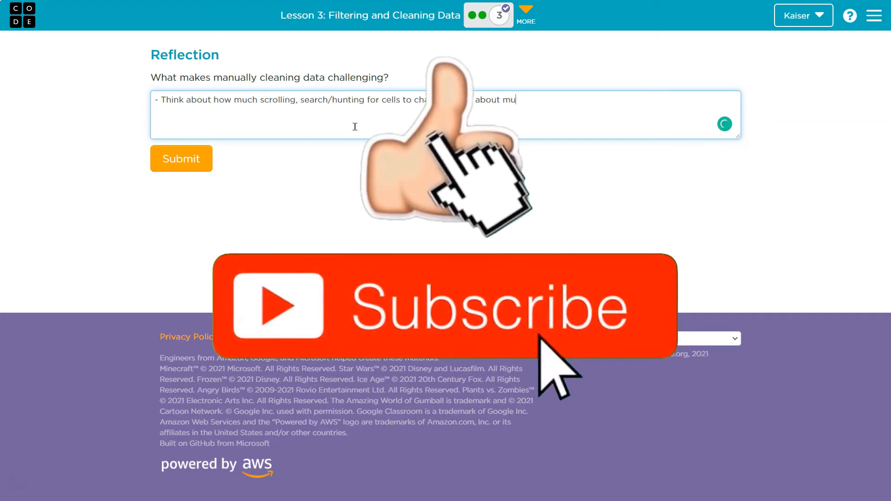
type("ltiple different value")
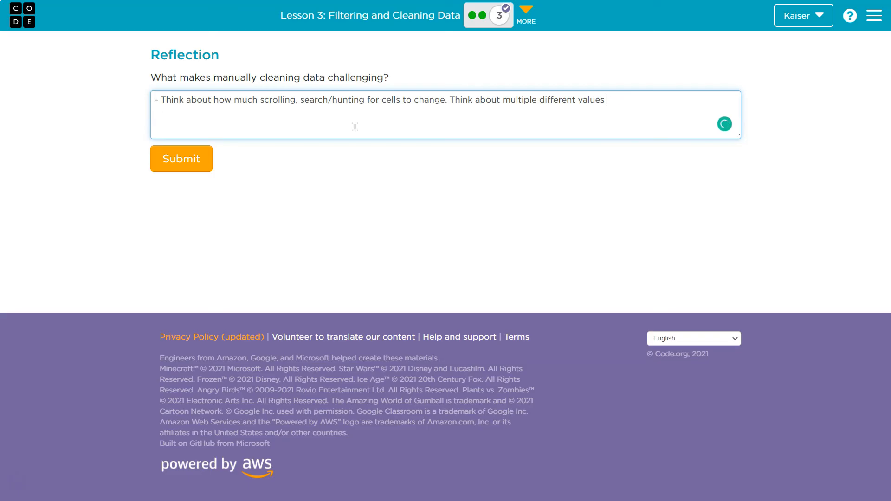
type("same thing")
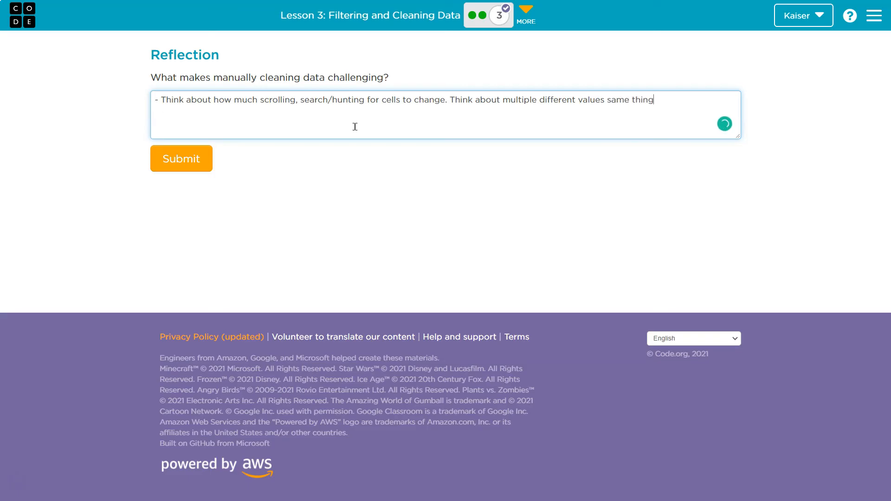